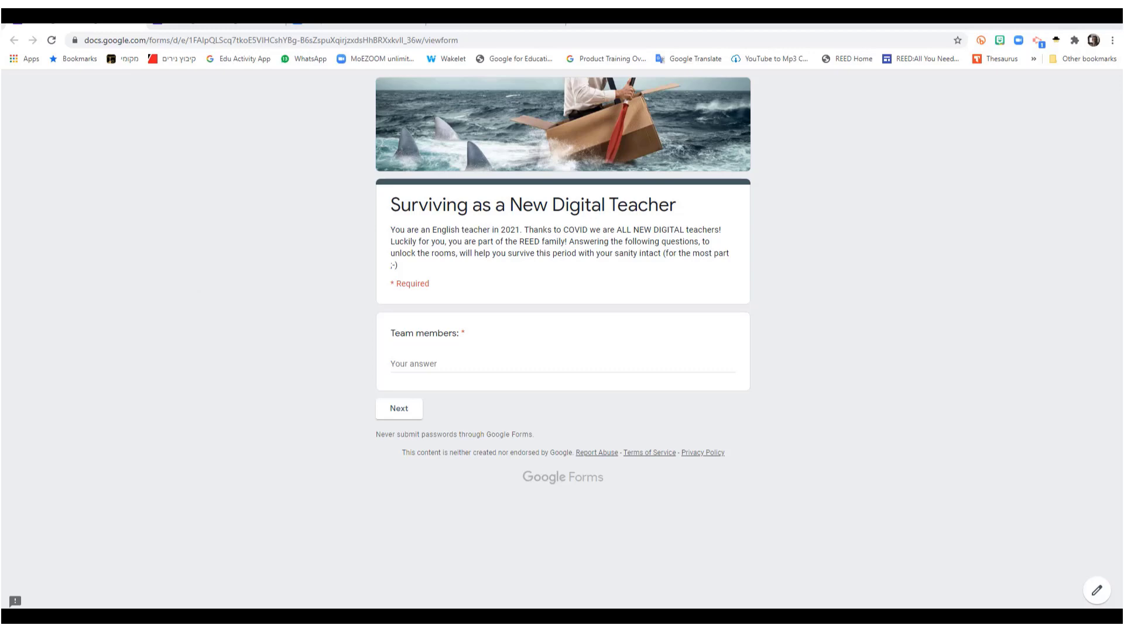
mouse_move(638, 295)
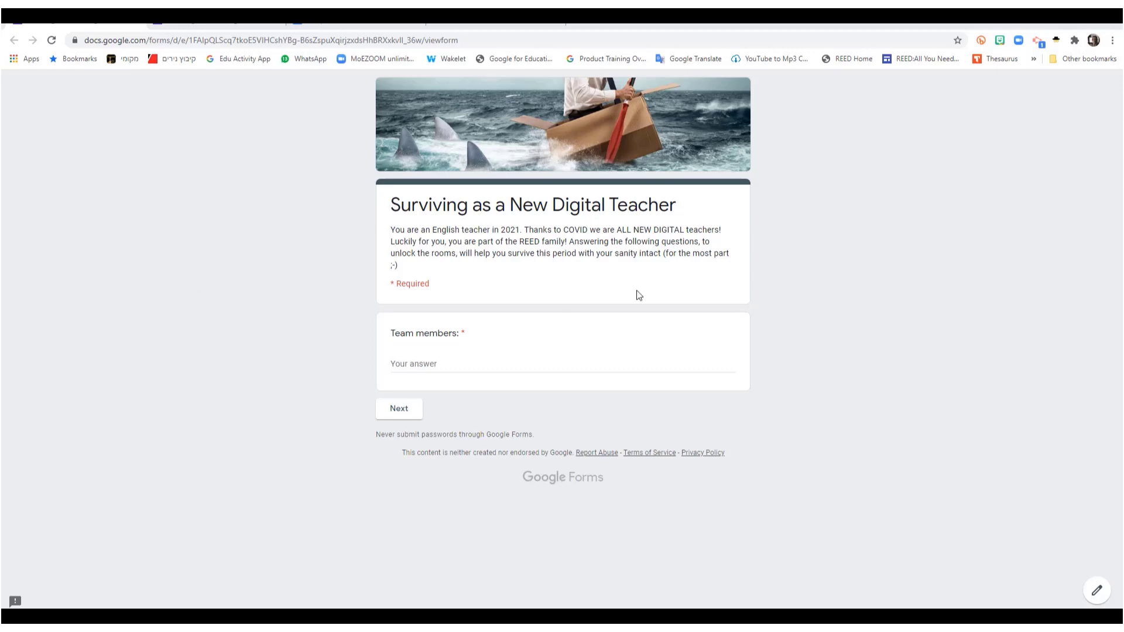
mouse_move(717, 494)
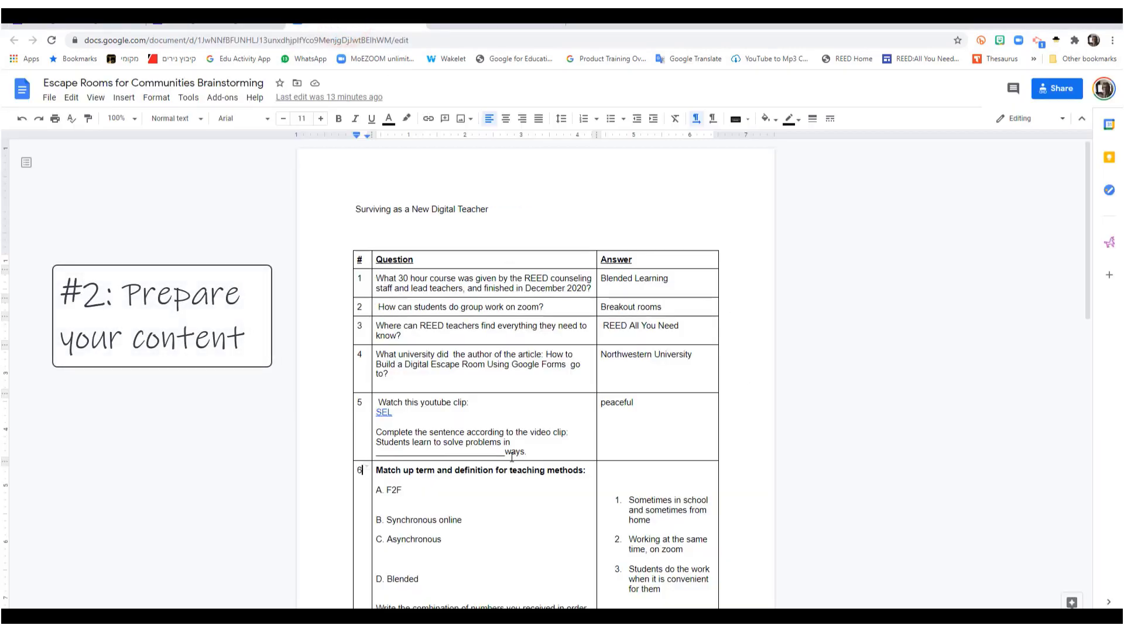
Step: Scroll through the Escape Rooms brainstorming doc's question and answer table
scroll(down, 3)
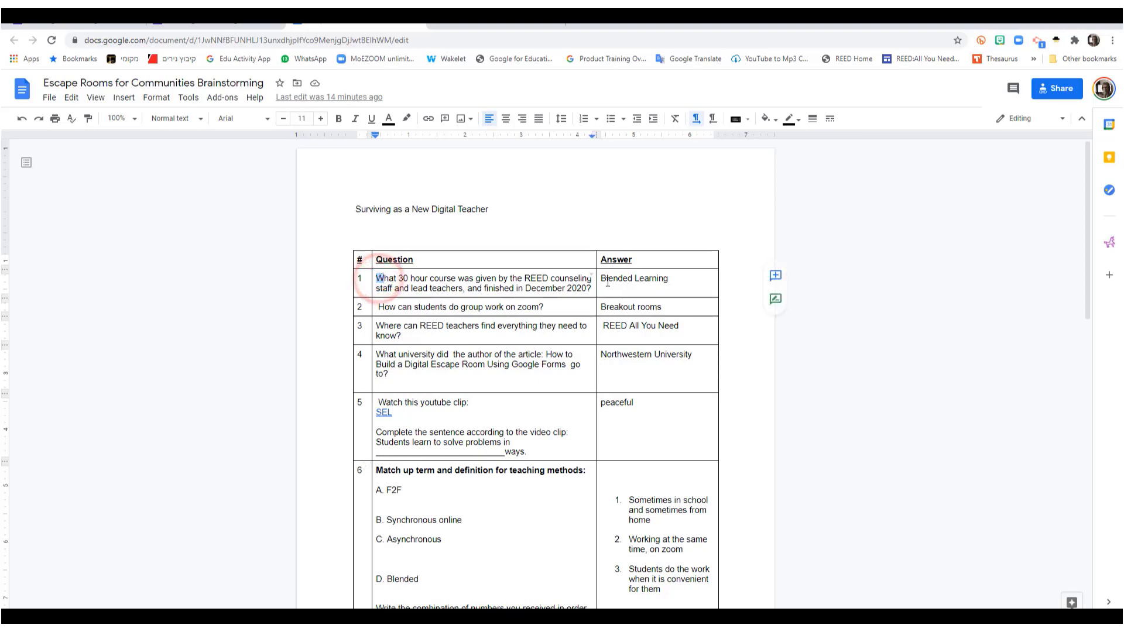
scroll(down, 3)
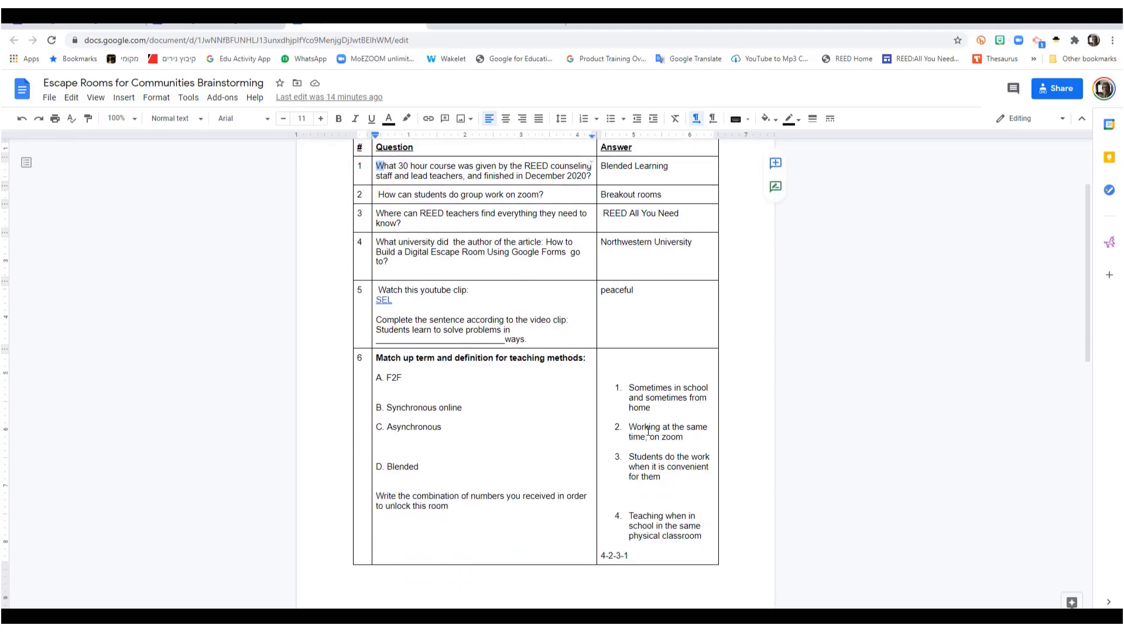
scroll(down, 3)
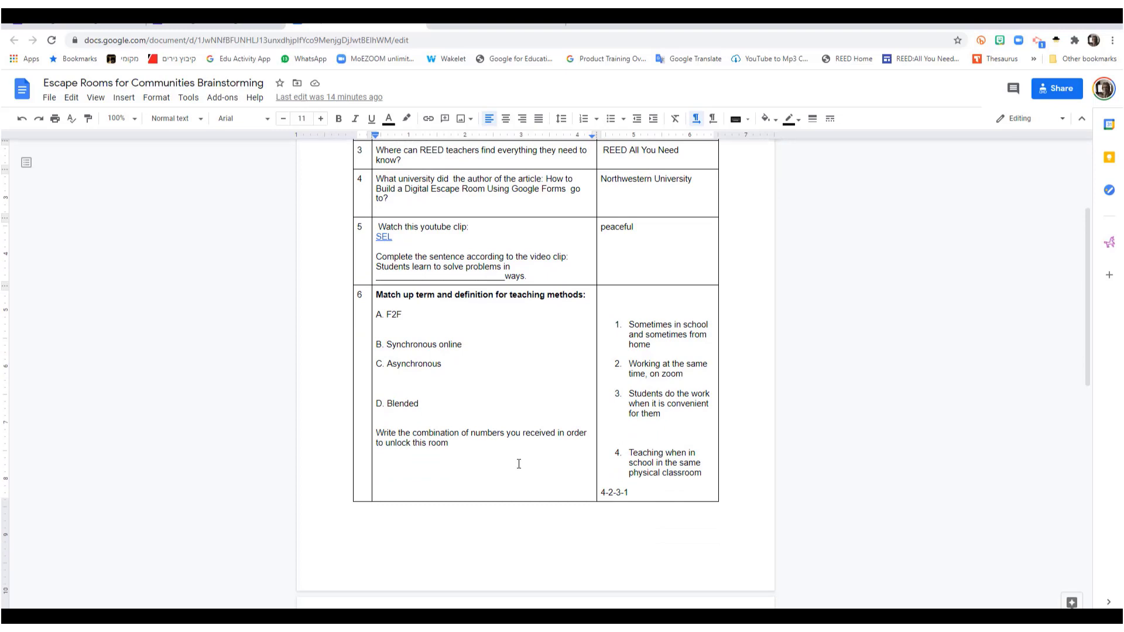
scroll(down, 3)
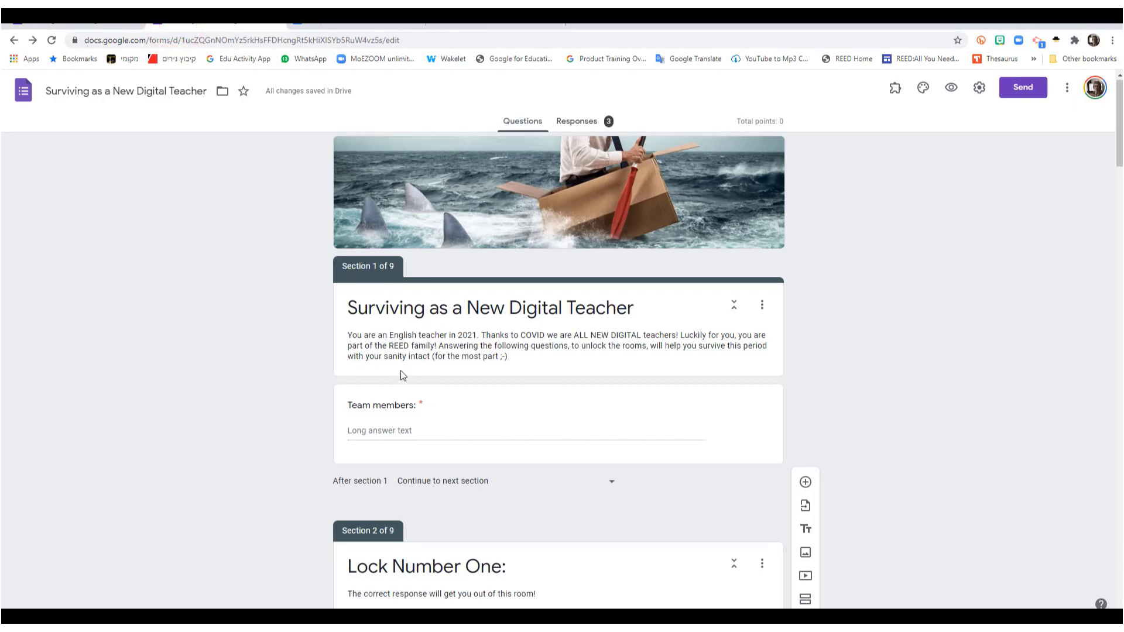
Step: Scroll through the existing escape room form's Lock sections in the editor
scroll(down, 3)
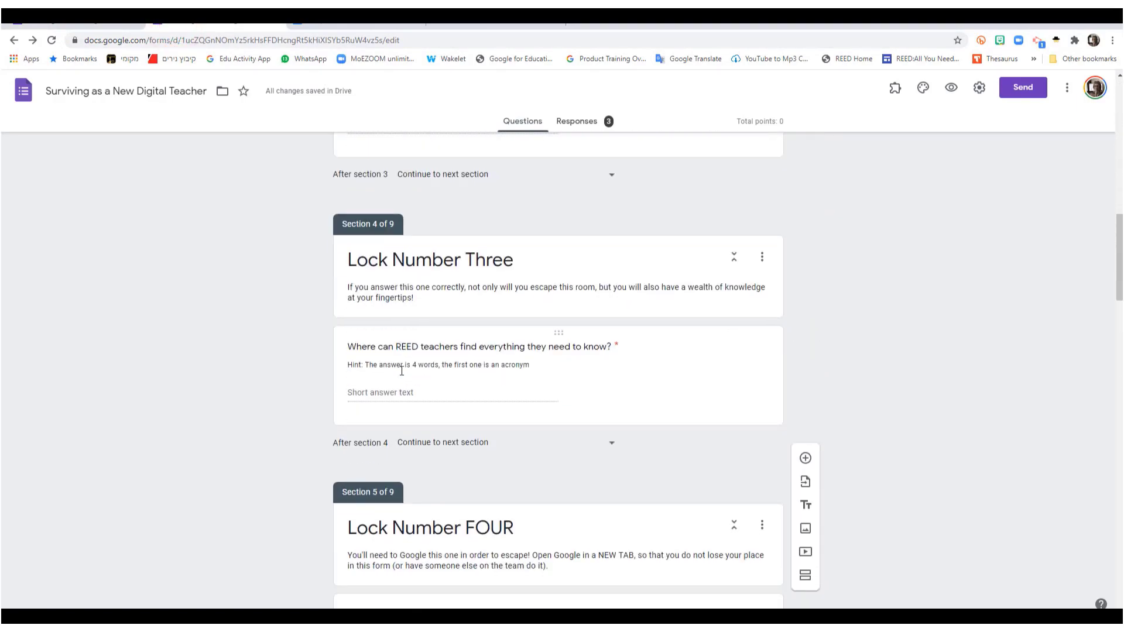
scroll(down, 3)
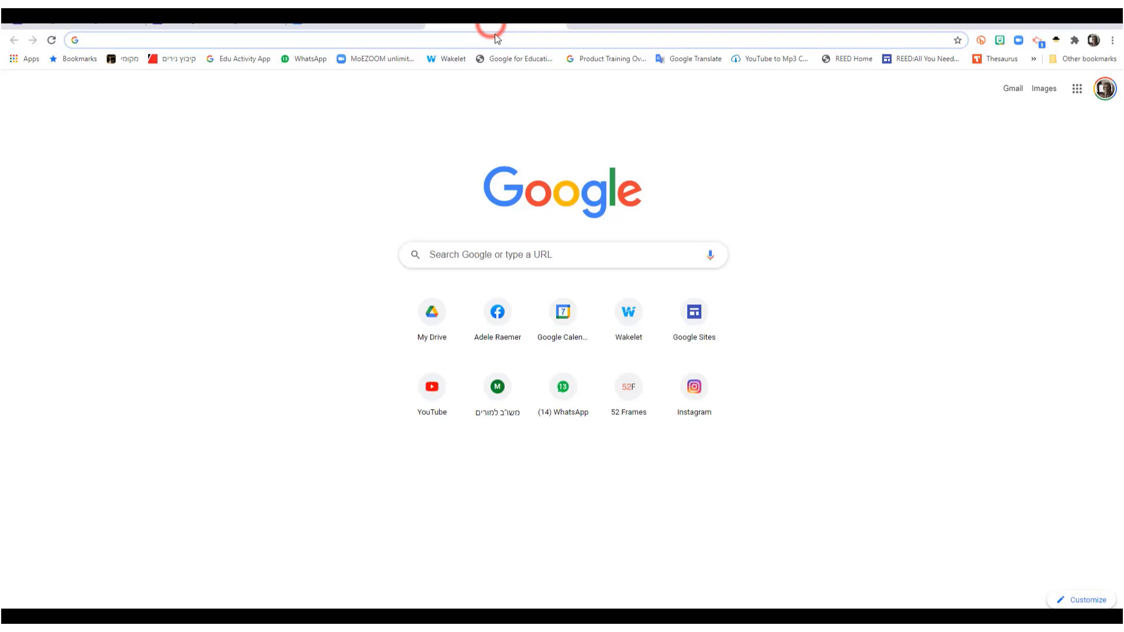
Step: From My Drive, create a new blank Google Form via New > Google Forms
click(432, 311)
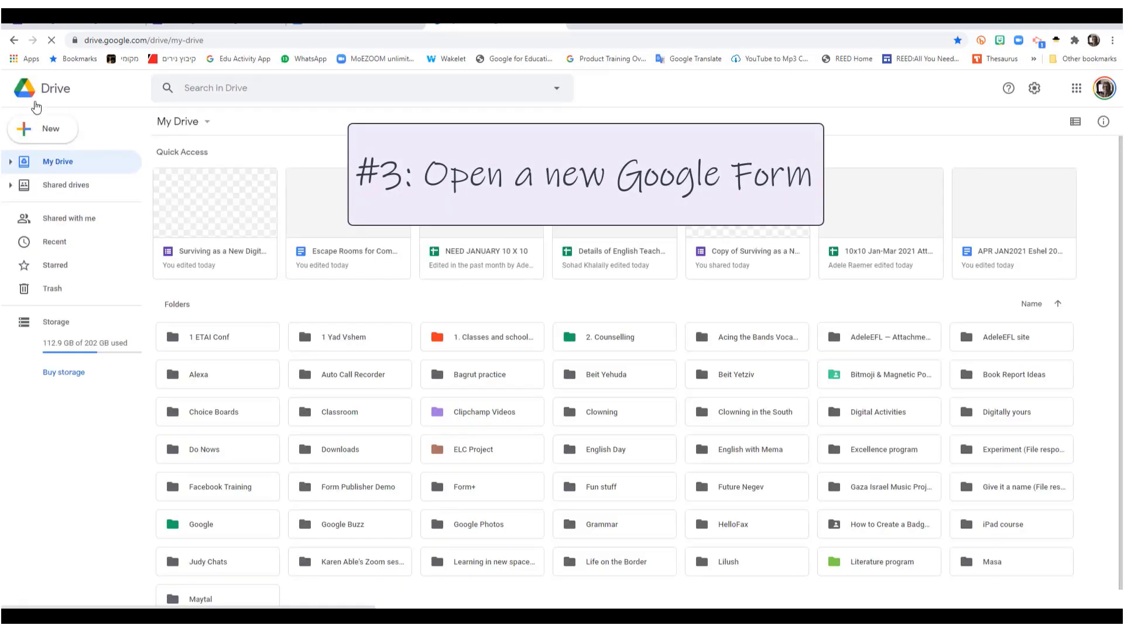
click(42, 128)
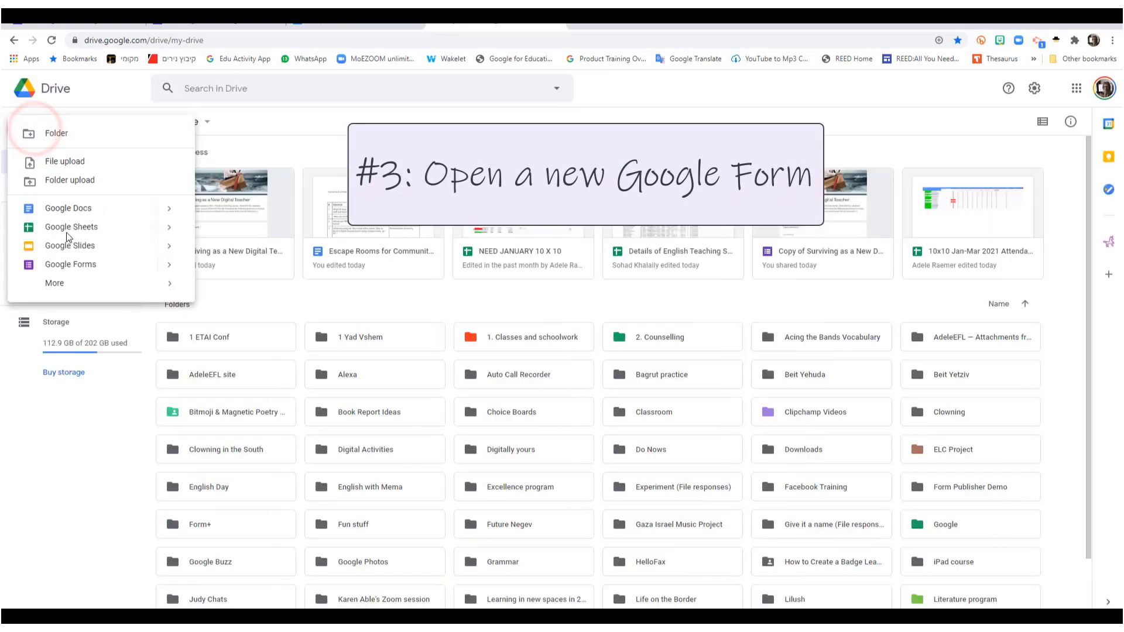
click(71, 263)
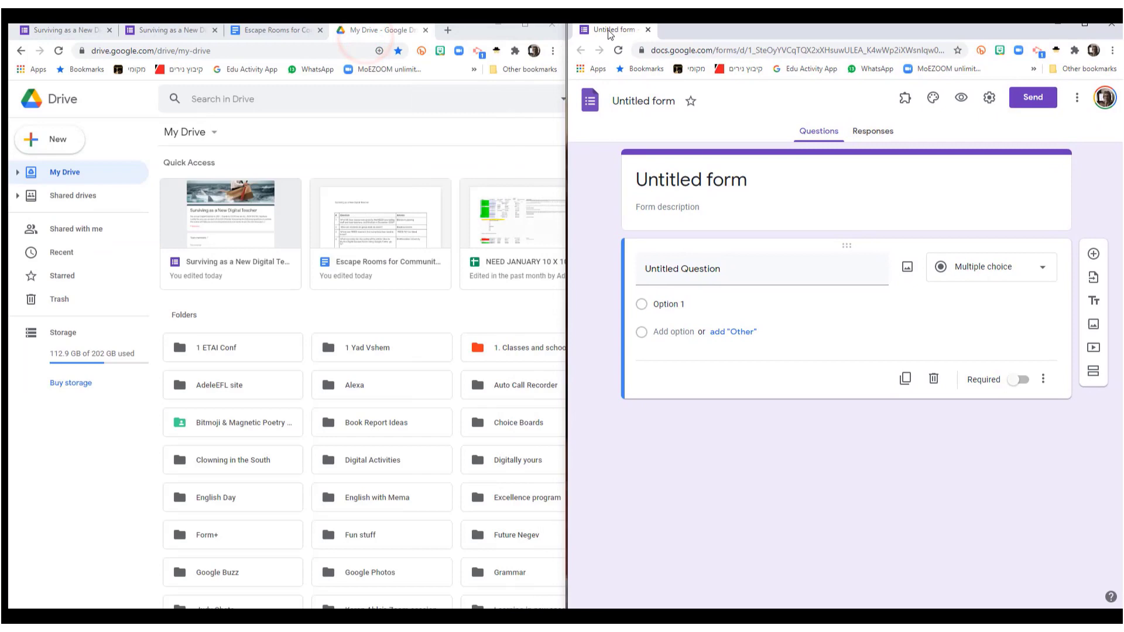
Step: Title the form 'Surviving as a New Digital Teacher' and select the original intro description to copy
click(274, 31)
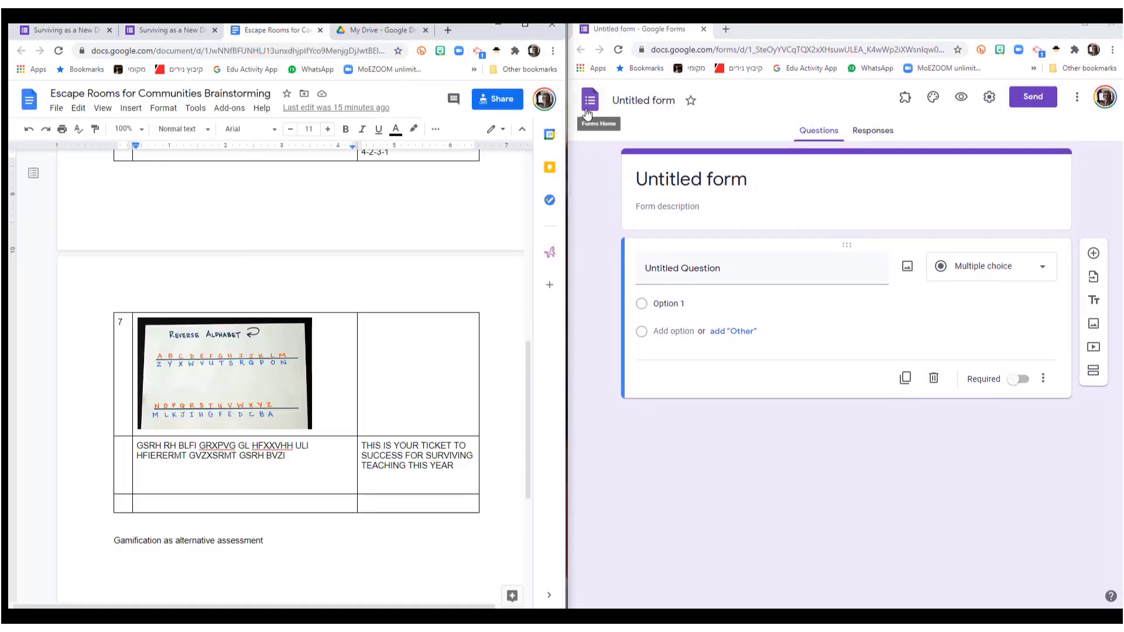
mouse_move(672, 521)
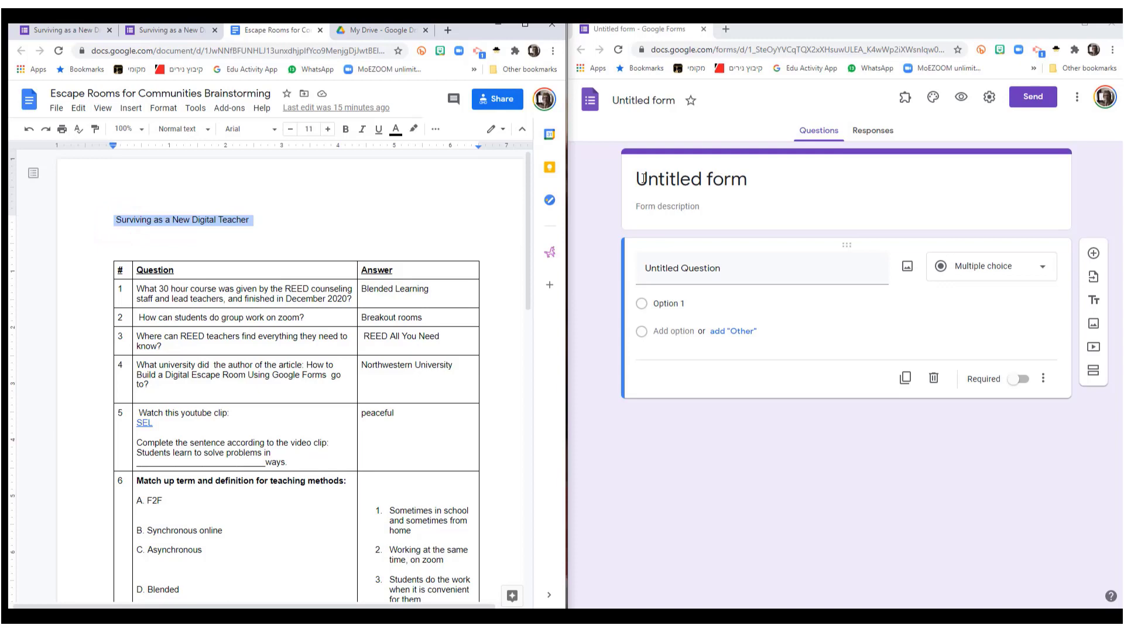
text(Surviving as a New Digital Teacher)
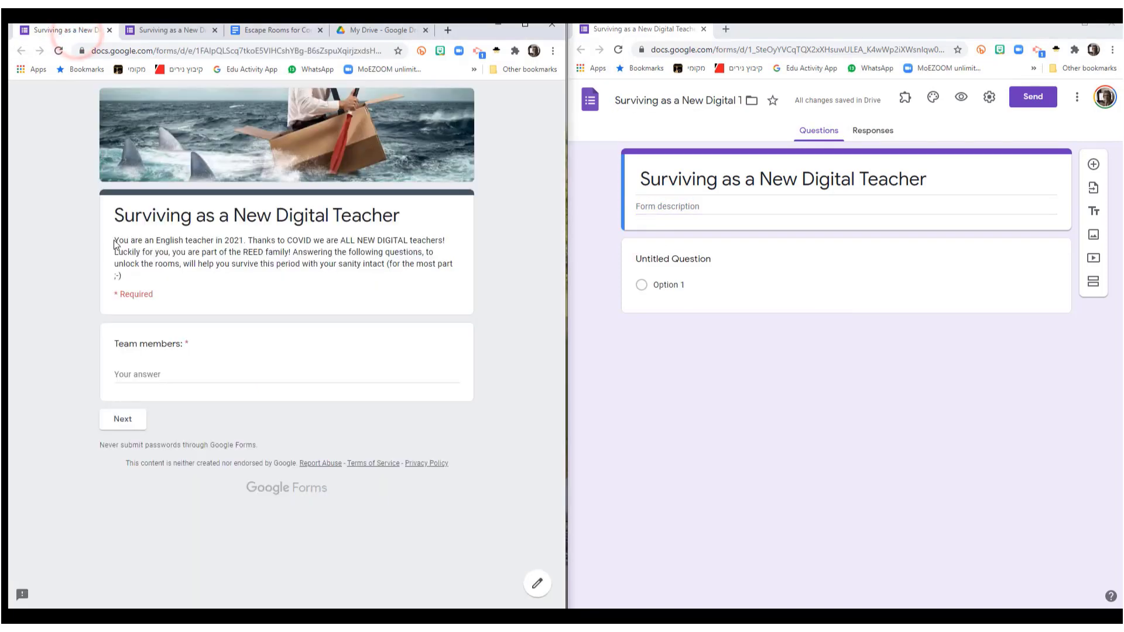
drag(113, 240, 122, 277)
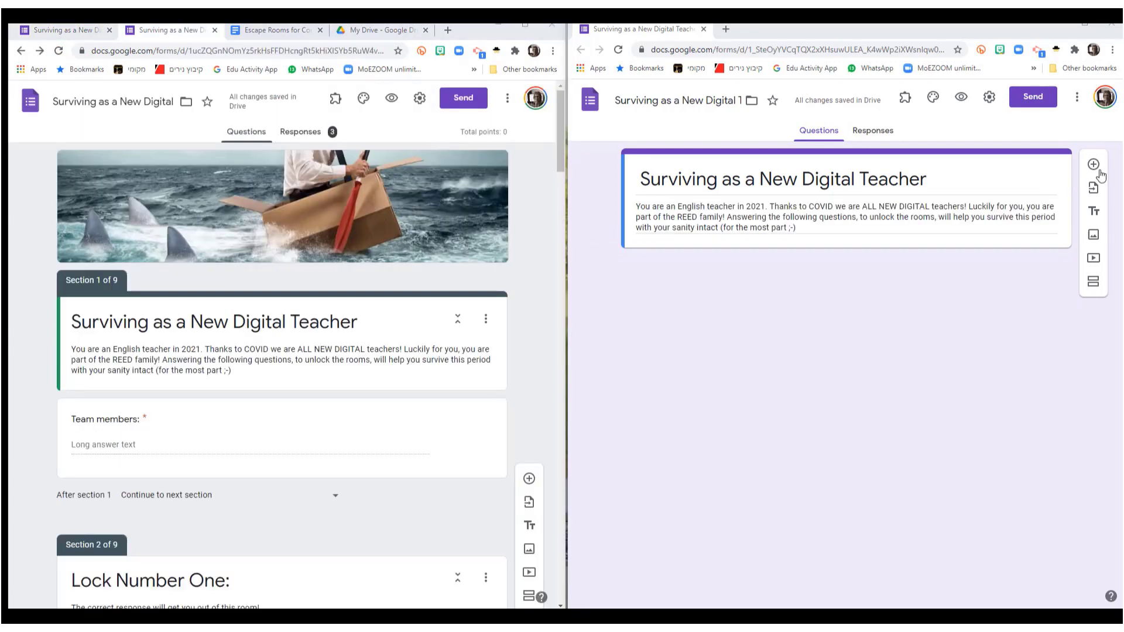
Step: Add a required short-answer question titled 'Team members'
click(1093, 165)
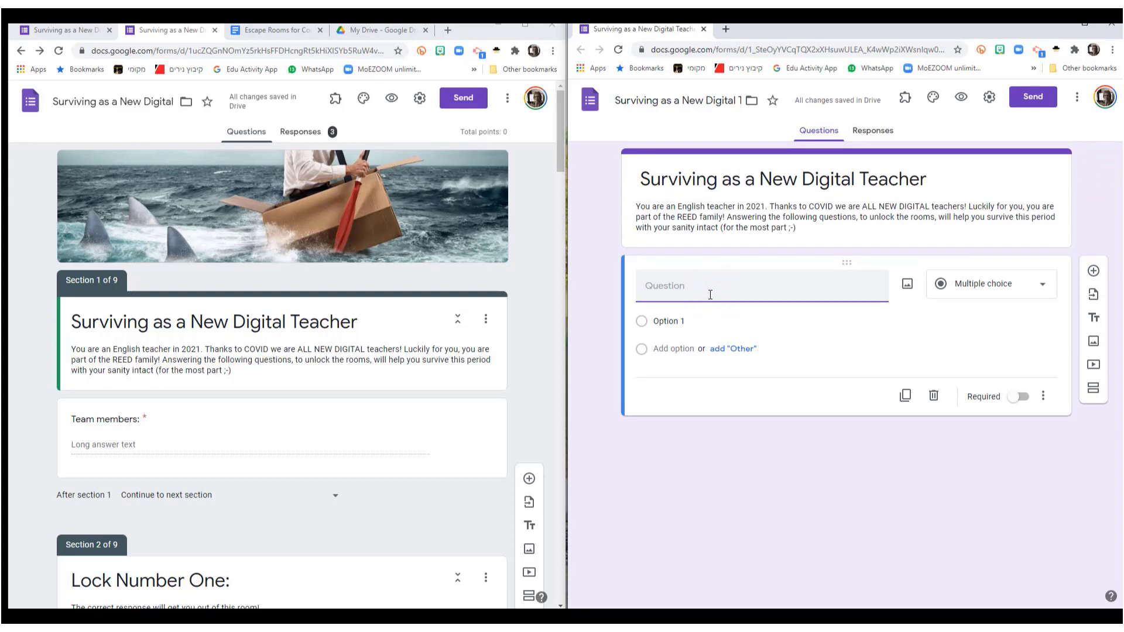
text(Team members)
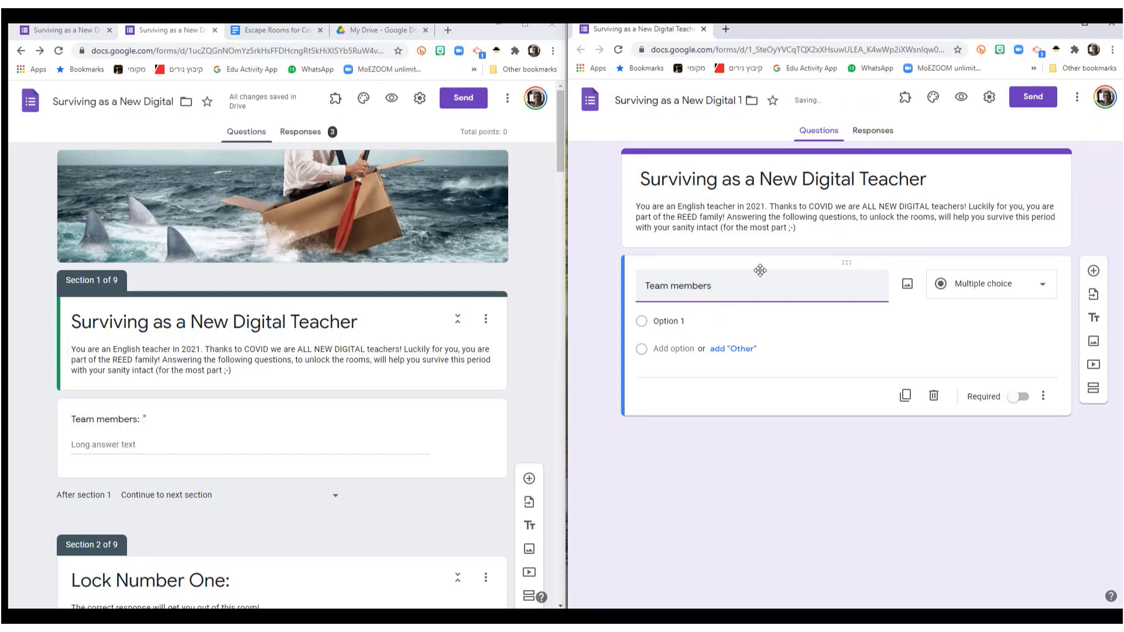
click(990, 284)
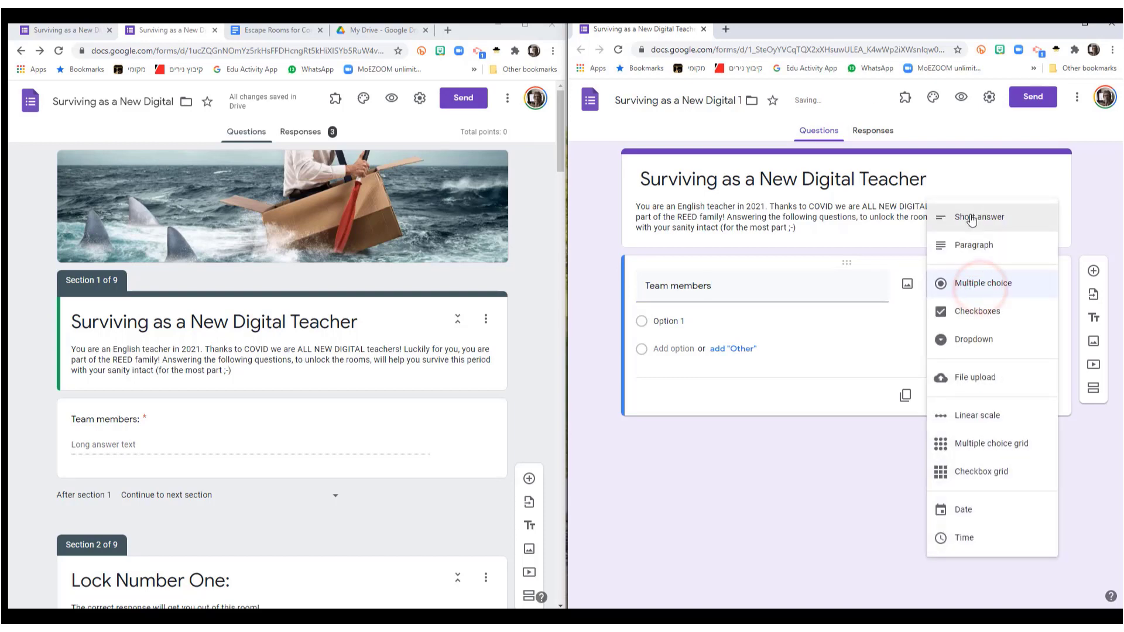
click(978, 218)
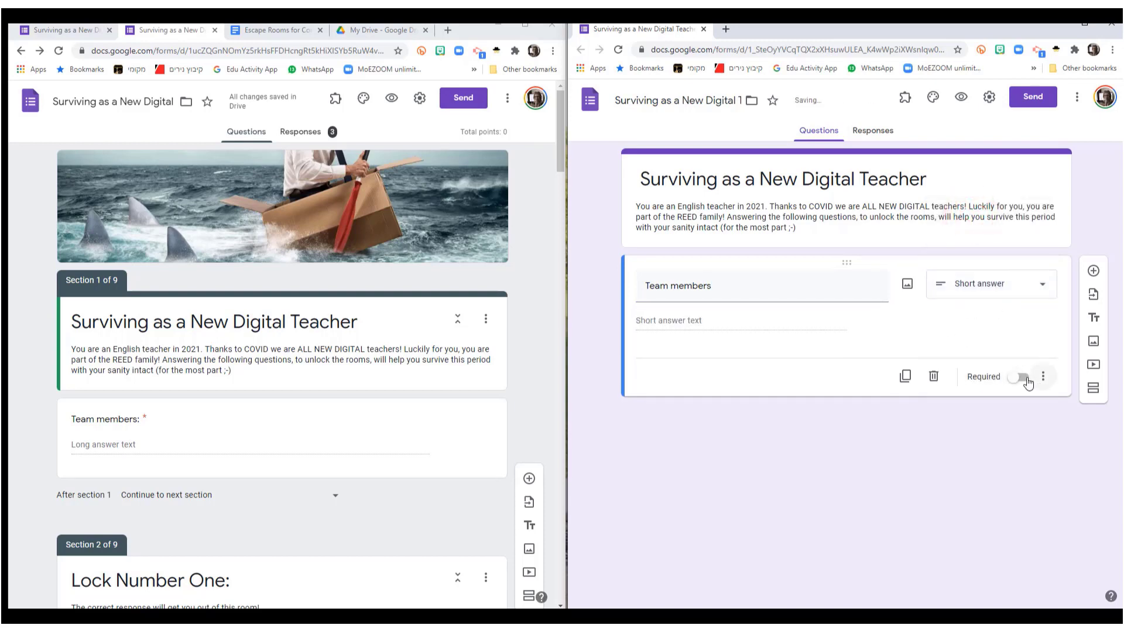
click(1019, 376)
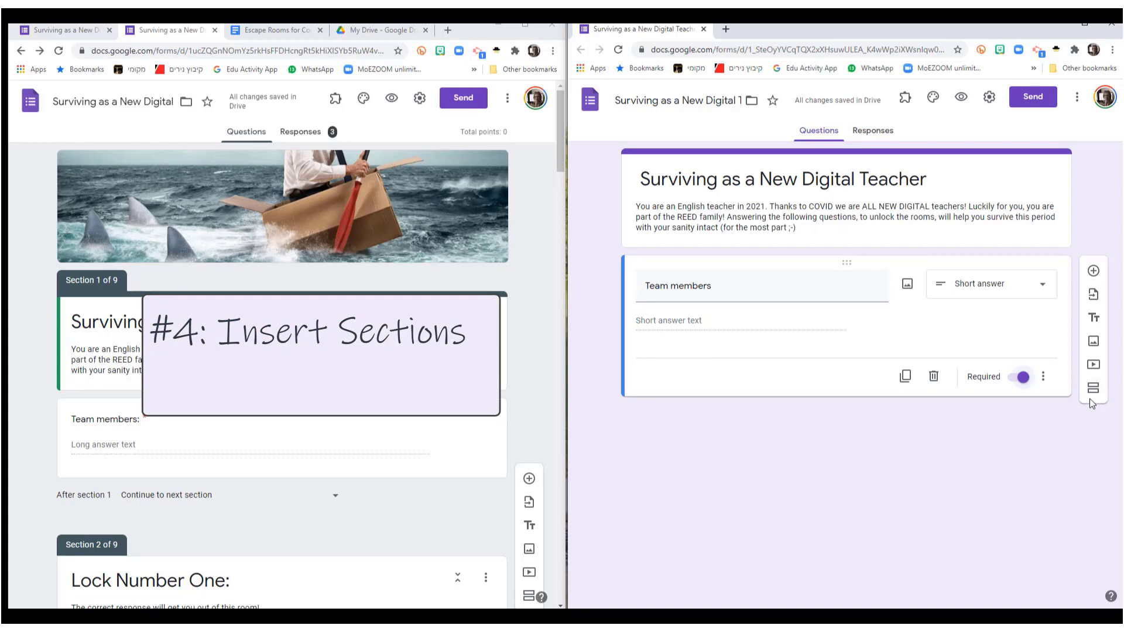
Step: Add section 'Lock #1' described 'The correct response will get you out of this room!'
click(1092, 388)
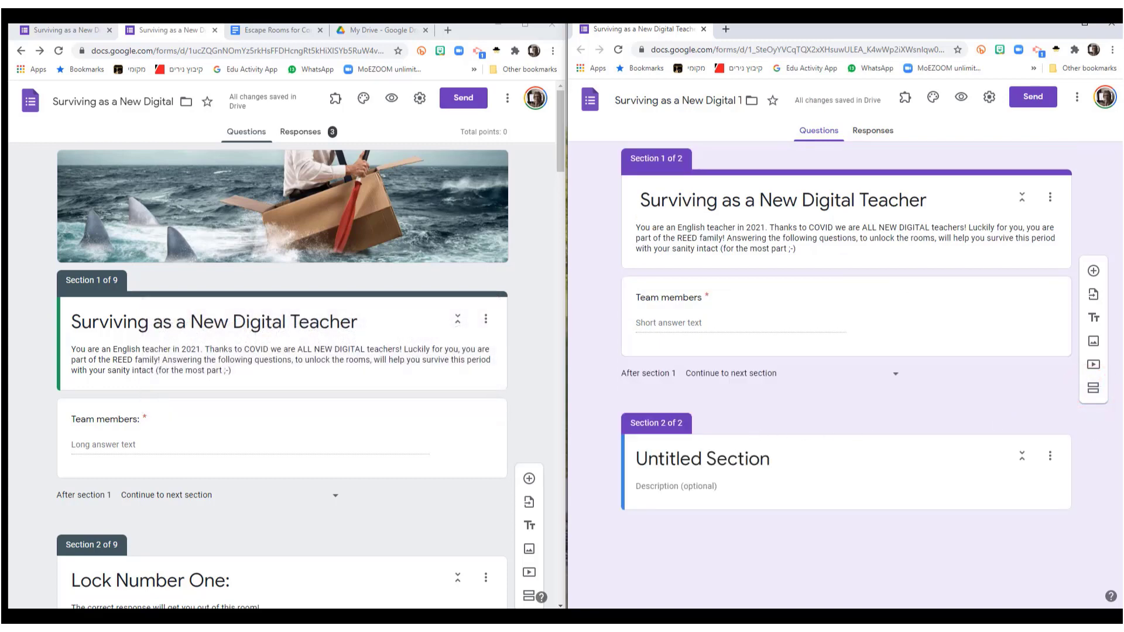
double_click(702, 459)
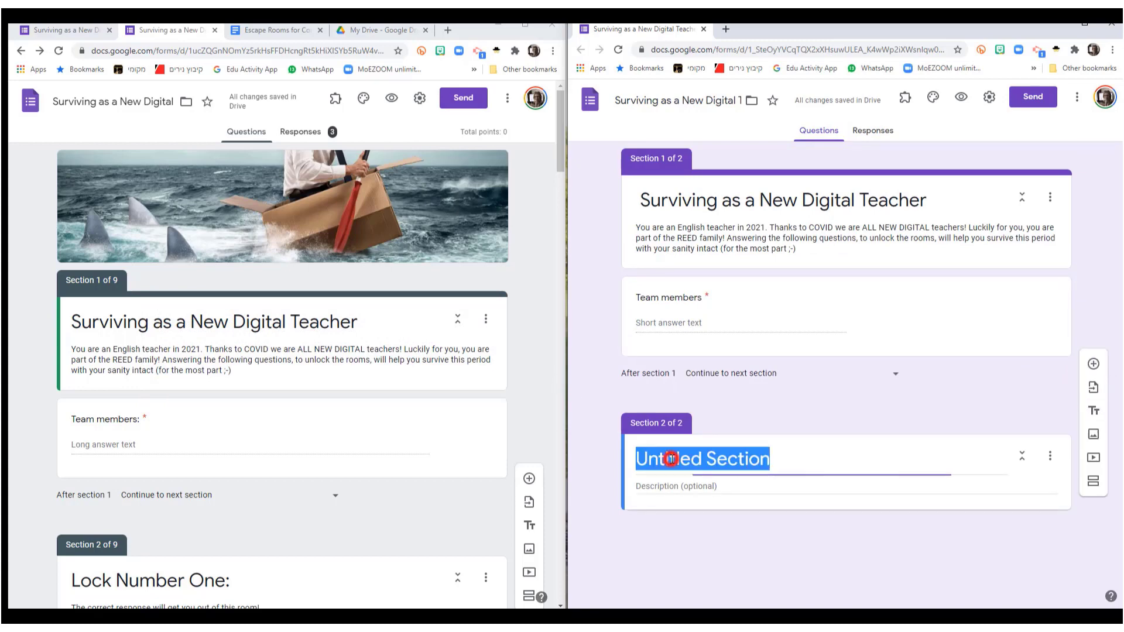
text(L)
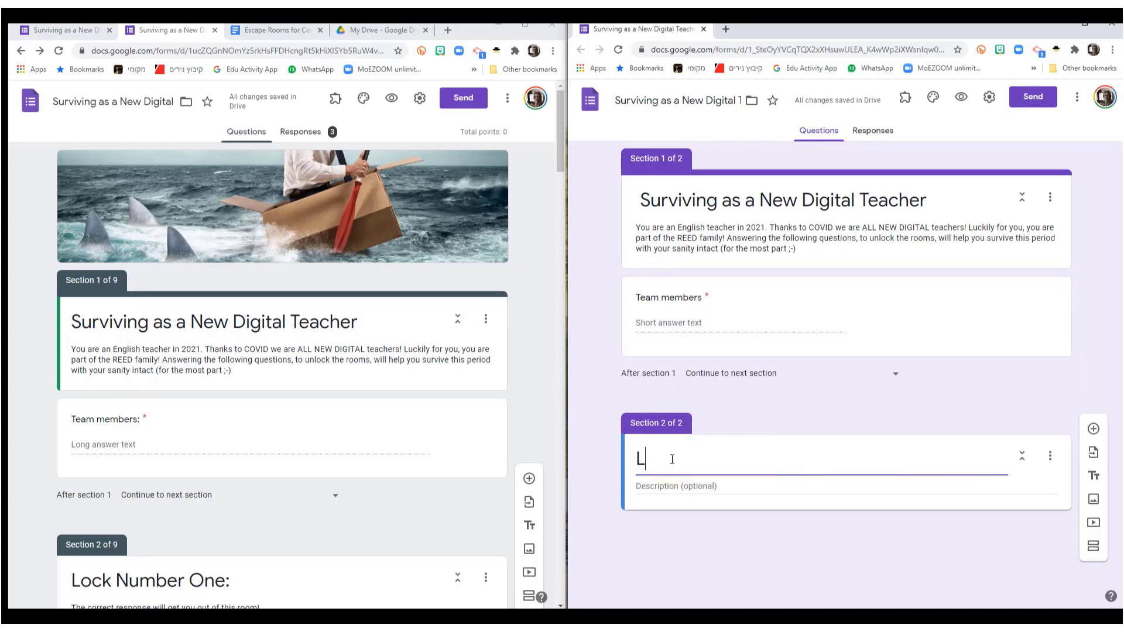
text(ock #)
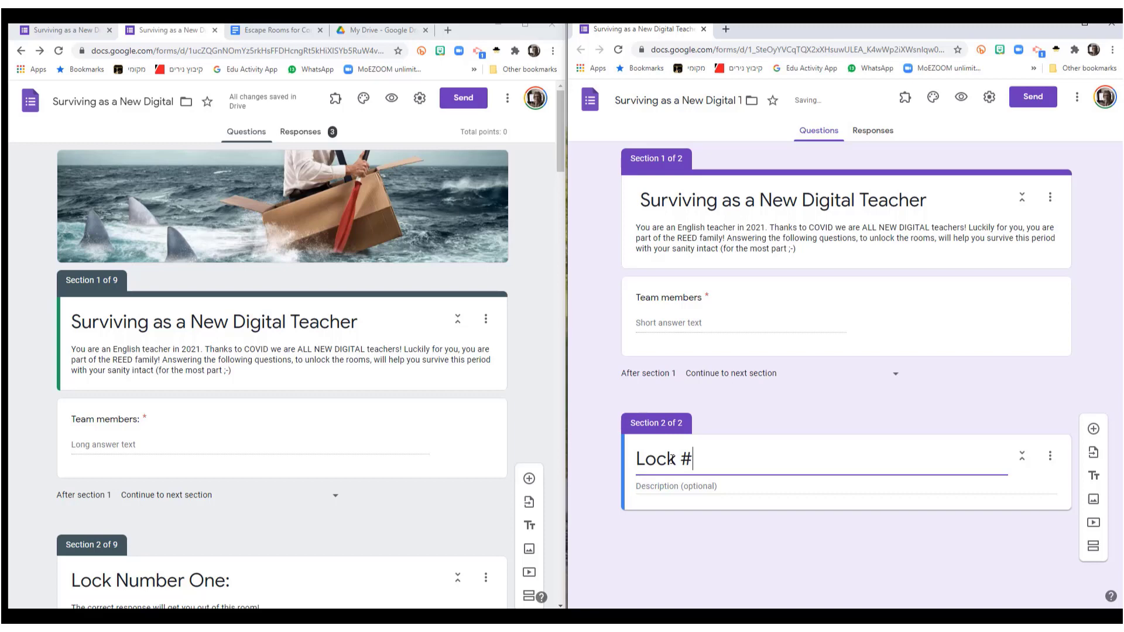
text(1)
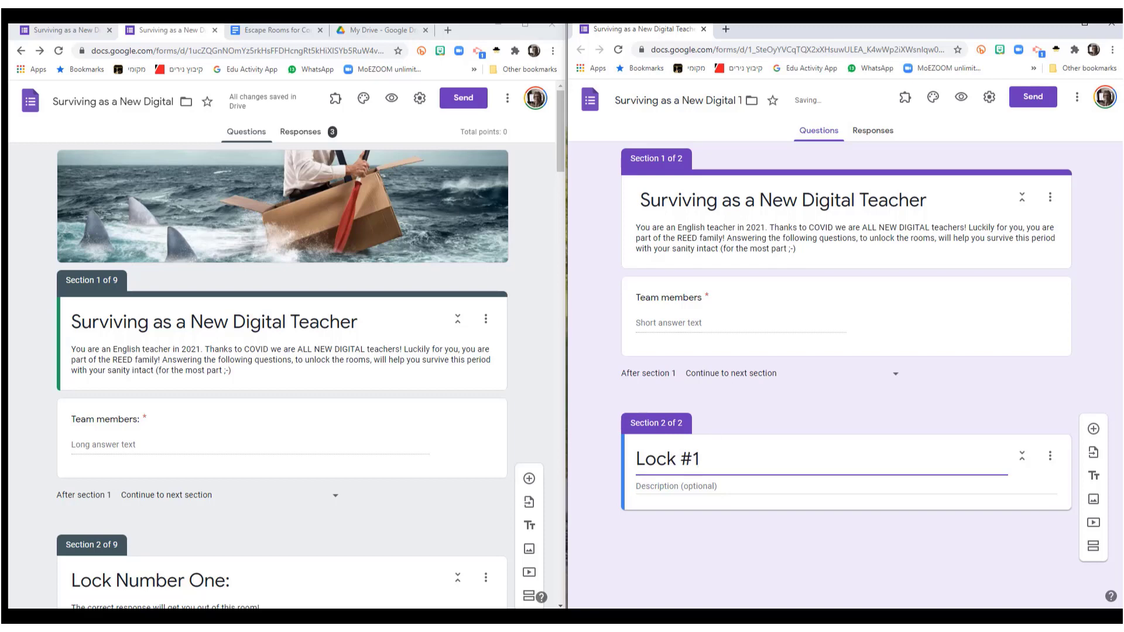
click(674, 484)
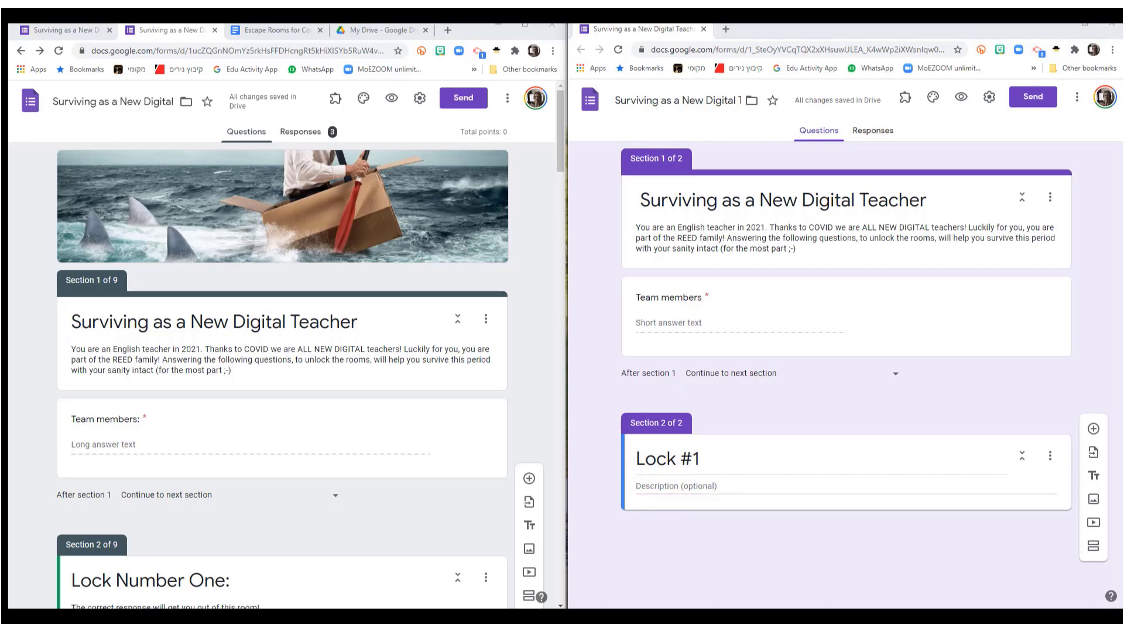
text(The correct response will get you out of this room!)
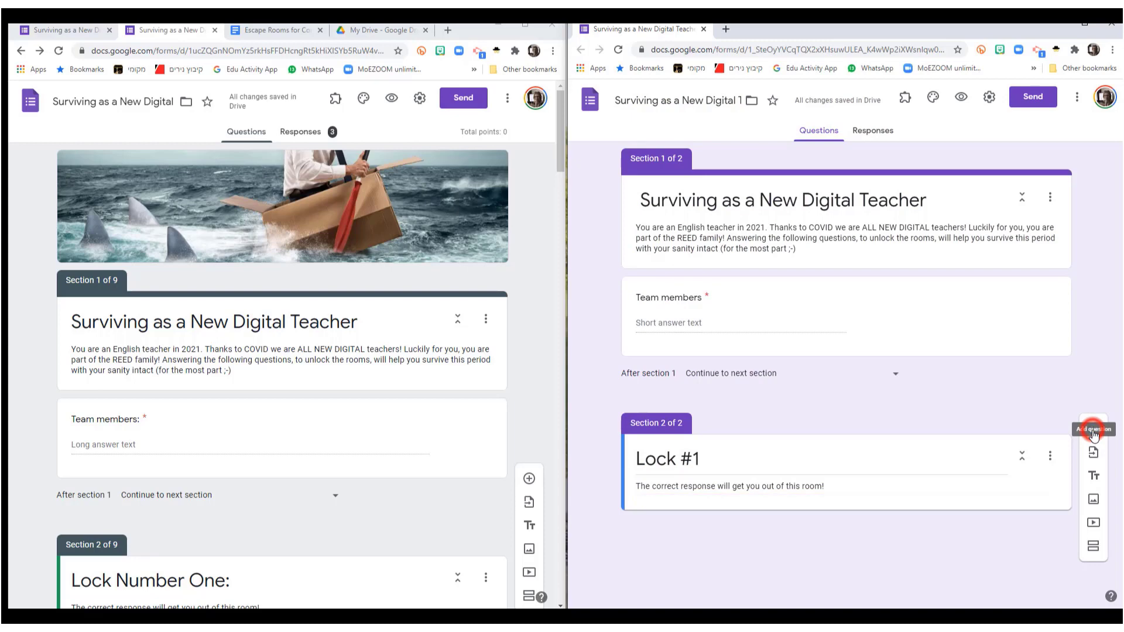
Step: Add a short-answer question to Lock #1 and bring up the brainstorming doc for its text
click(1092, 428)
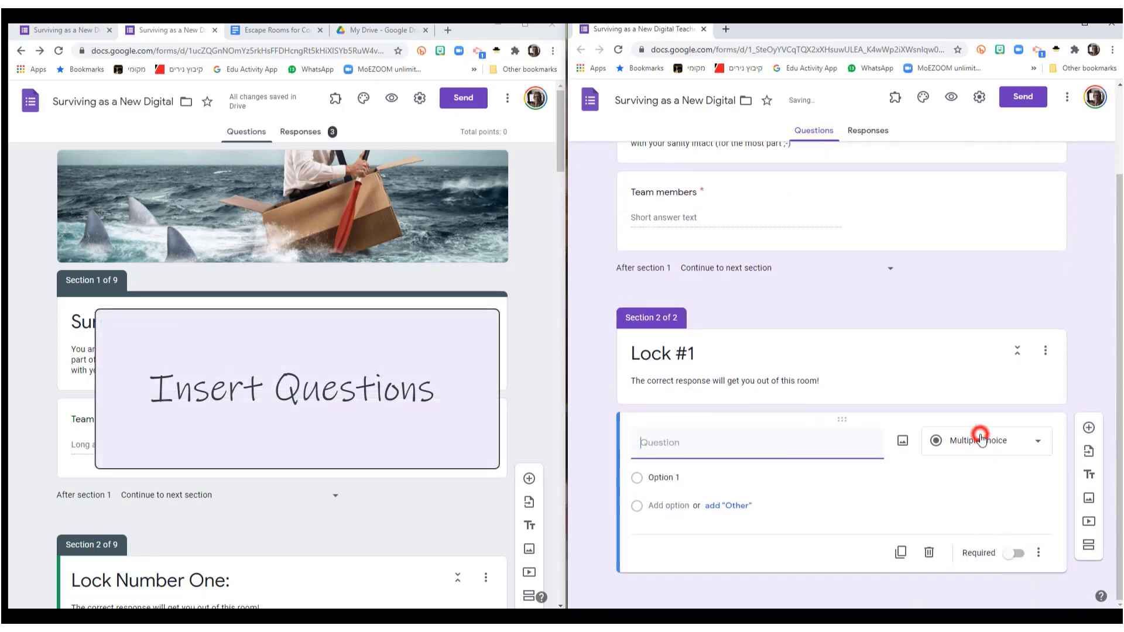
click(986, 440)
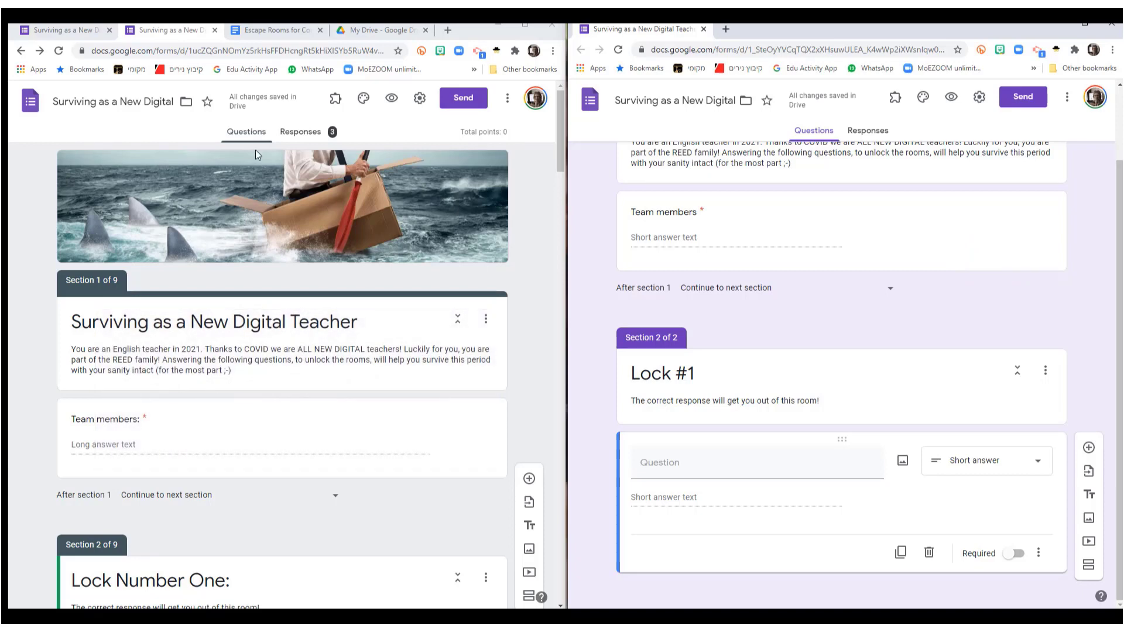
click(272, 30)
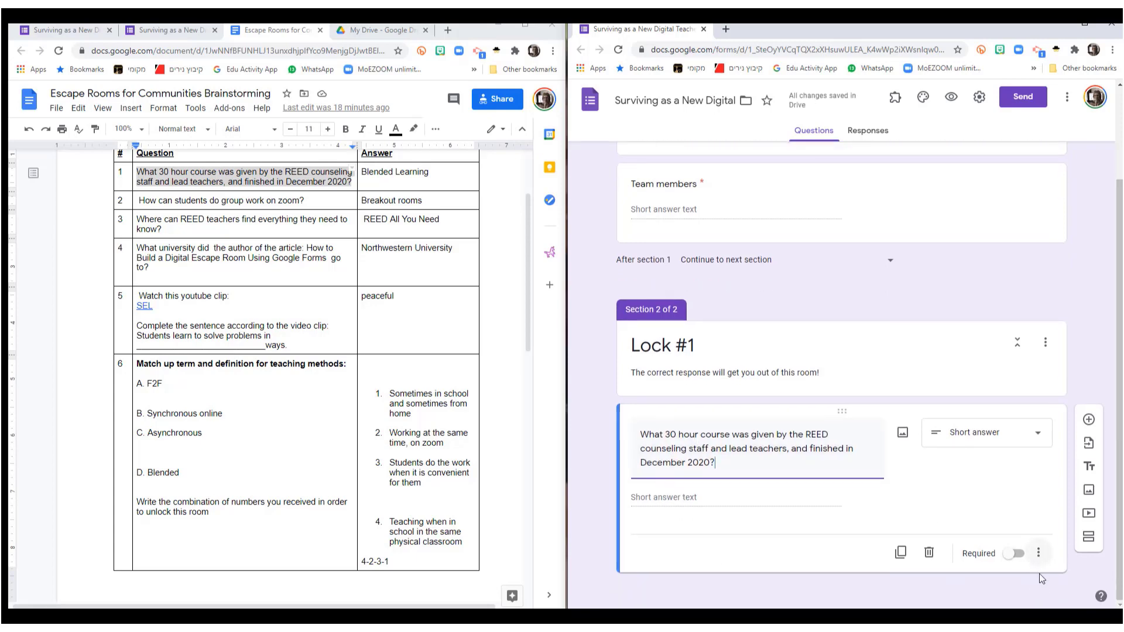
Step: Enable description and response validation, with hint 'Hint: Two words, each starts with a capital letter'
click(1038, 553)
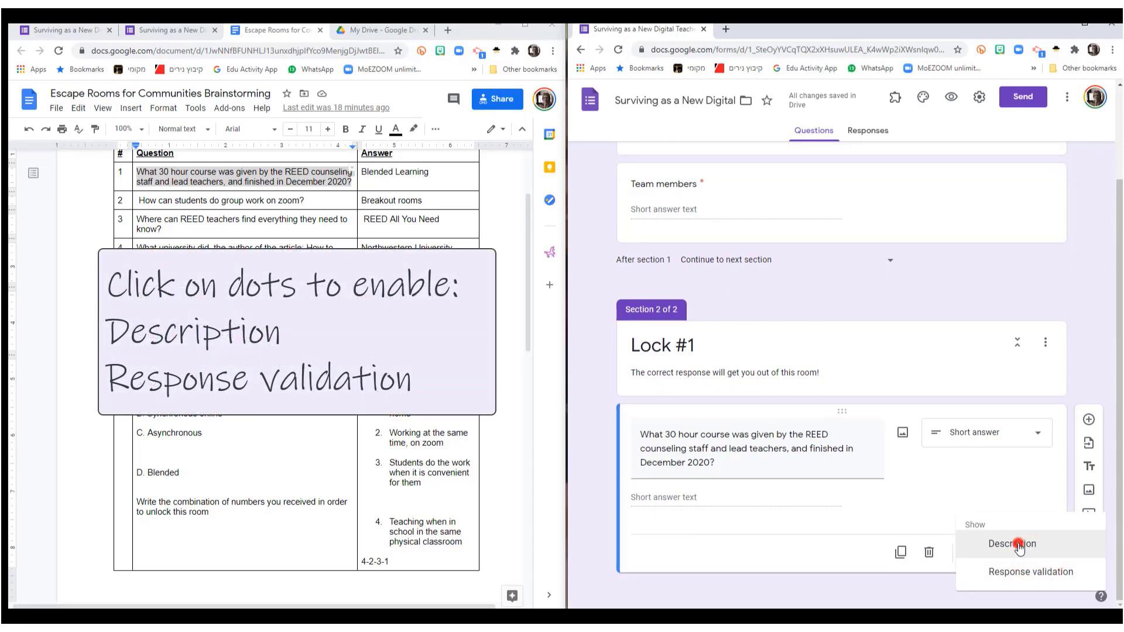
click(1011, 543)
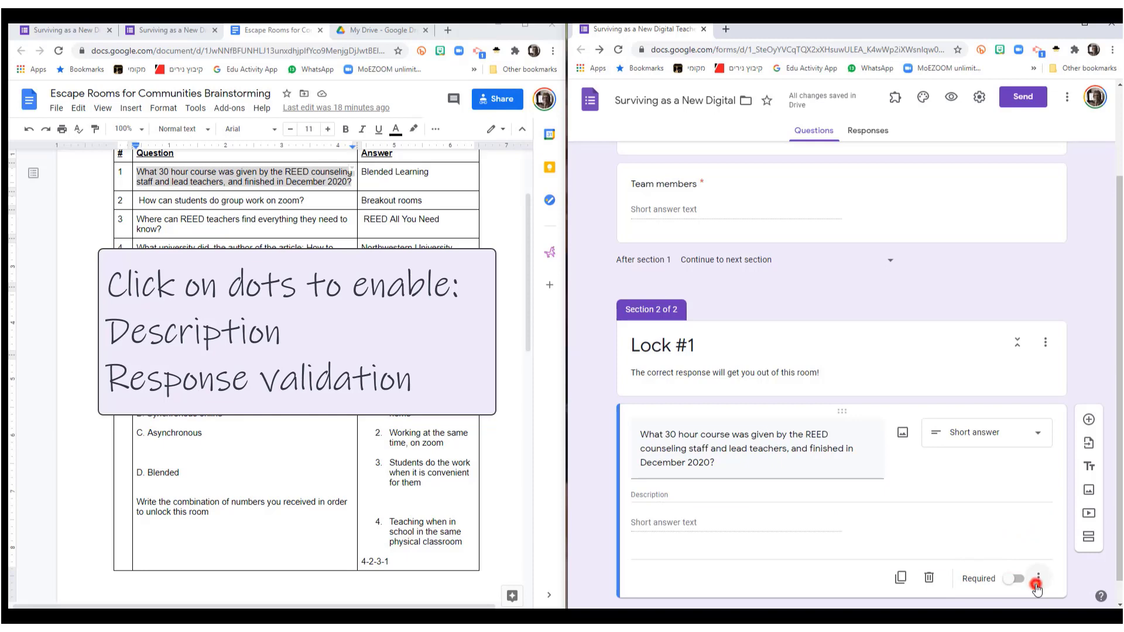
click(1037, 578)
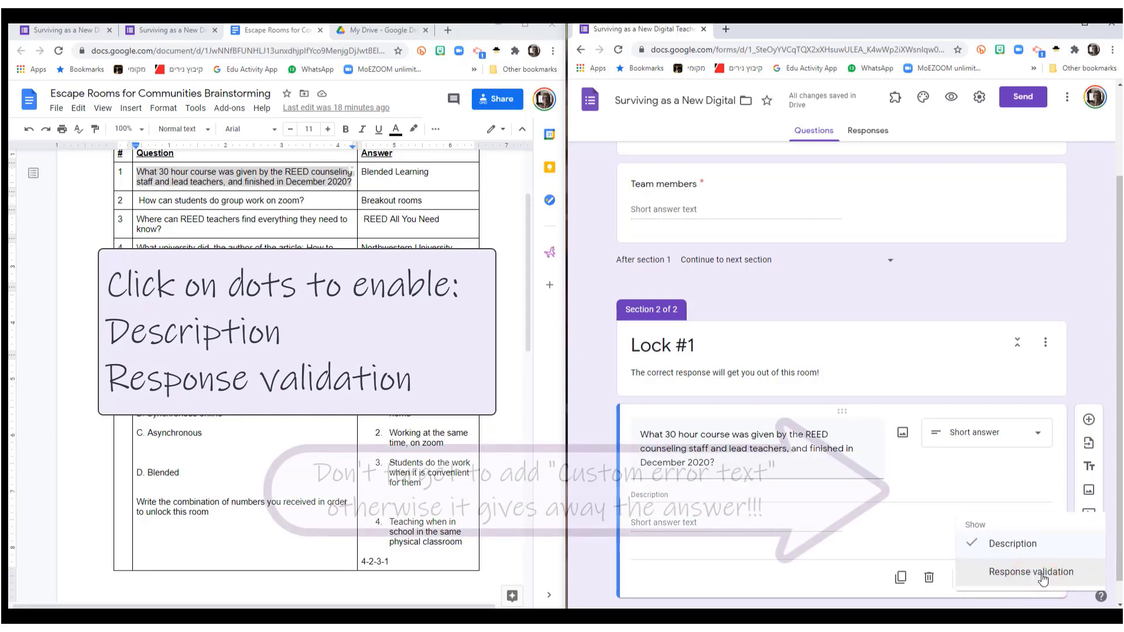
click(1031, 571)
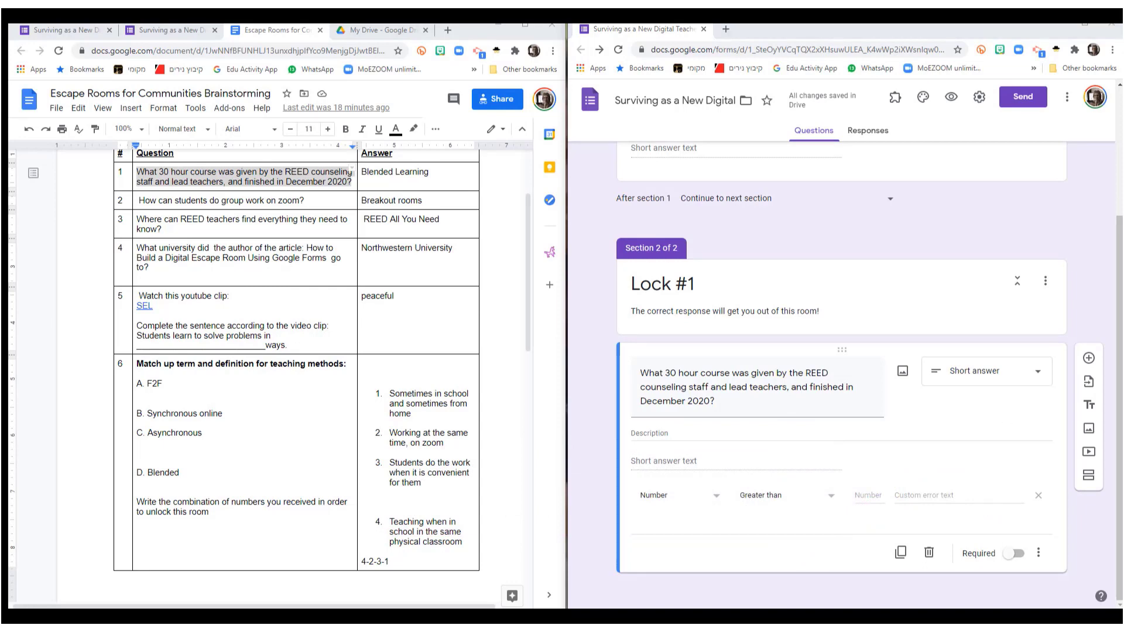
click(643, 433)
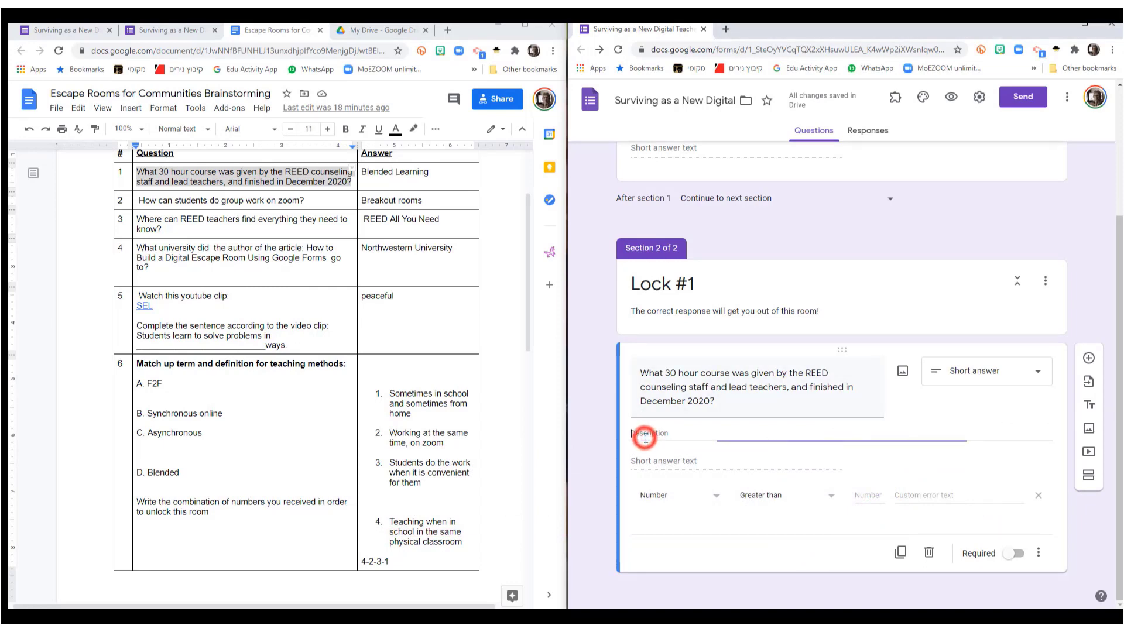
text(Hint: Two words, each starts with a capital letter)
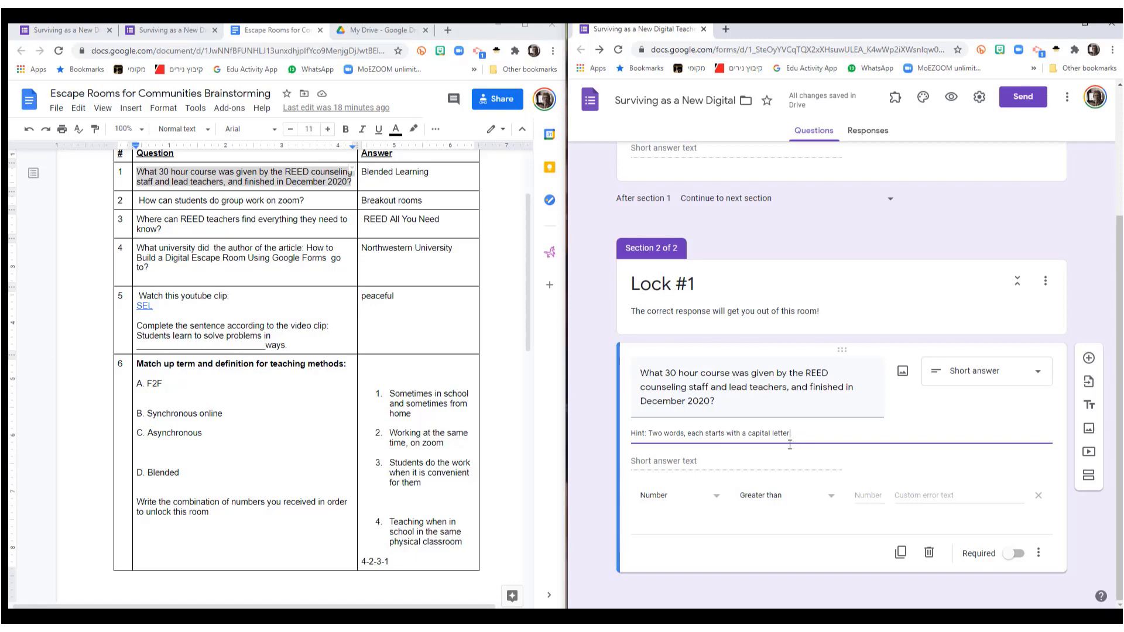
Step: Set validation to Text > Contains 'Blended Learning'
click(925, 494)
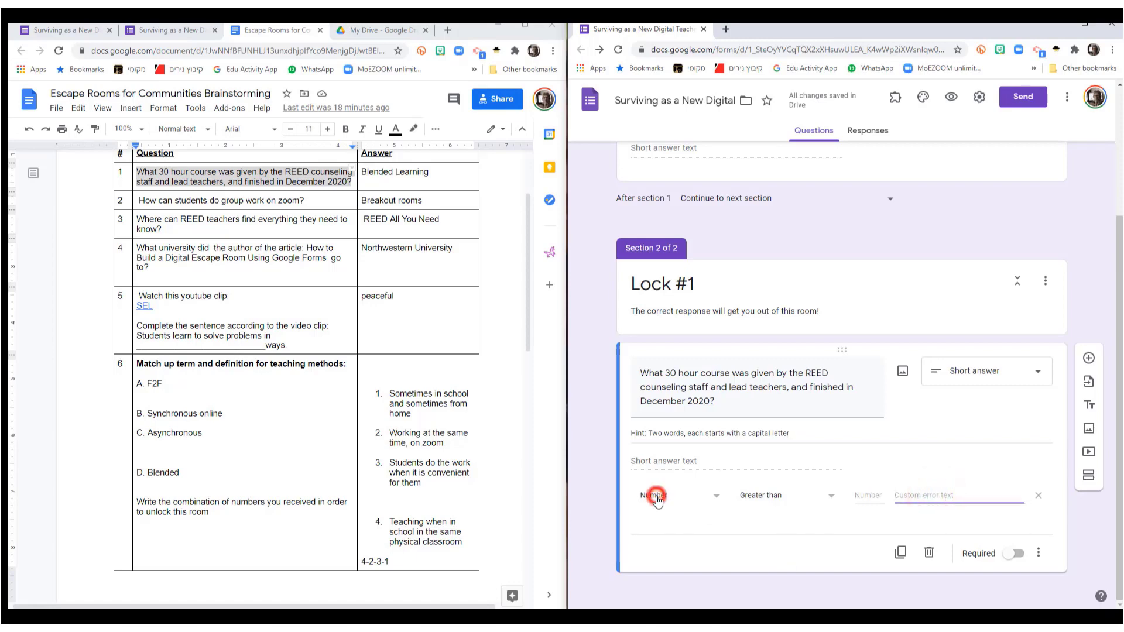
click(653, 495)
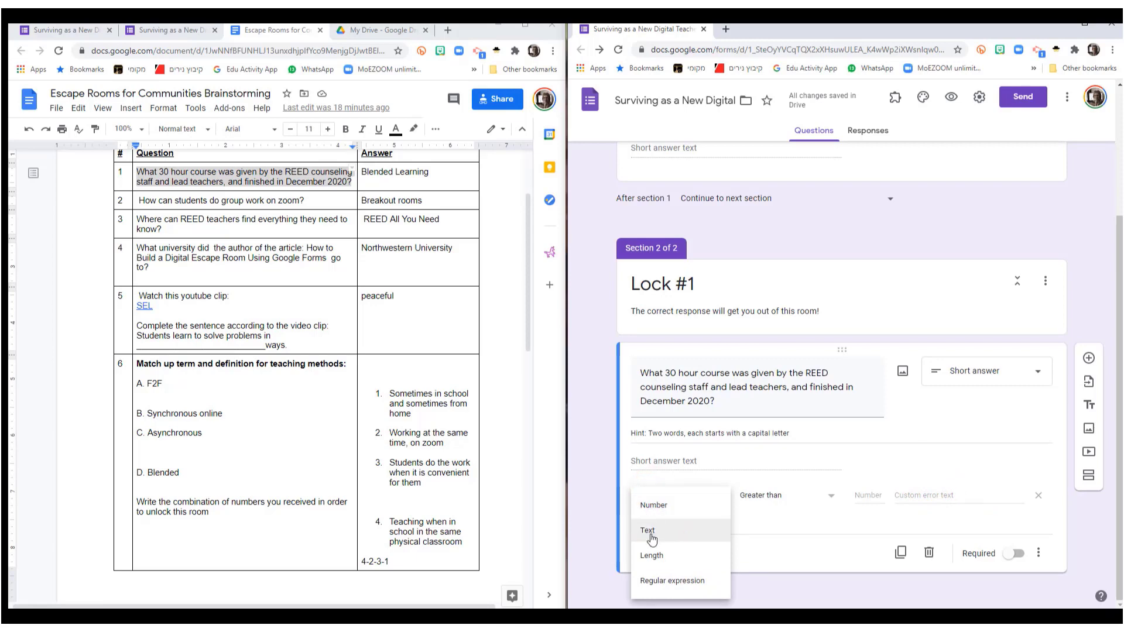
click(646, 531)
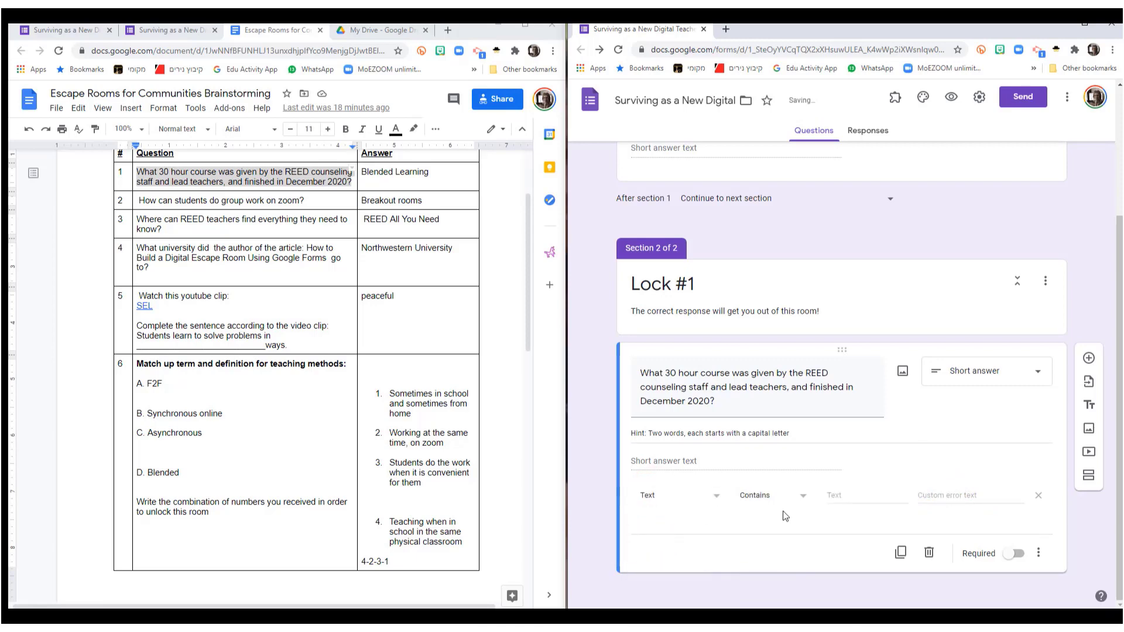
click(1038, 552)
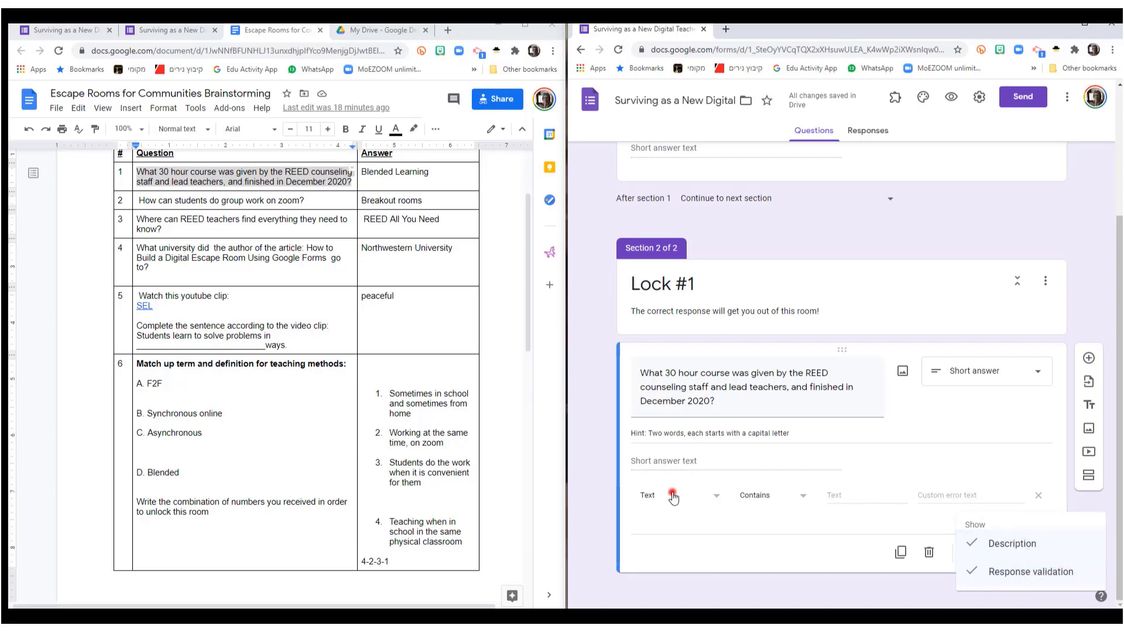
click(838, 495)
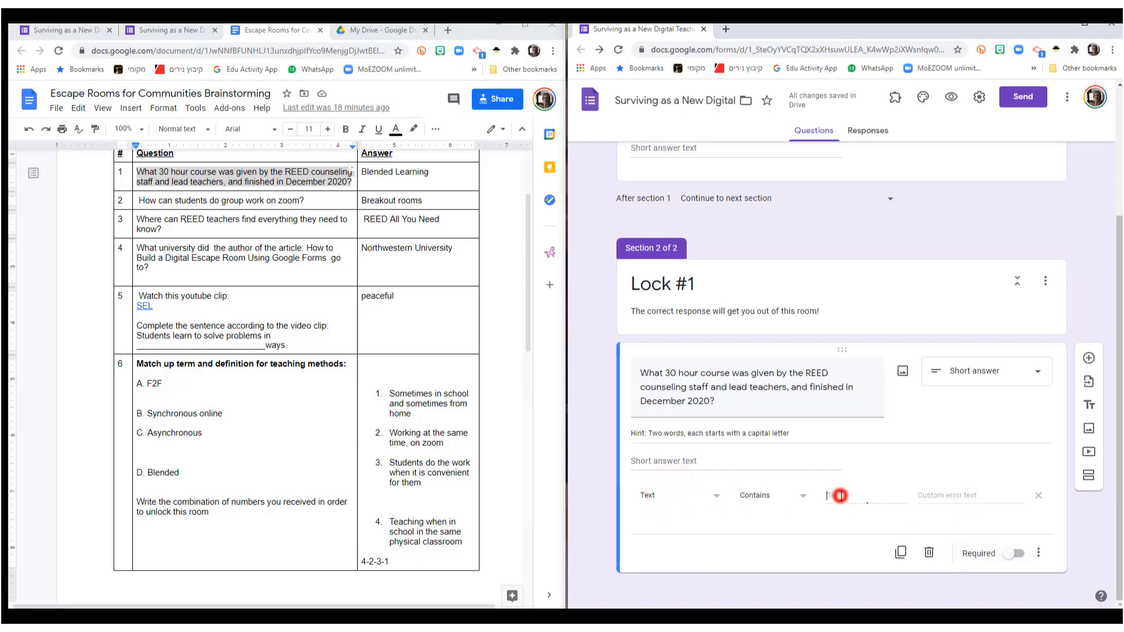
click(865, 494)
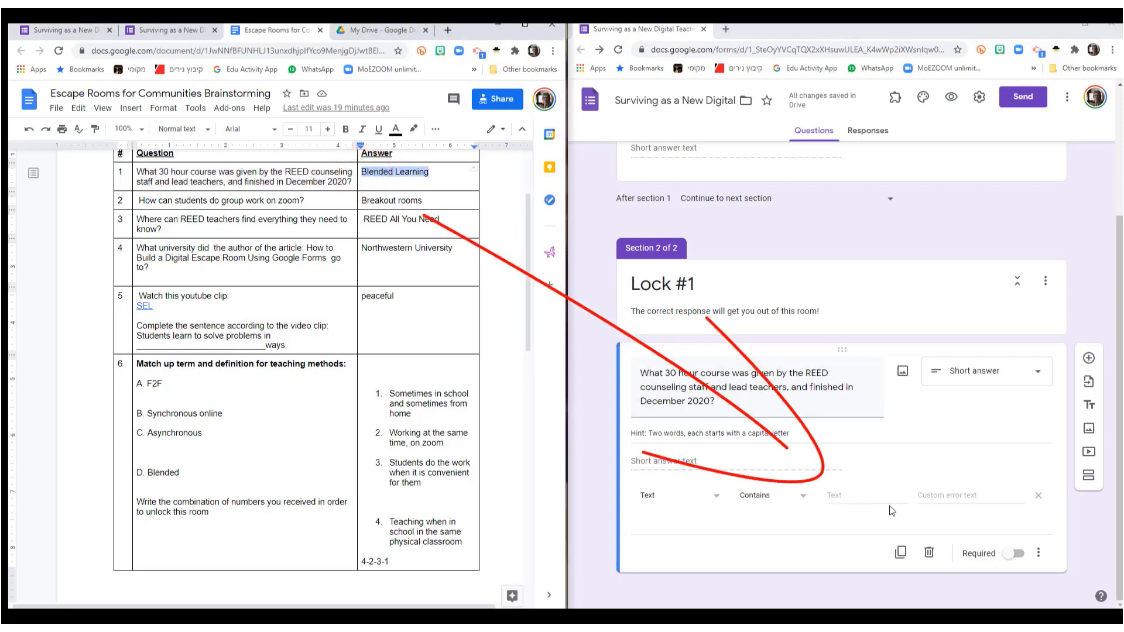
text(Blended Learning)
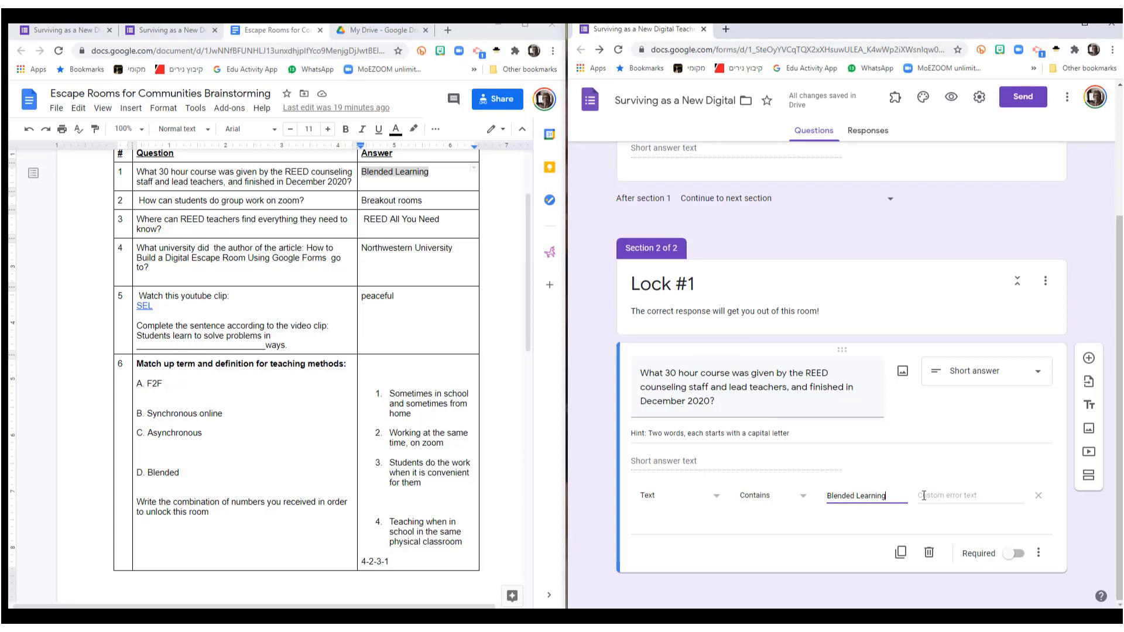
Step: Add the error message 'Sorry, try again!' and make the course question required
click(968, 495)
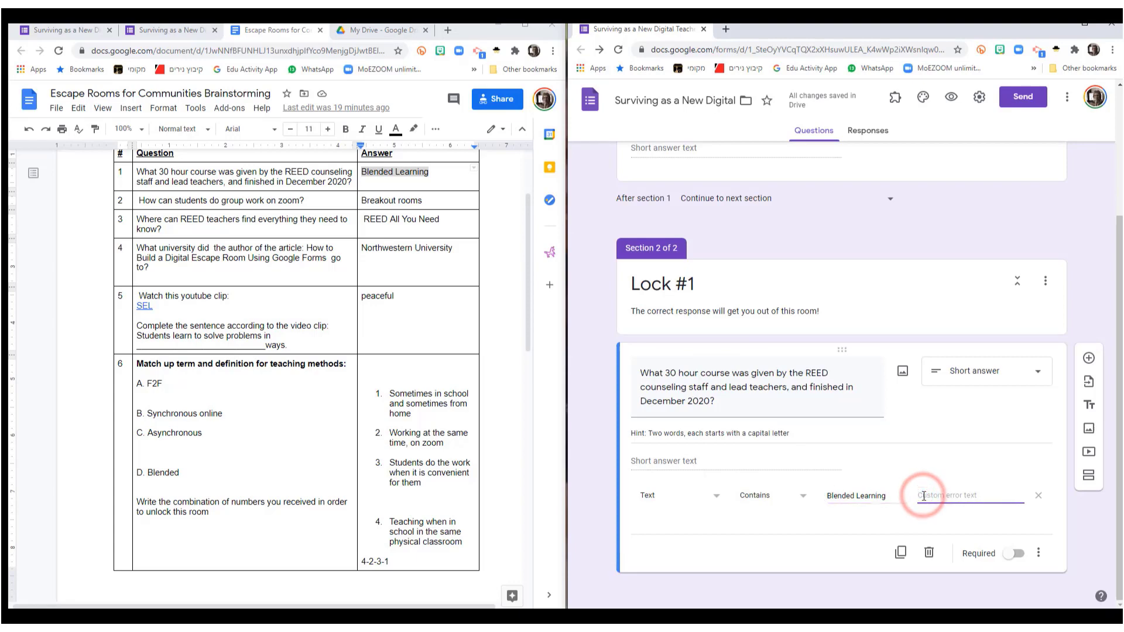
text(Sorry, try again!)
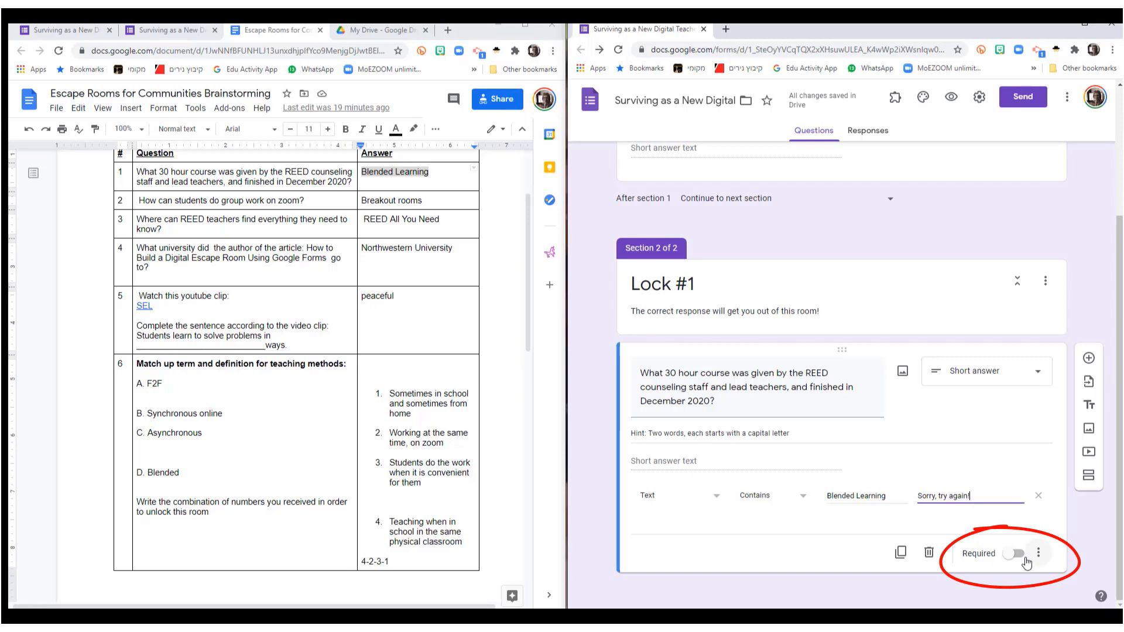
click(1013, 552)
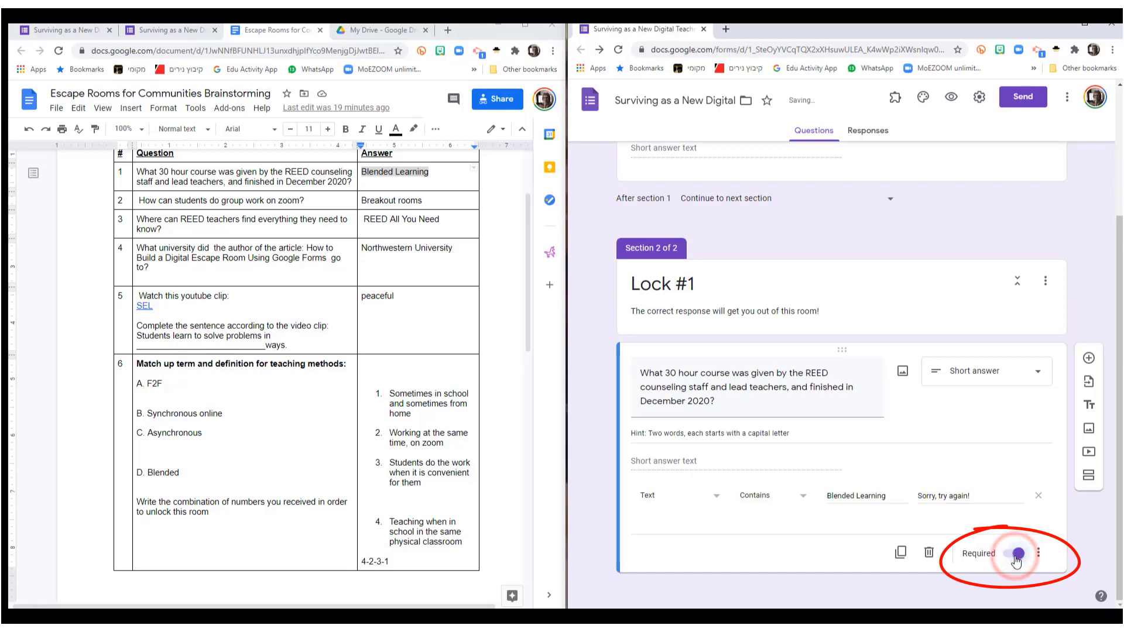
click(1014, 552)
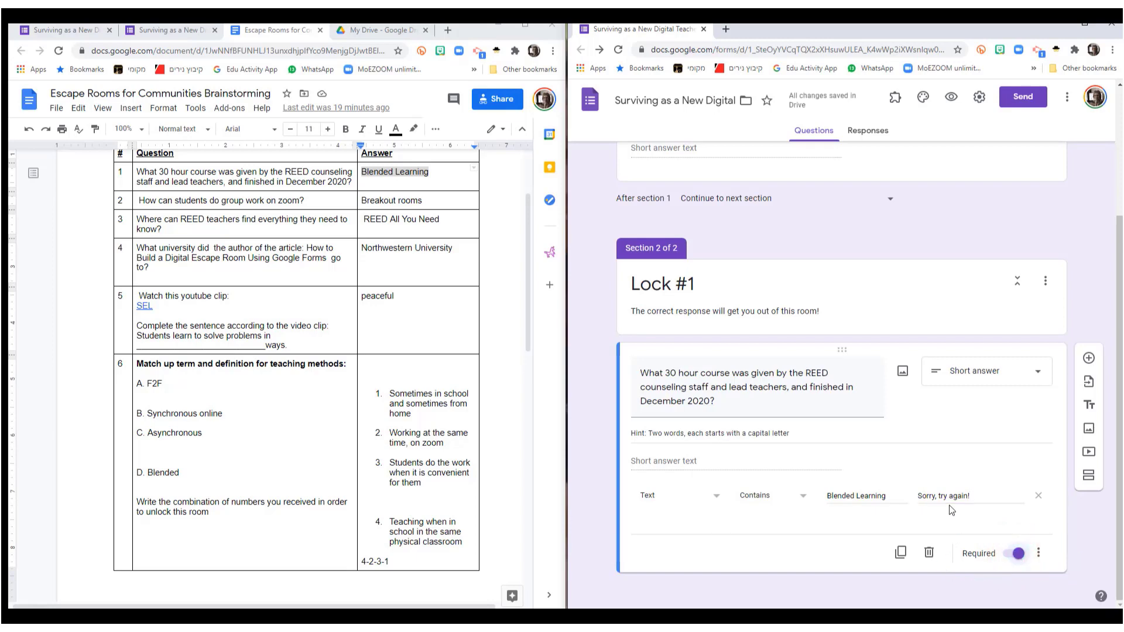
mouse_move(1087, 358)
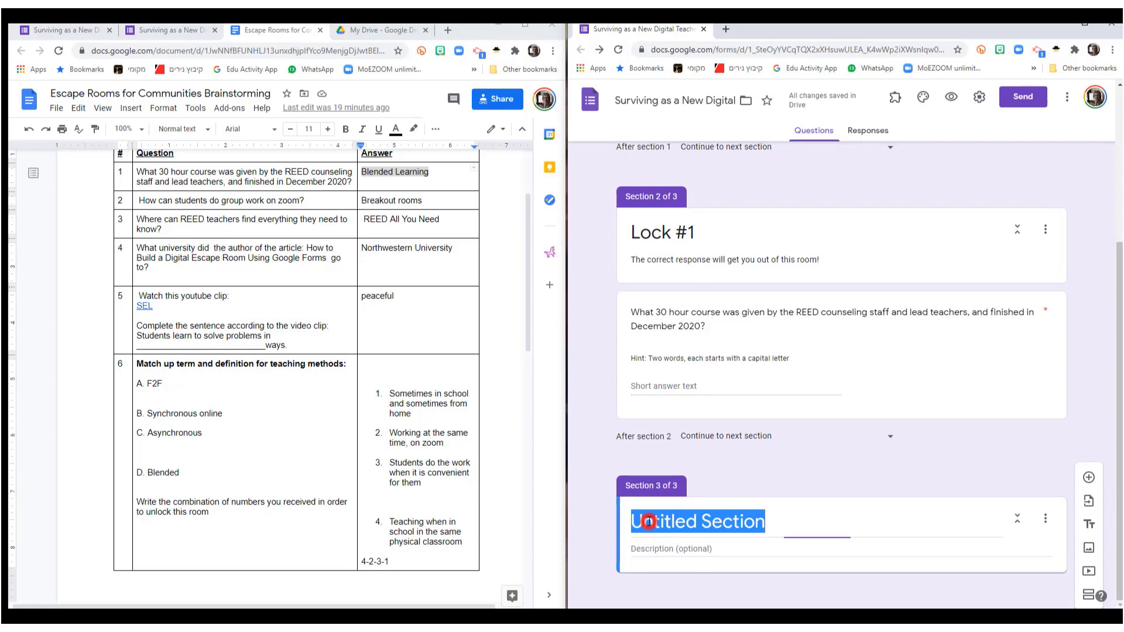
Step: Title the new section 'Lock #2' via spelling fix and describe it 'Answer the question to escape room number 2!'
text(Look)
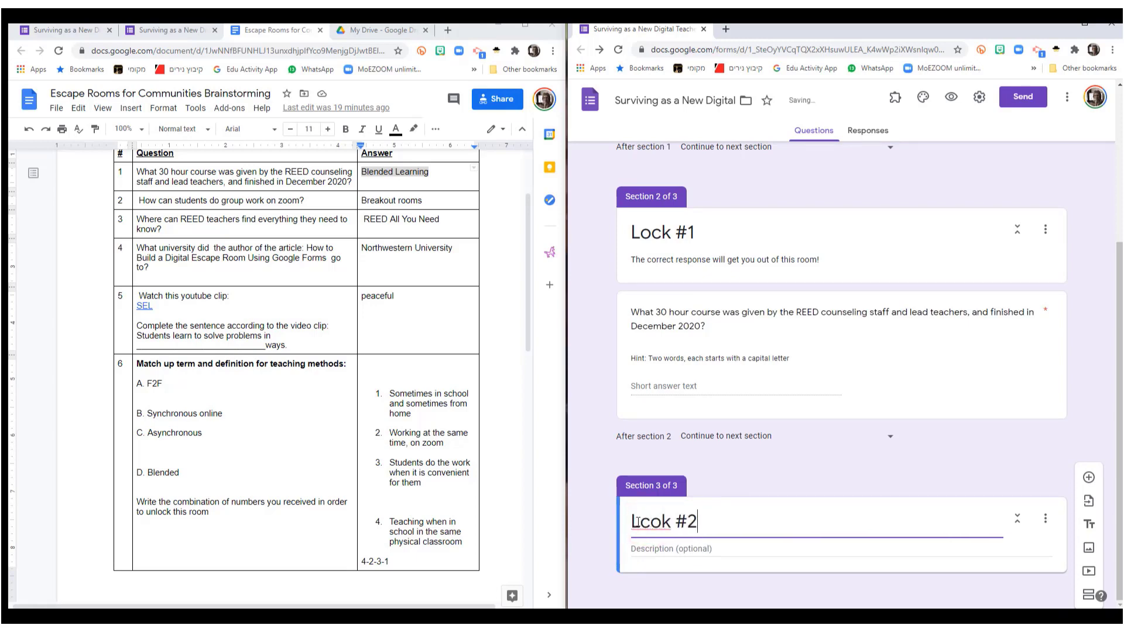
right_click(648, 521)
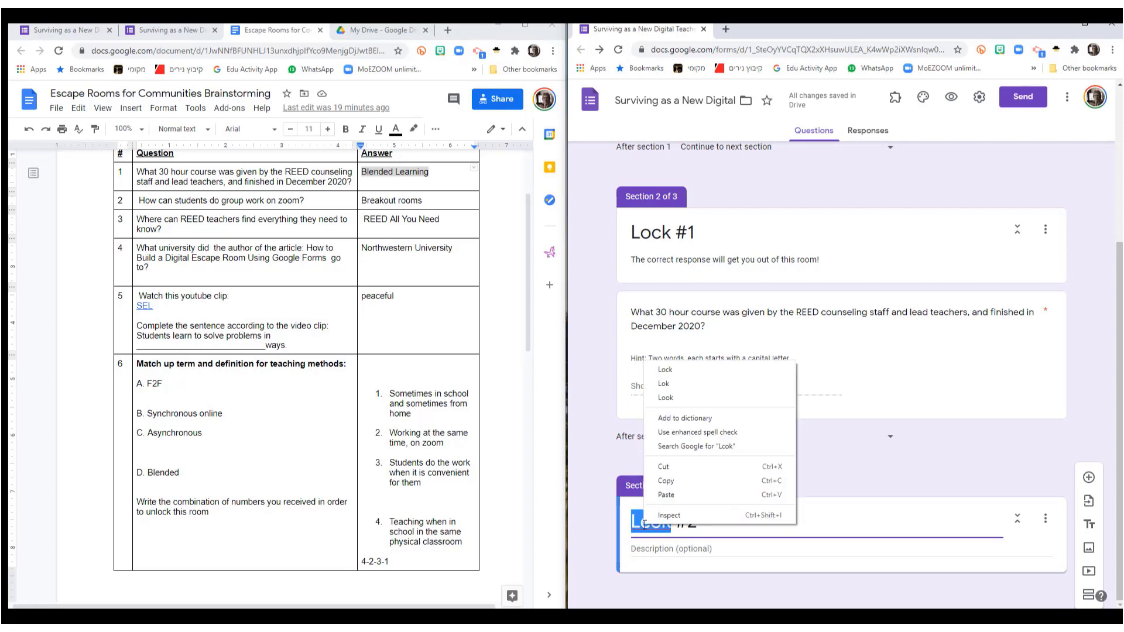
click(664, 369)
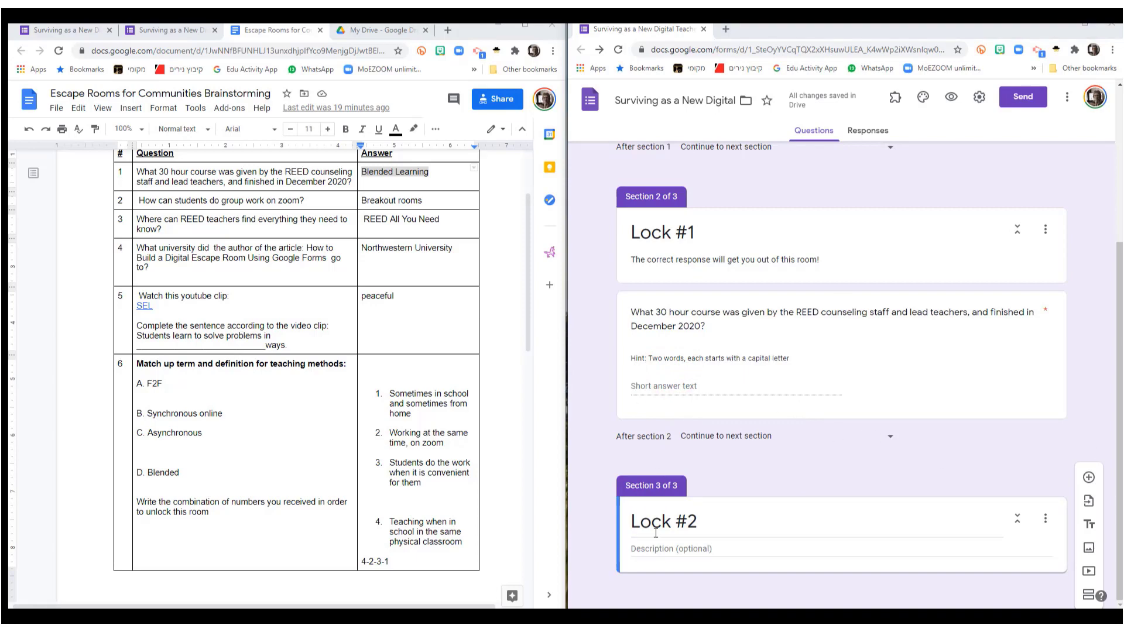
text(Answer the question to escape room number 2!)
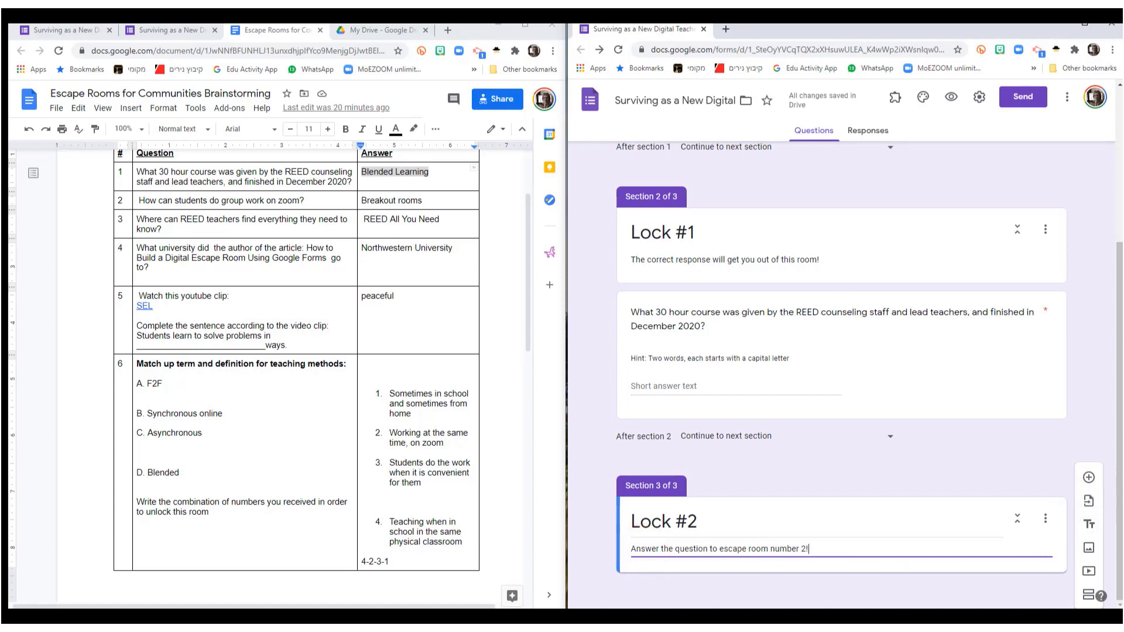
mouse_move(1087, 477)
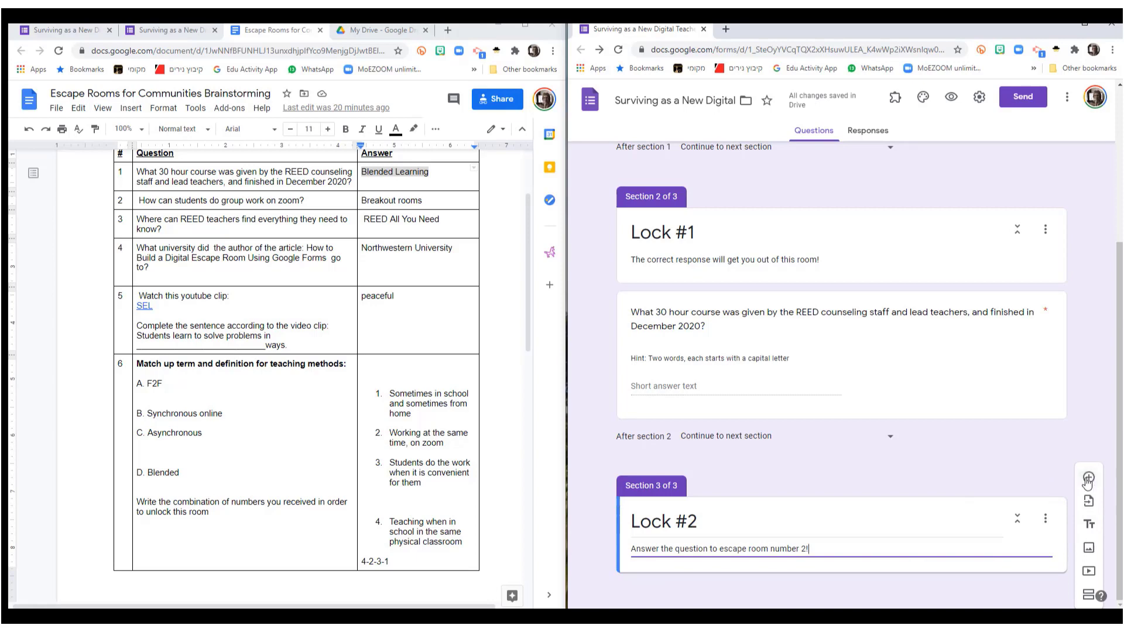
Step: Add a short-answer question to Lock #2 with a description field and response validation enabled
click(1087, 429)
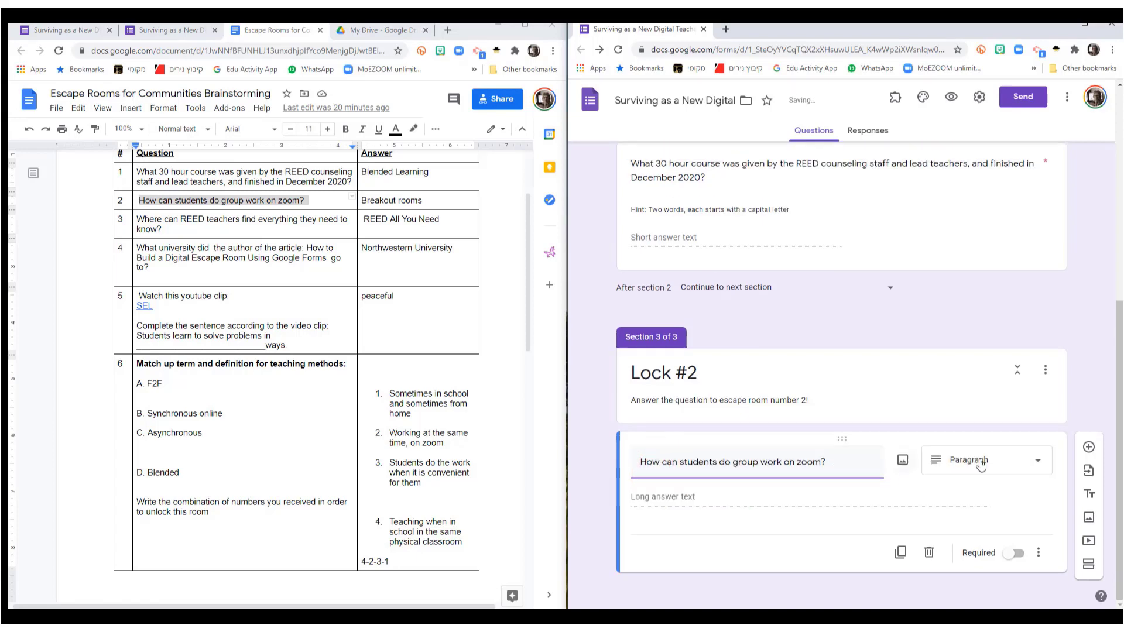
click(981, 460)
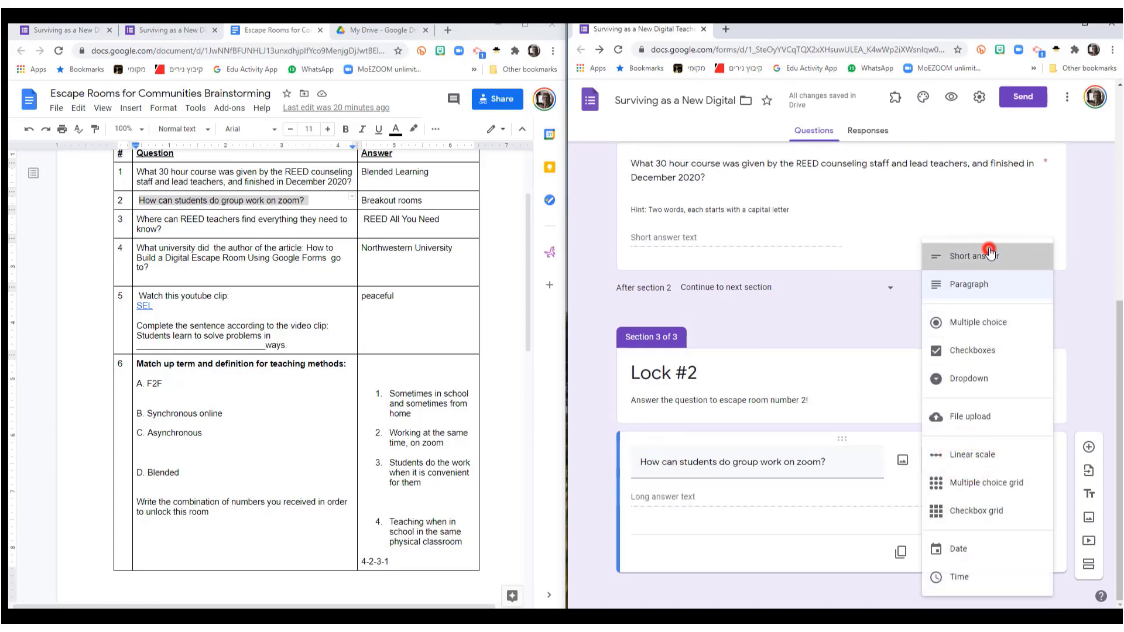
click(975, 255)
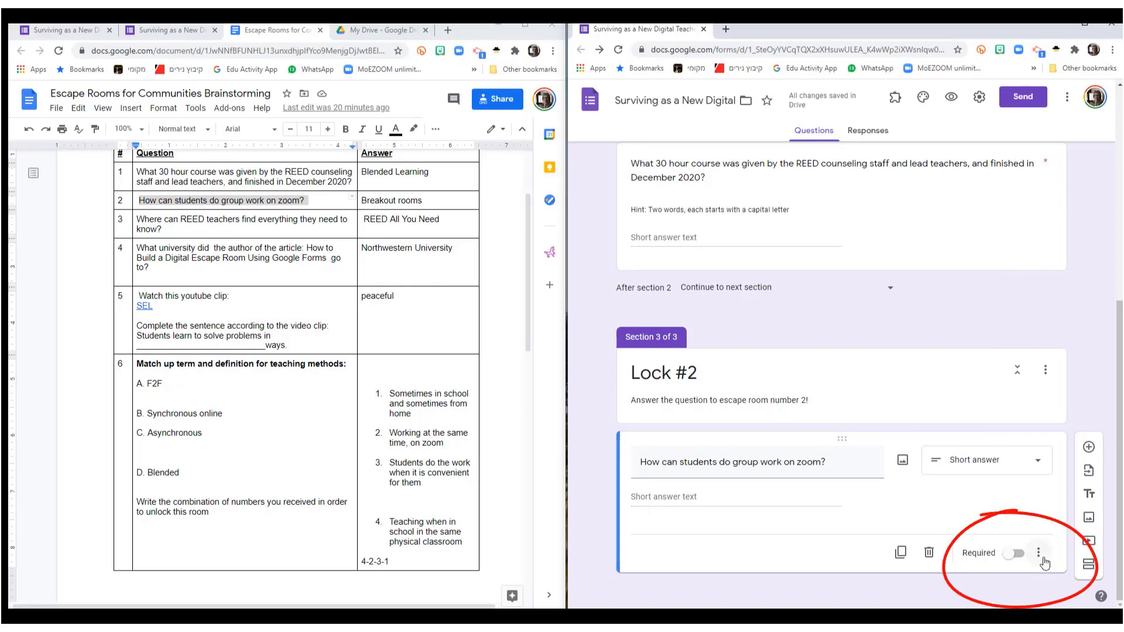
click(1039, 553)
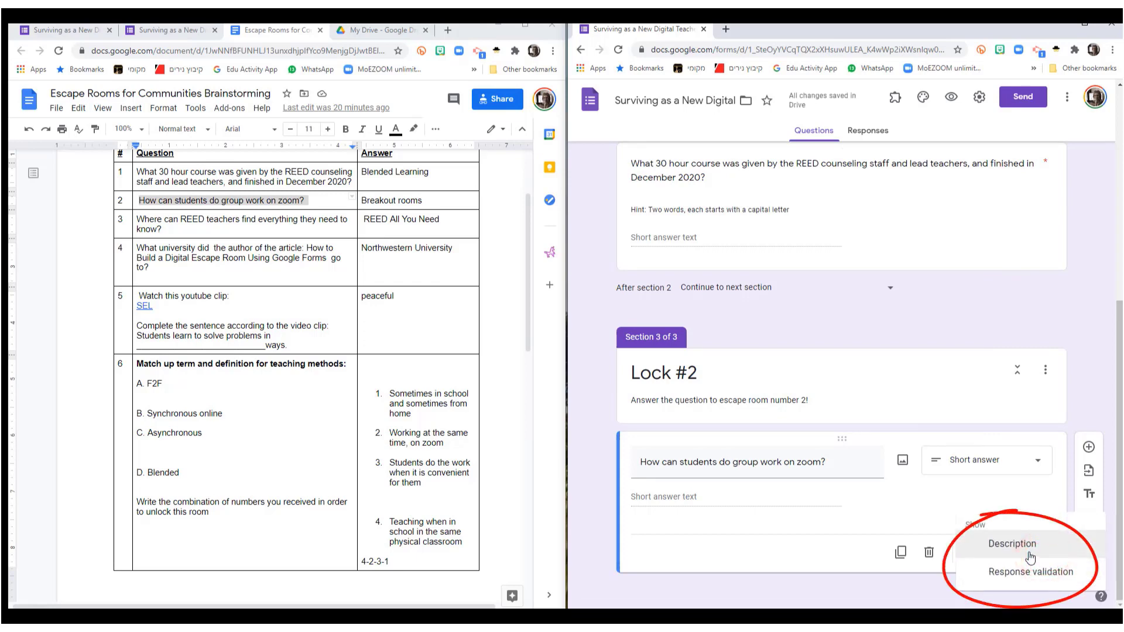
click(1012, 543)
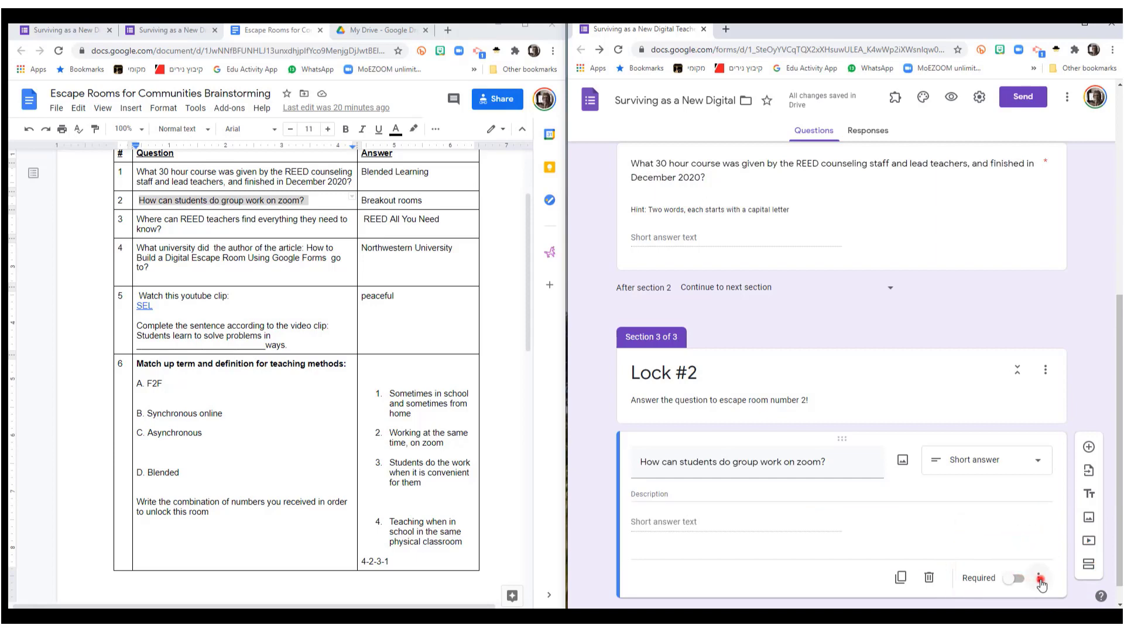
click(1039, 578)
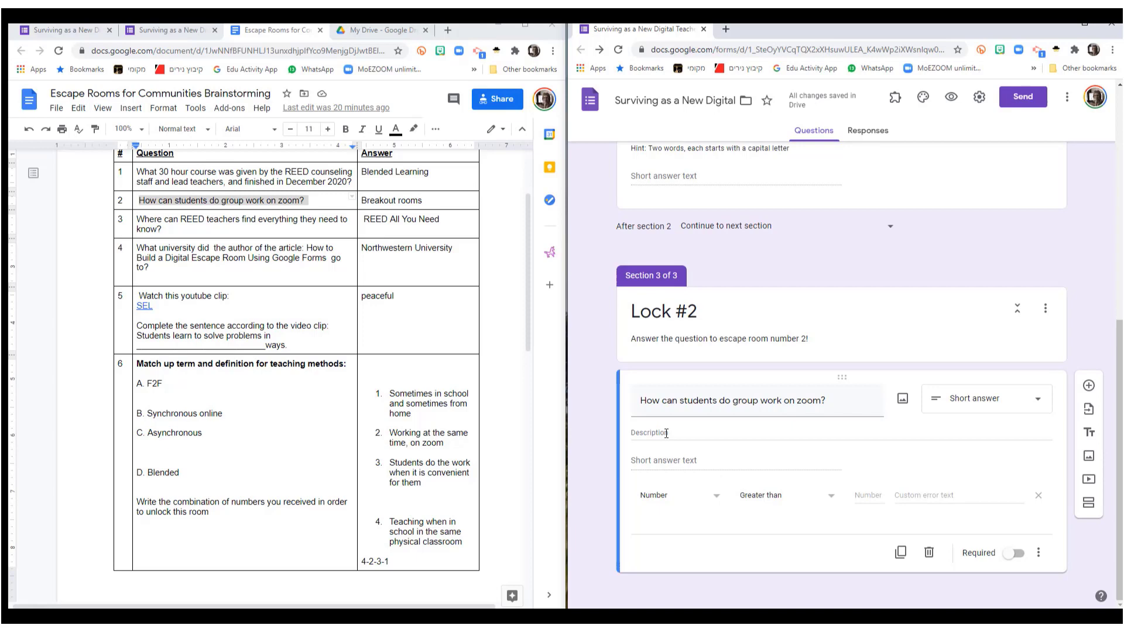
click(663, 433)
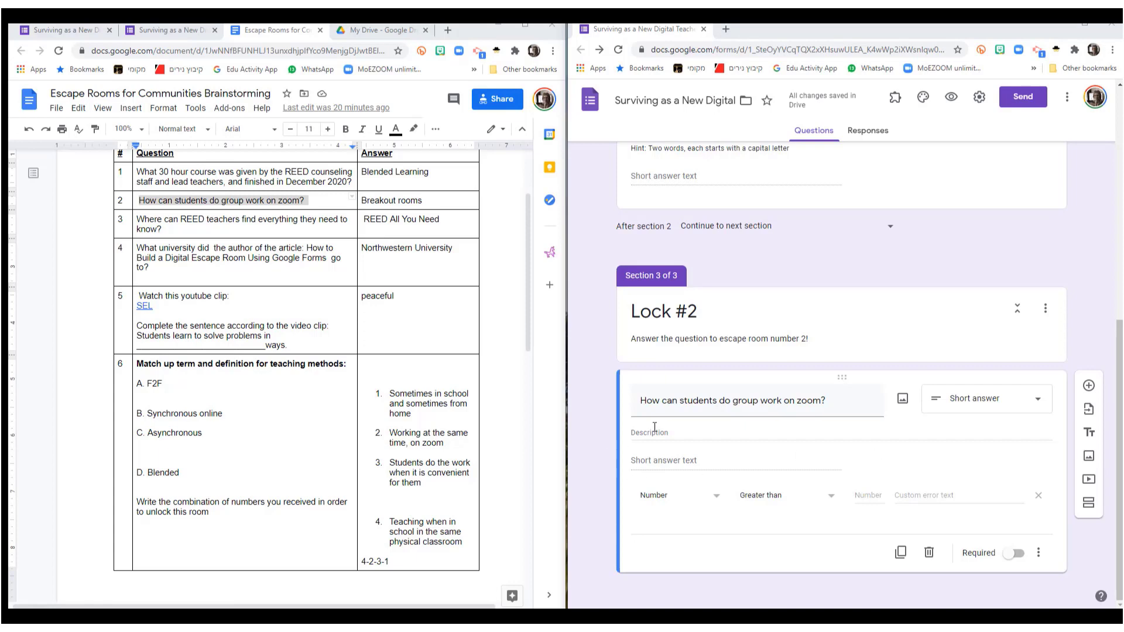
Step: Write the hint 'Hint: two words, all CAPS' and the answer text BREAKOUT ROOMS
text(Hint: two words, all CAPS)
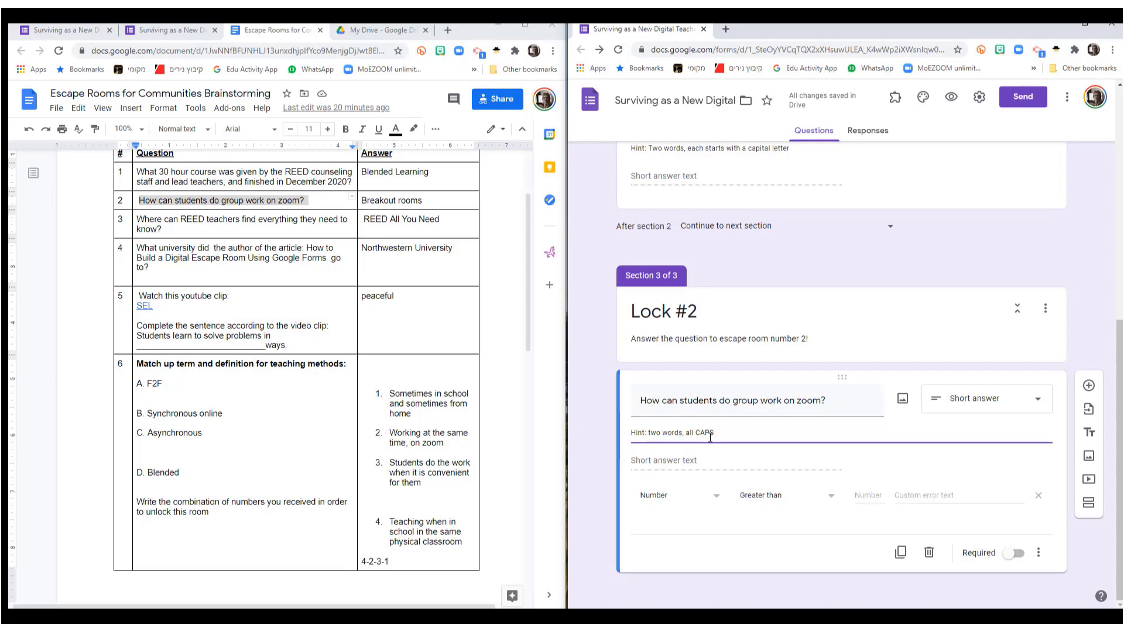
text(BREAKOUT ROOMS)
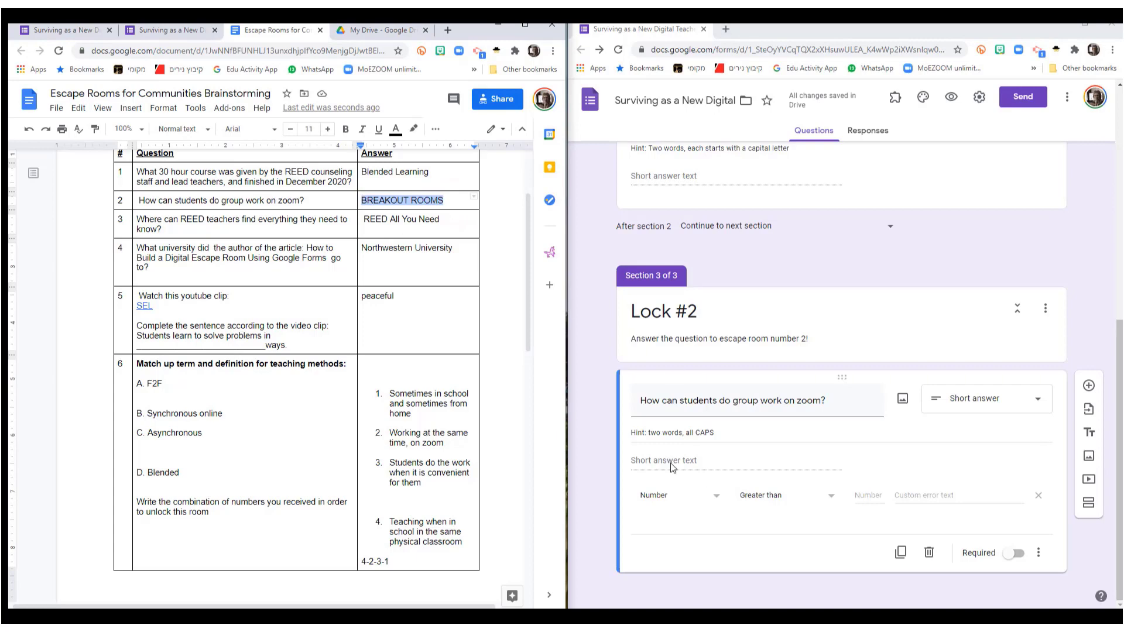
Step: Validate Lock #2 as text containing BREAKOUT ROOMS with an 'Aww' error message, and make it required
click(677, 494)
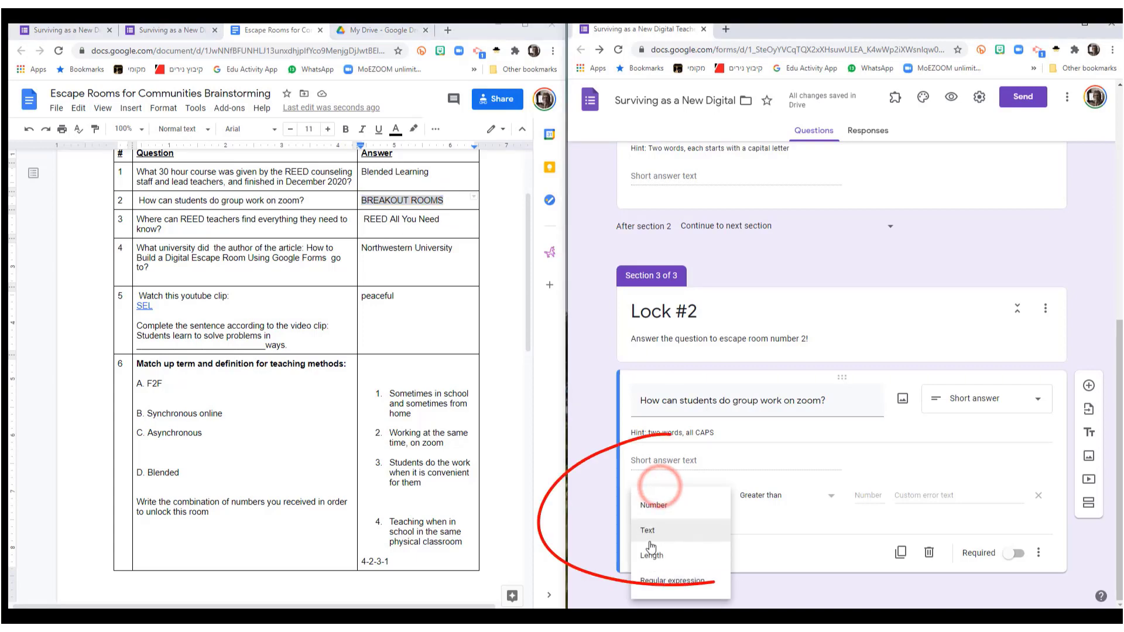
click(646, 529)
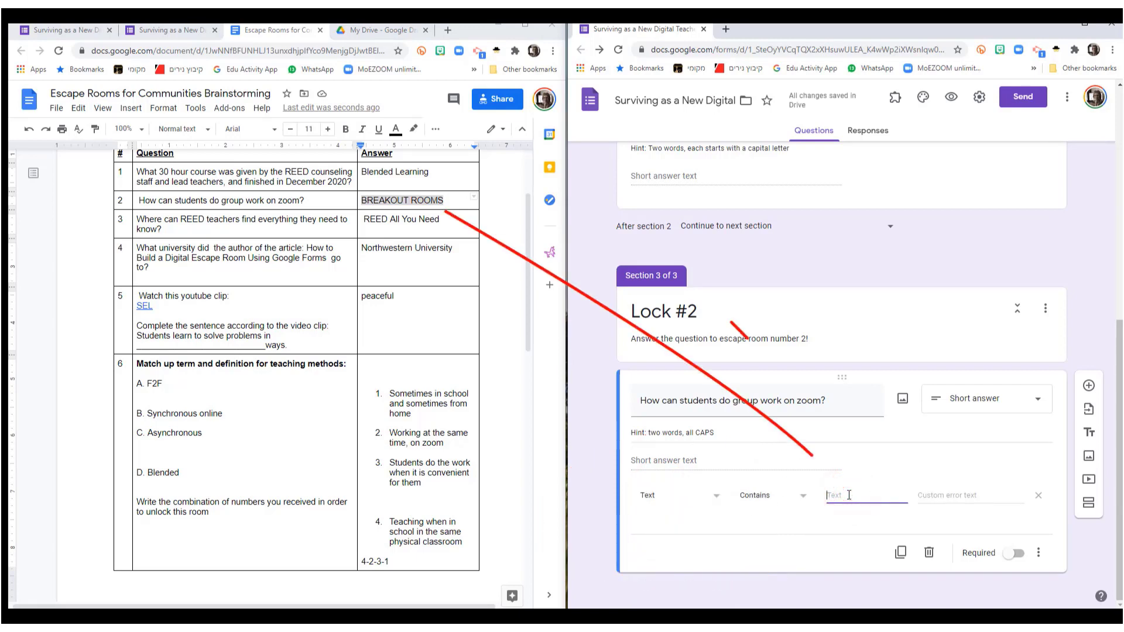
text(BREAKOUT ROOMS)
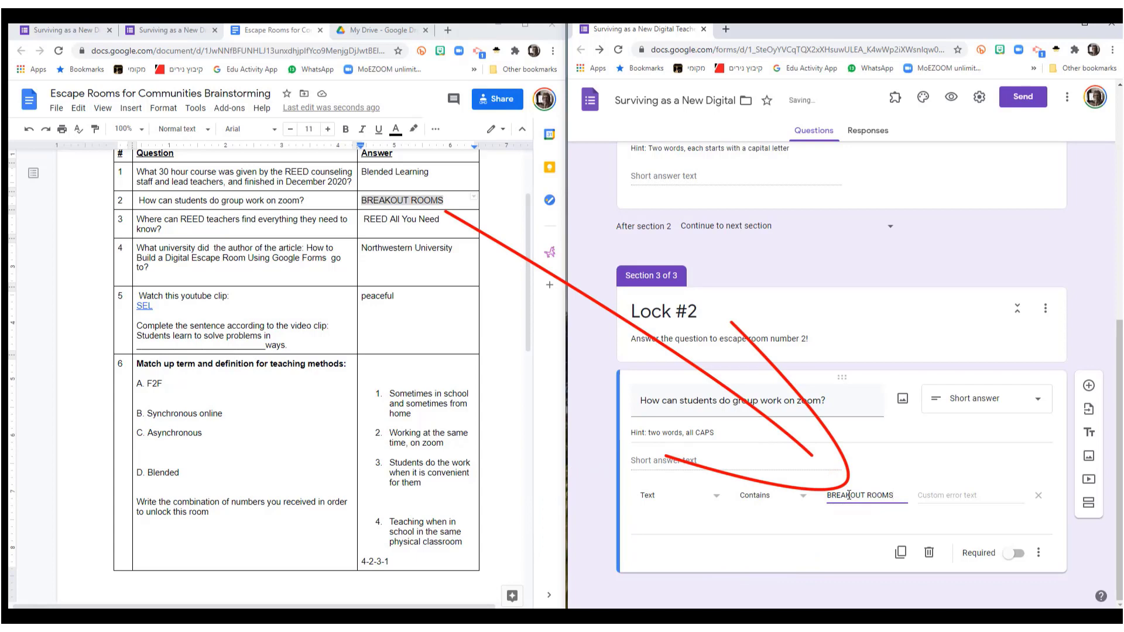
click(938, 495)
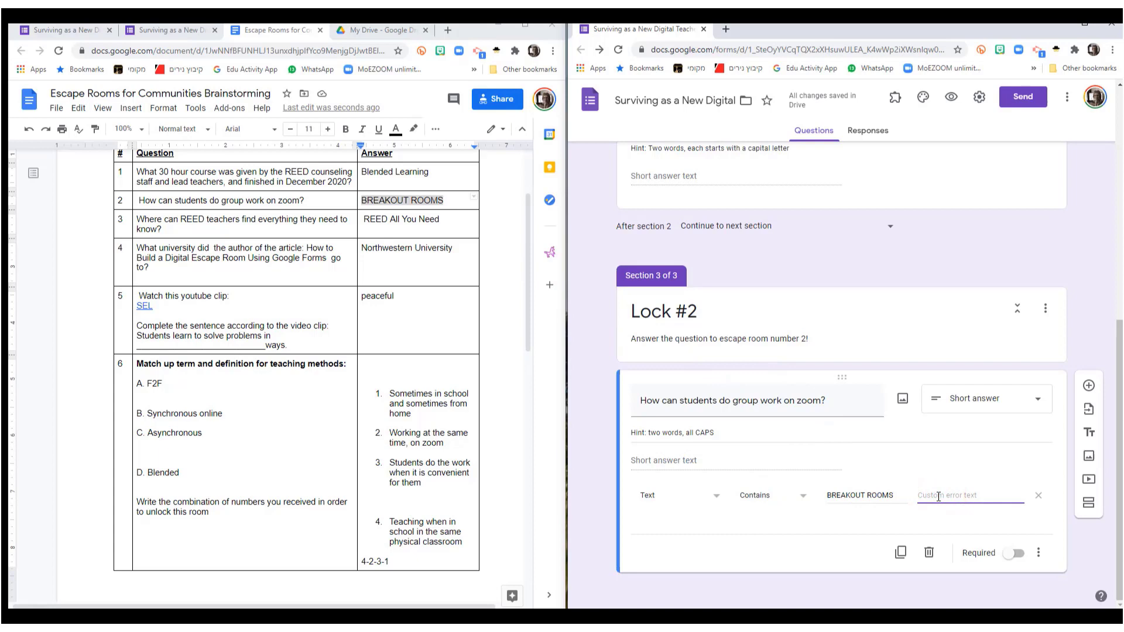
text(Aww.... try again!)
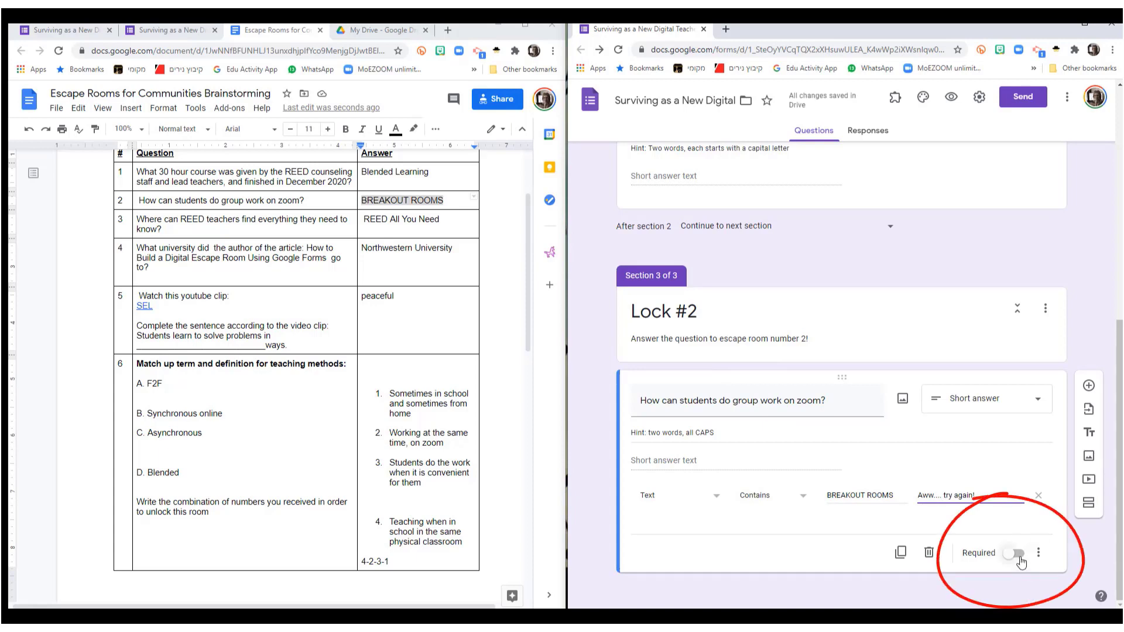
click(1087, 502)
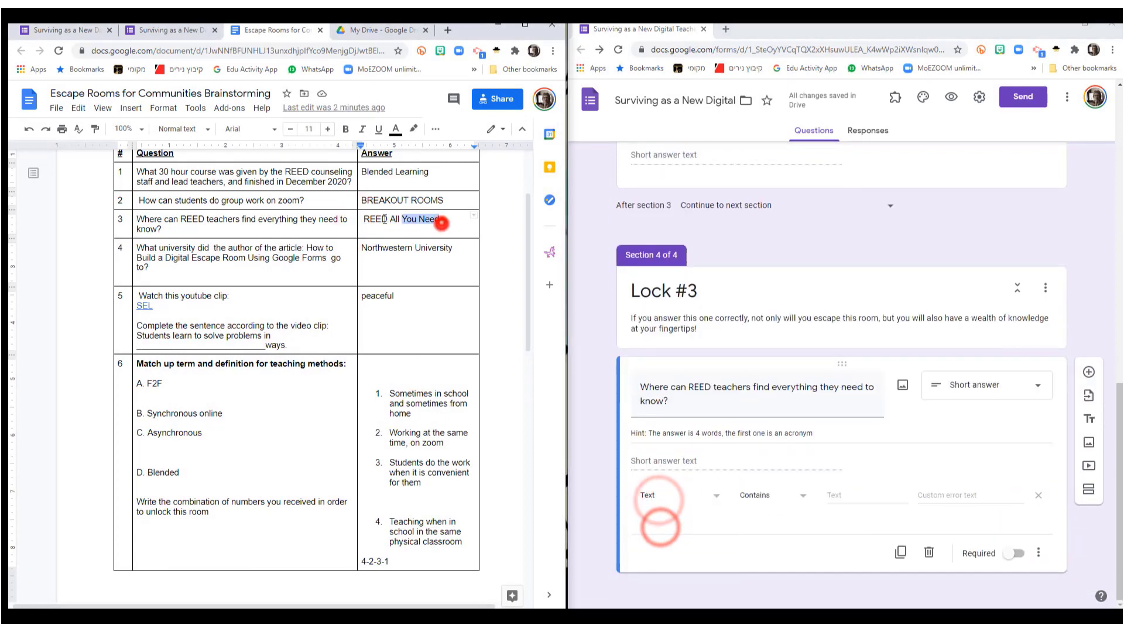
Step: Write Lock #3's 'Golly, you're' error message and add a new section after it
text(Golly, you're)
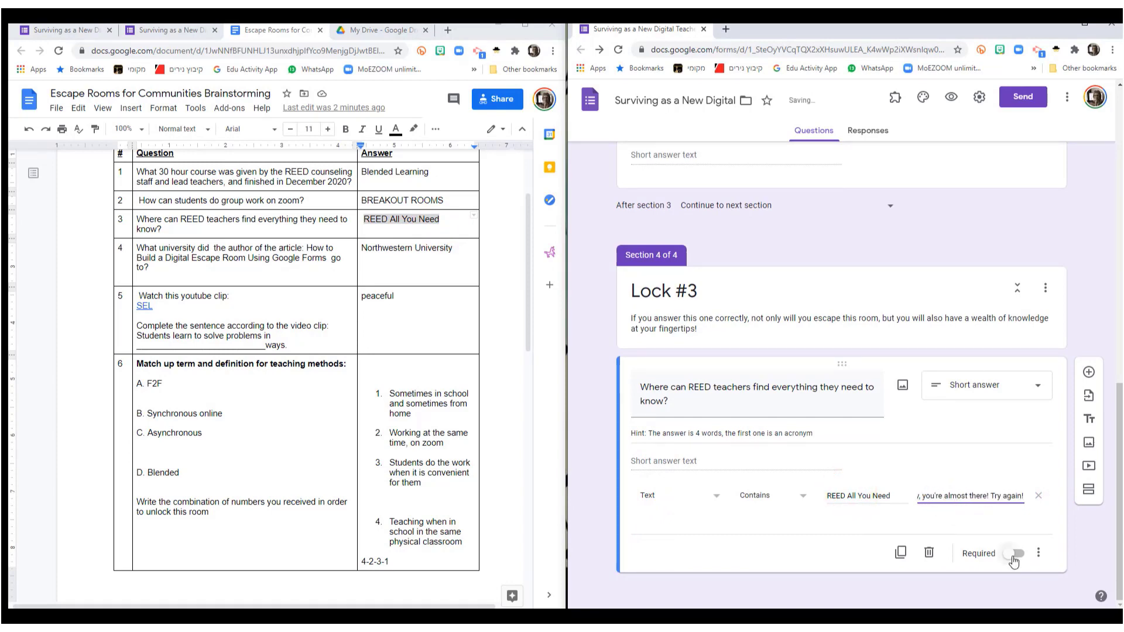
click(1088, 496)
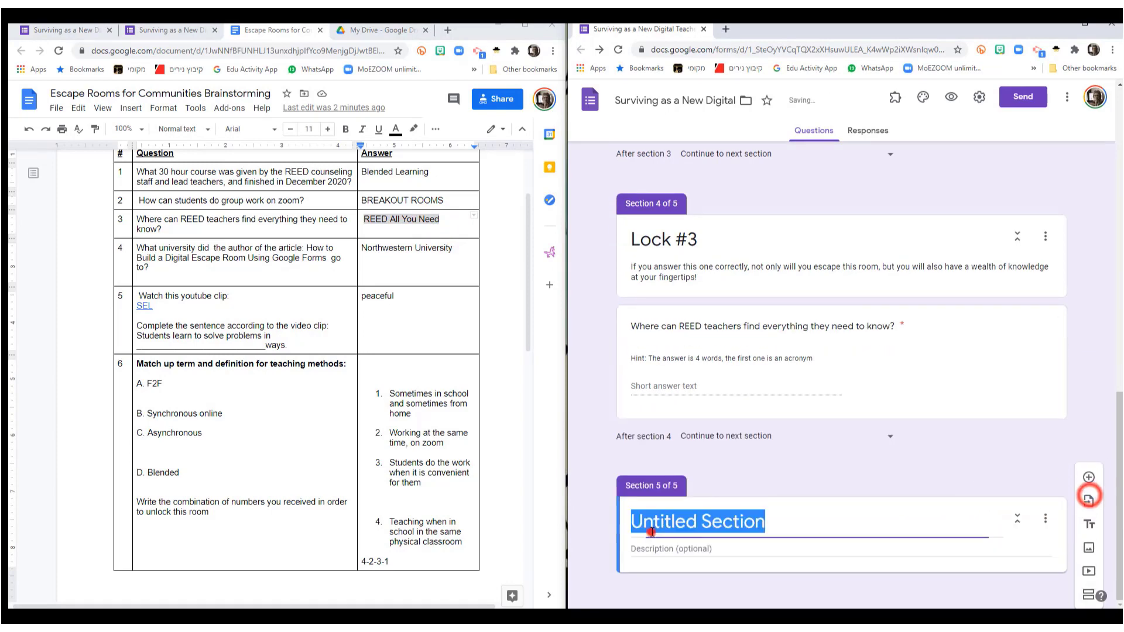
Step: Title the section Lock #4 and give its question the error text ''fraid not! Try again!'
text(Lock #4)
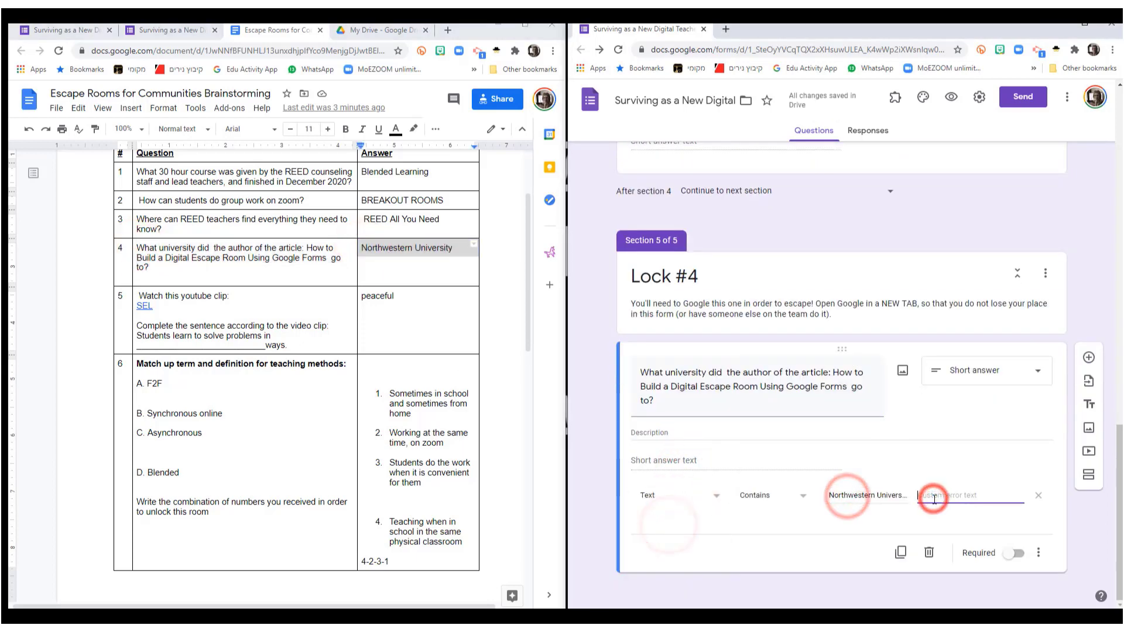
text('fraid not! Try again!)
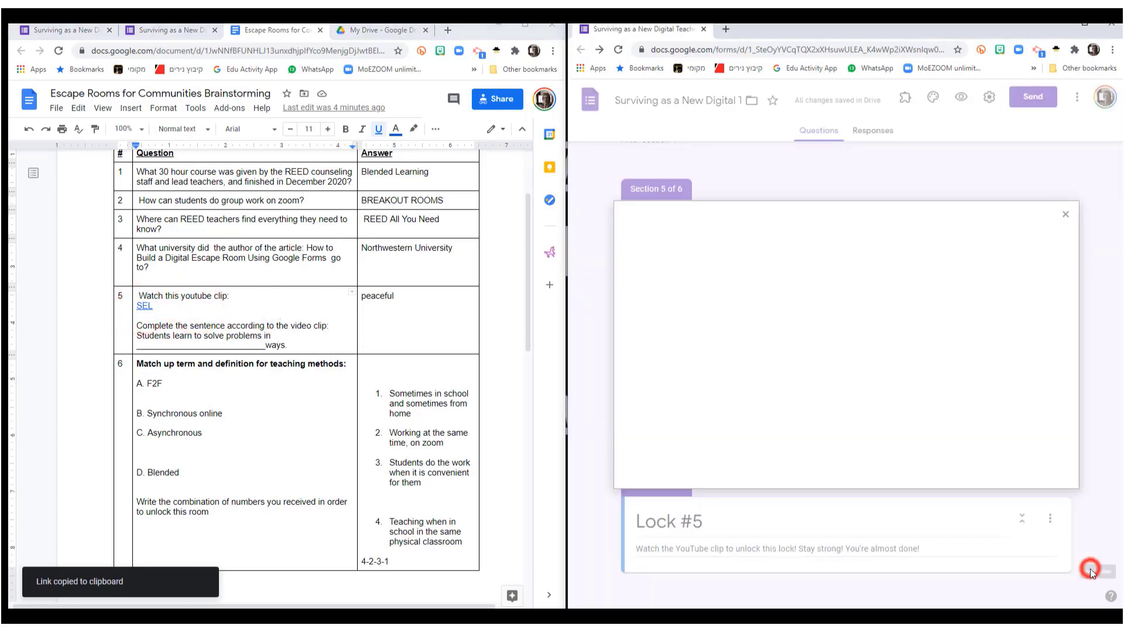
Step: Search YouTube for the pasted SEL video link and insert the found video into Lock #5
click(1090, 569)
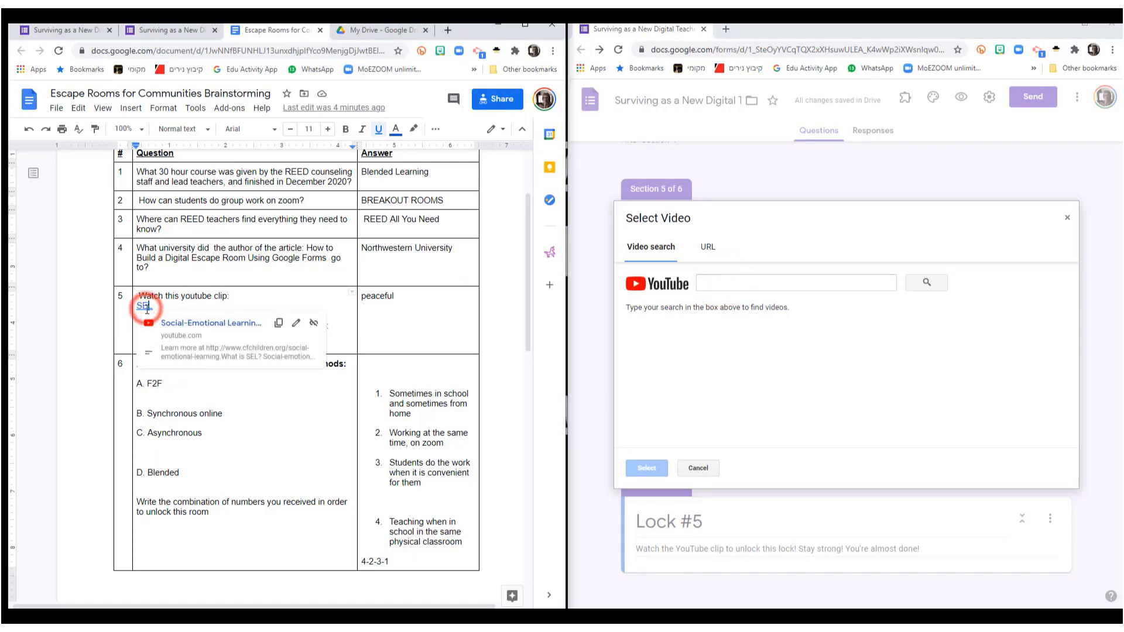
mouse_move(278, 322)
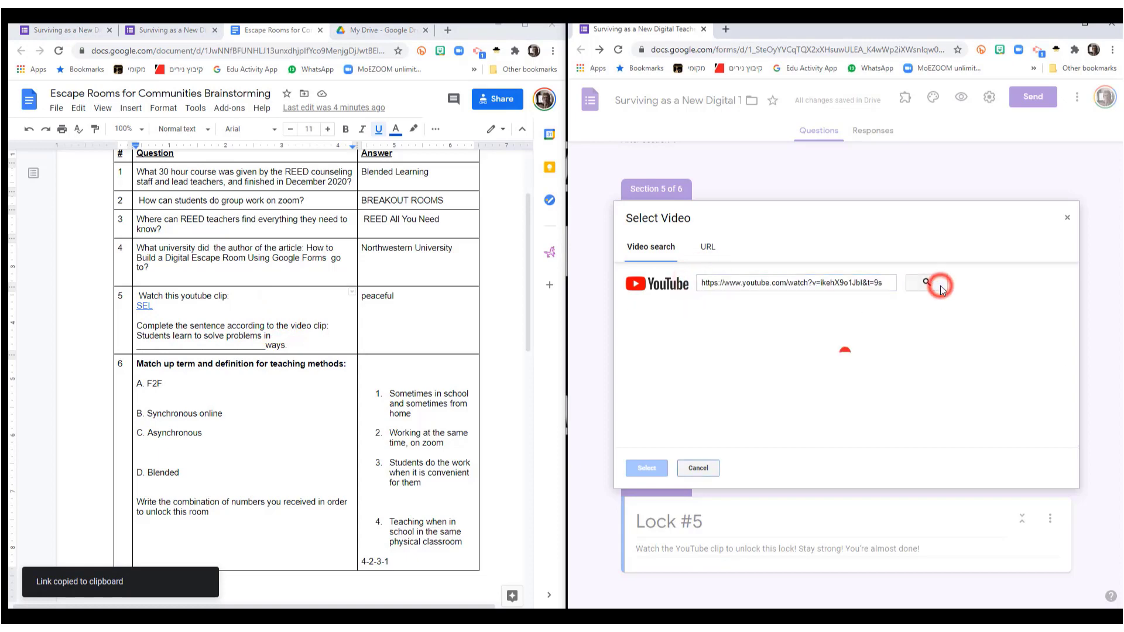
click(924, 282)
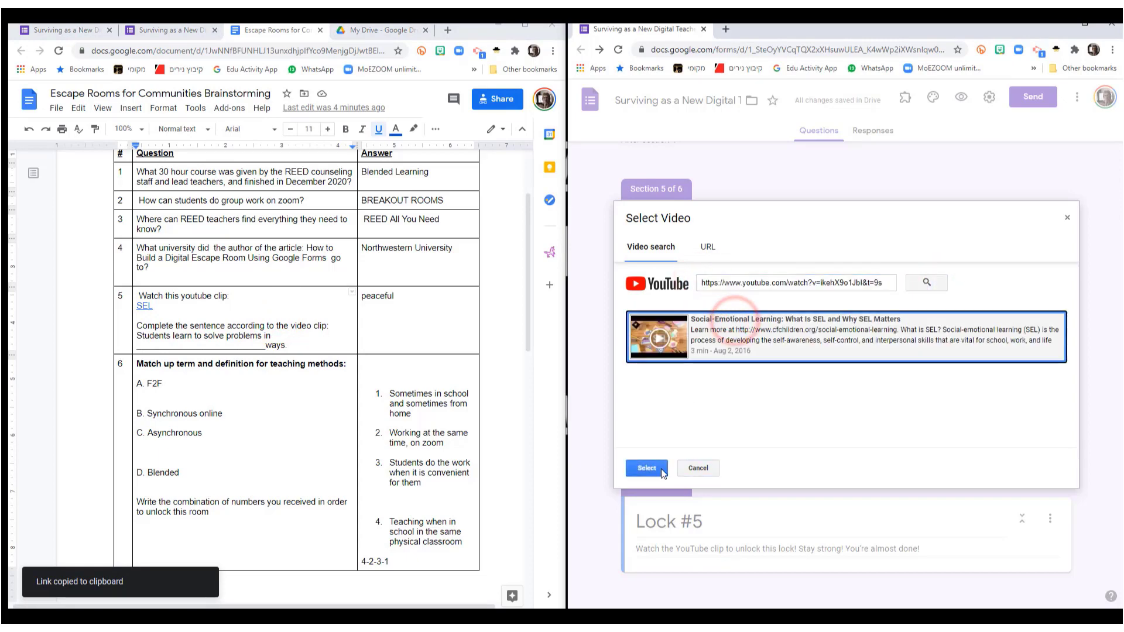
click(644, 468)
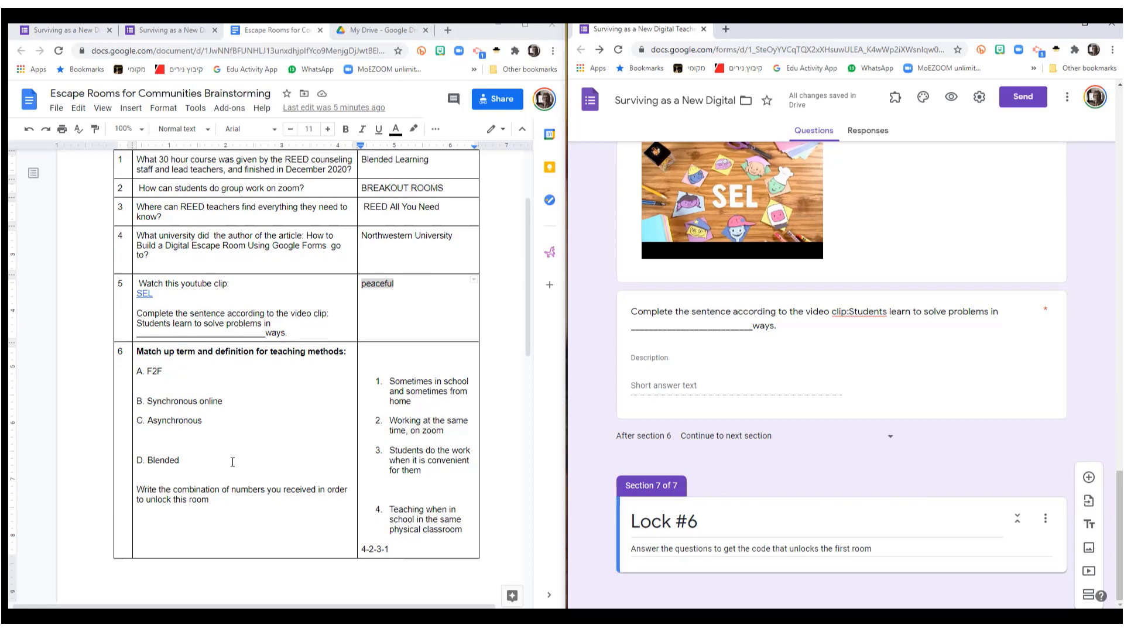
Step: Make a multiple-choice grid 'Match up term and definition for teaching methods:' with definition rows like 'Sometimes in school and sometimes from home'
scroll(down, 3)
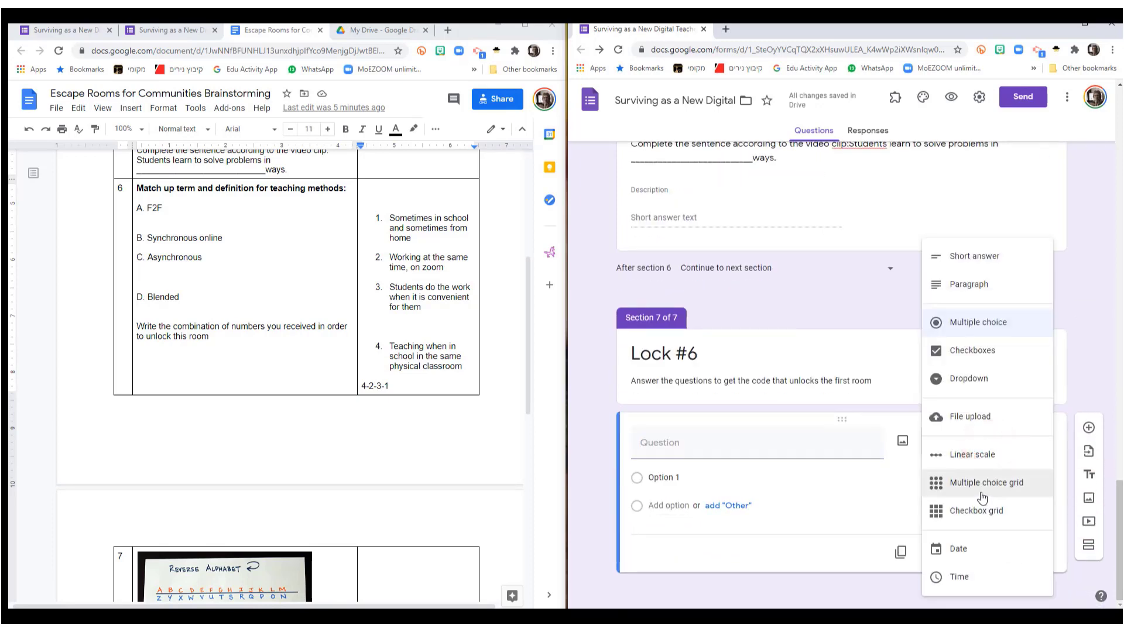
mouse_move(972, 490)
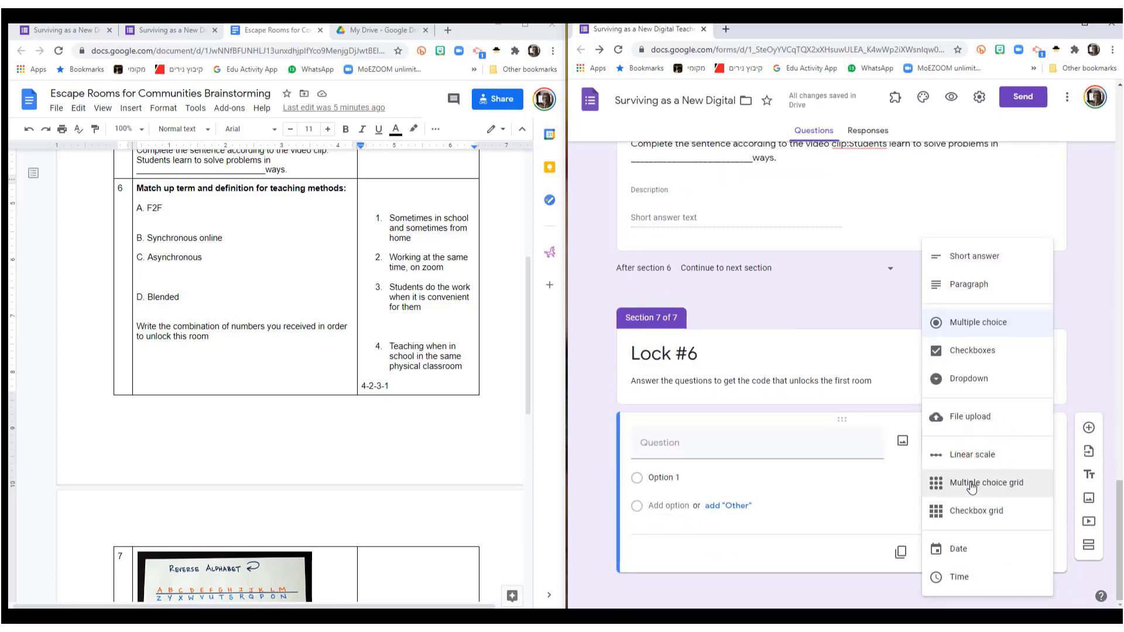
click(986, 482)
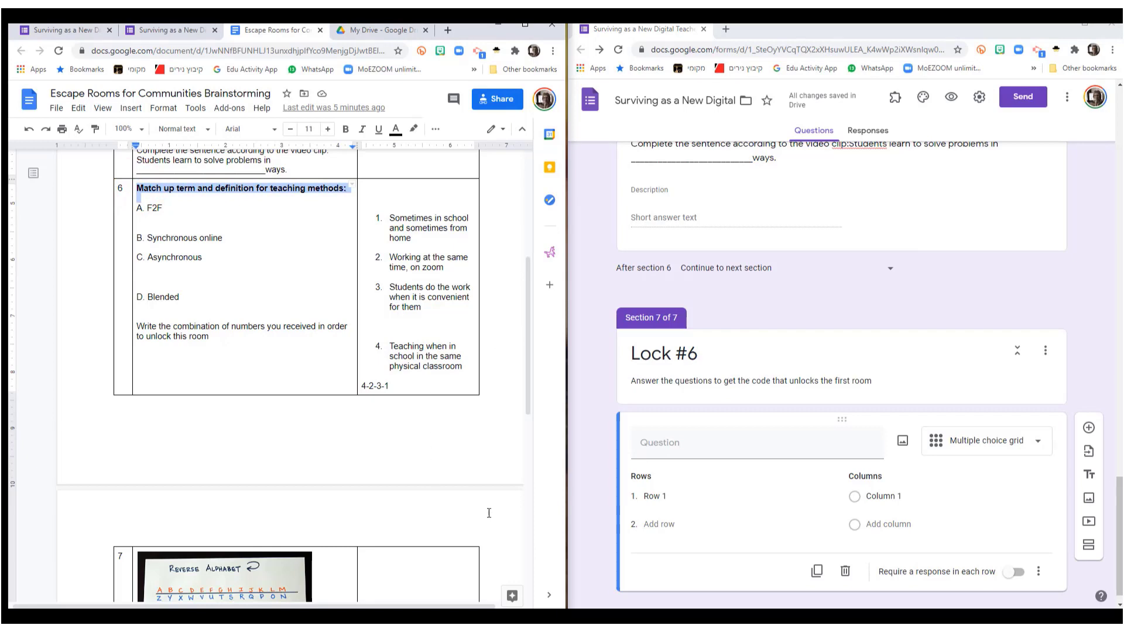
text(Match up term and definition for teaching methods:)
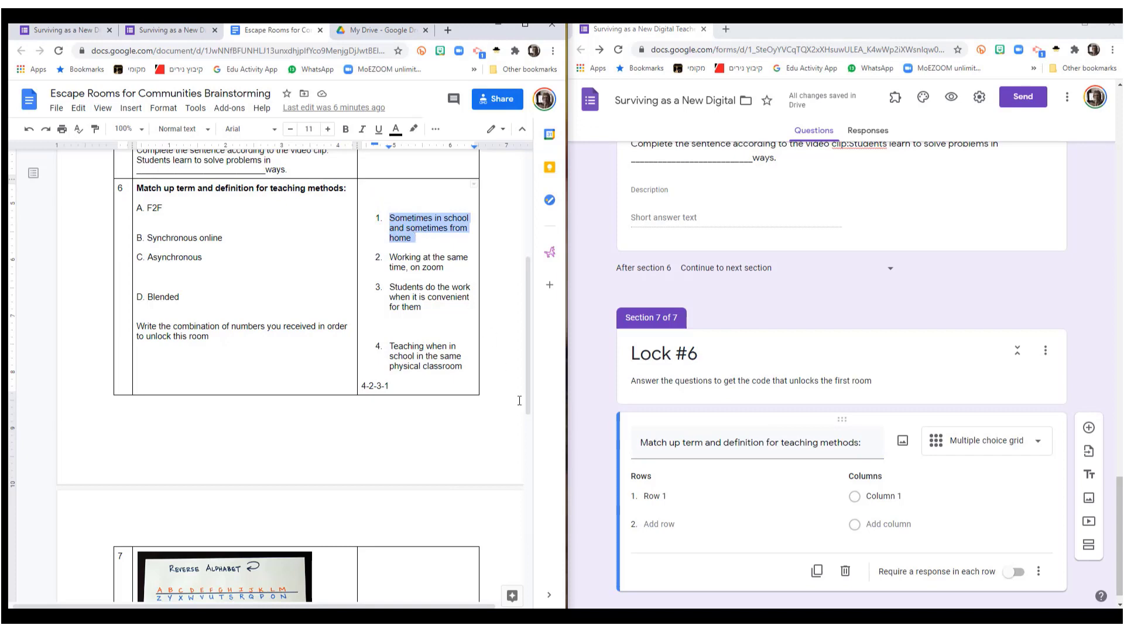
click(653, 496)
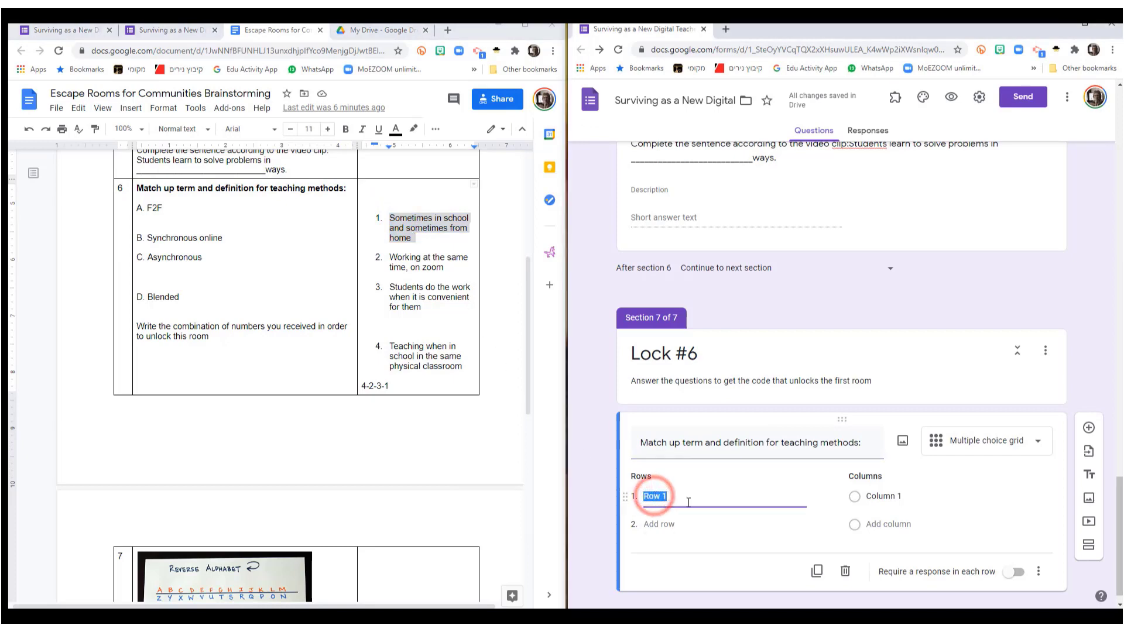
text(Sometimes in school and sometimes from home)
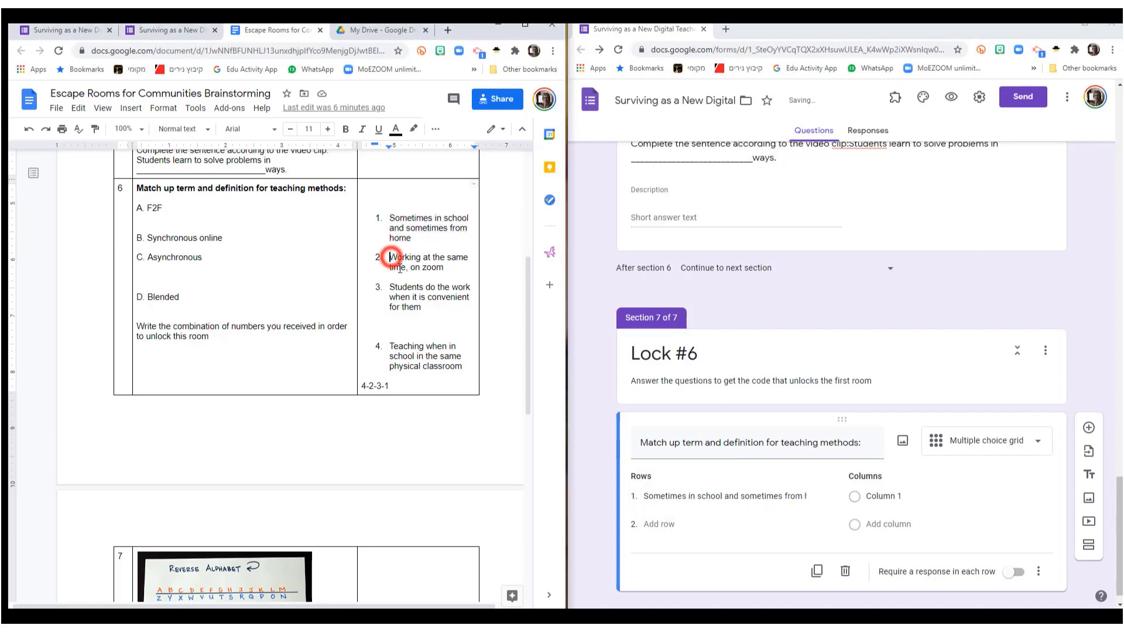
drag(388, 258, 465, 366)
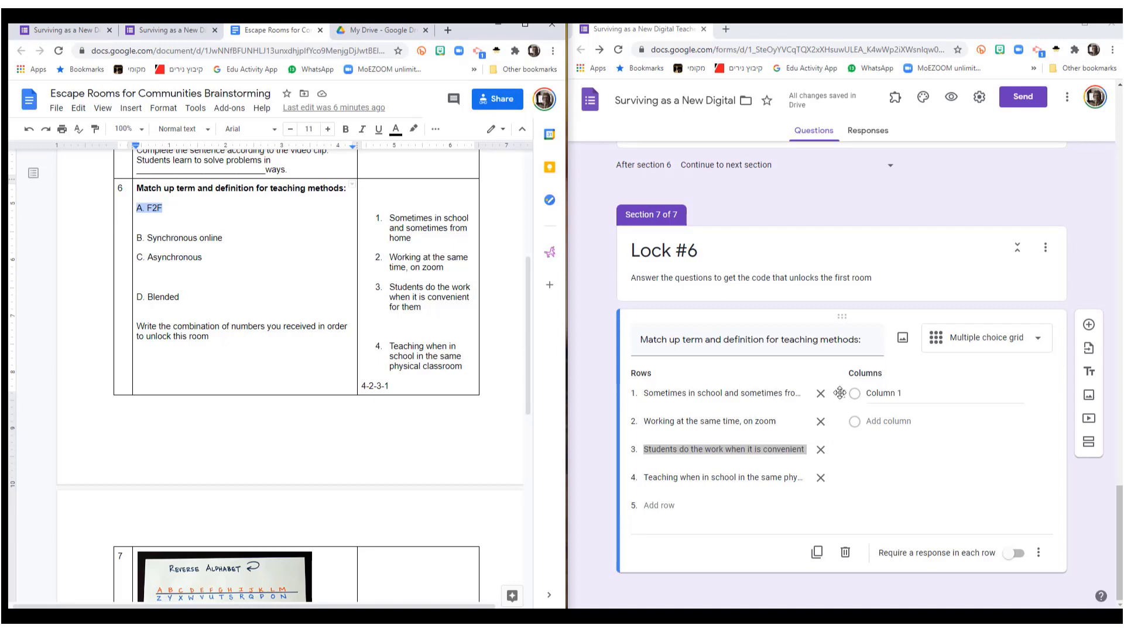
Step: Enter the grid columns from A. F2F to D. Blended and check the earlier escape room form
text(A. F2F)
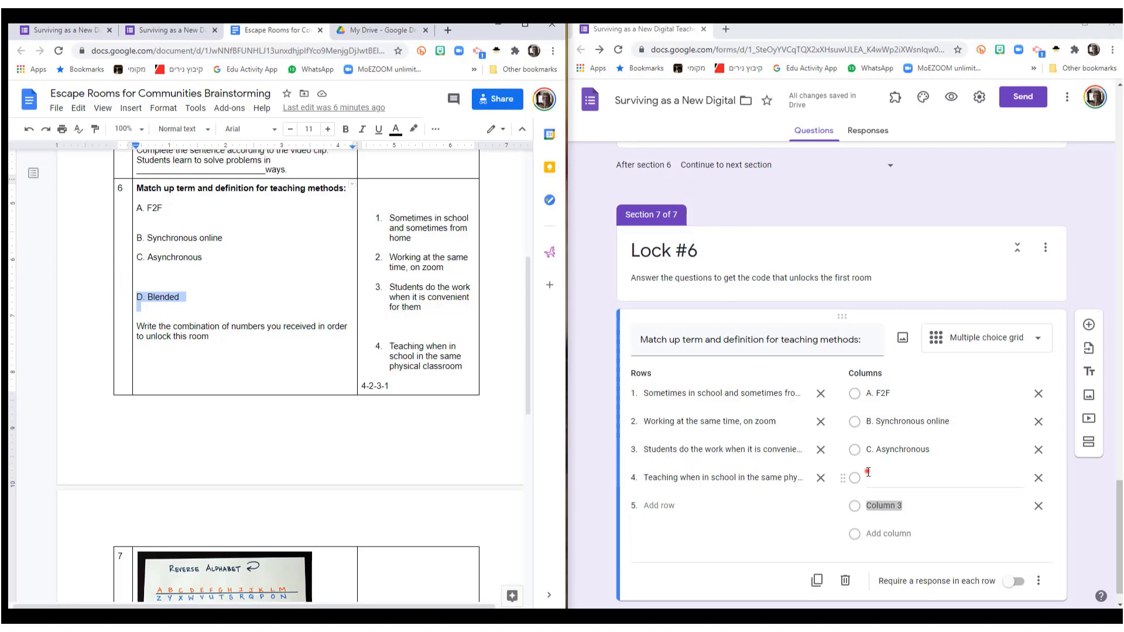
text(D. Blended)
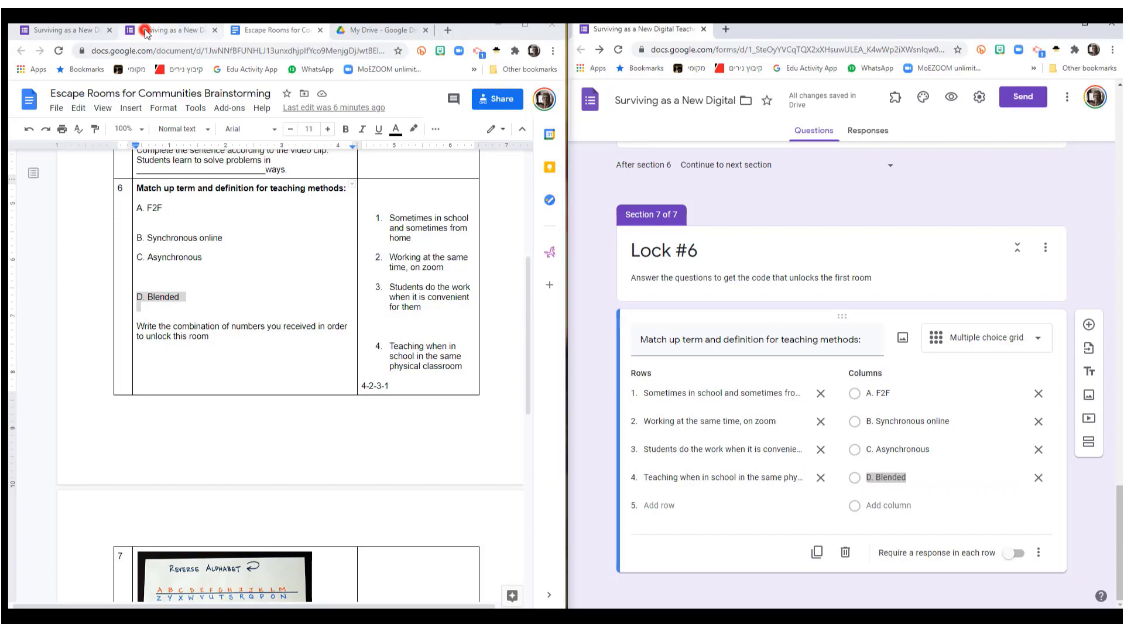
click(172, 30)
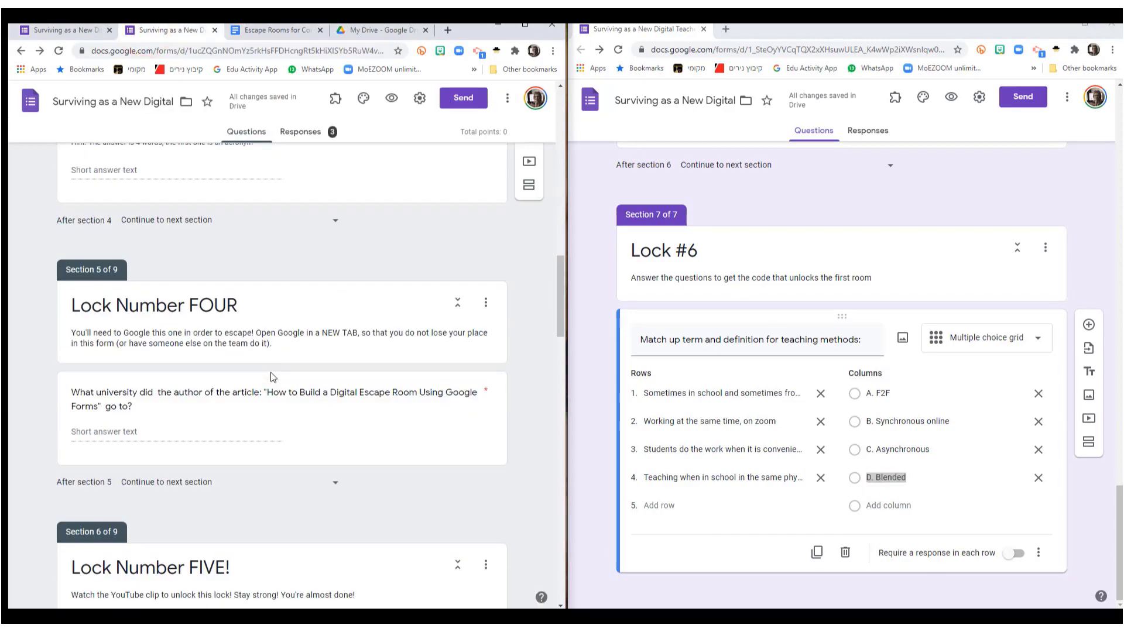
scroll(down, 3)
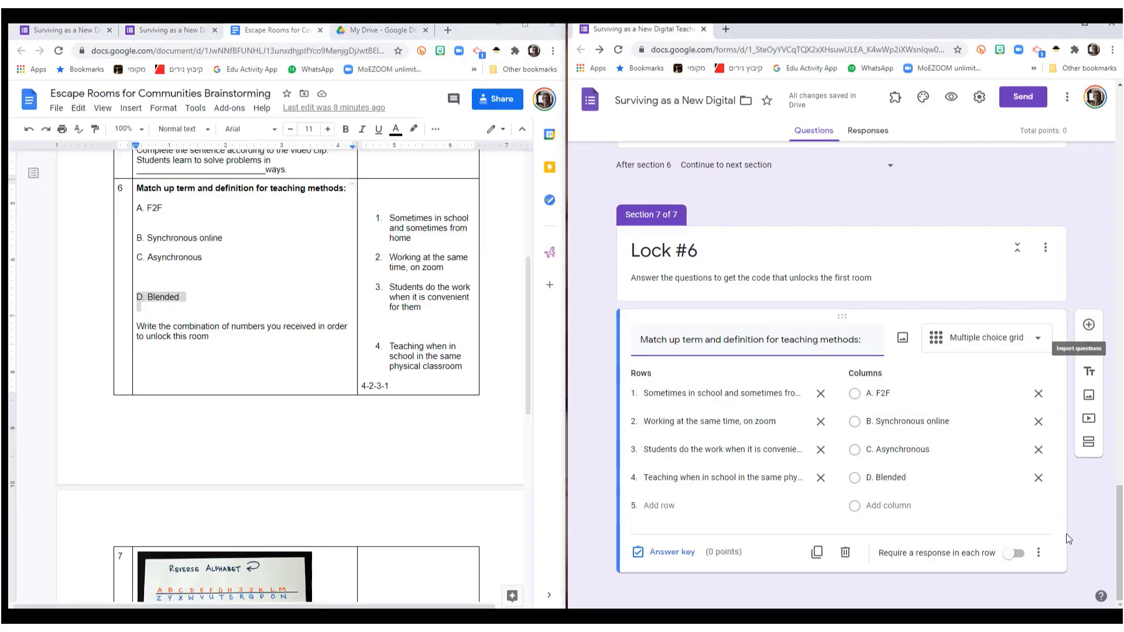
Step: Require the grid and add a code question below it with a description and response validation enabled
click(1013, 552)
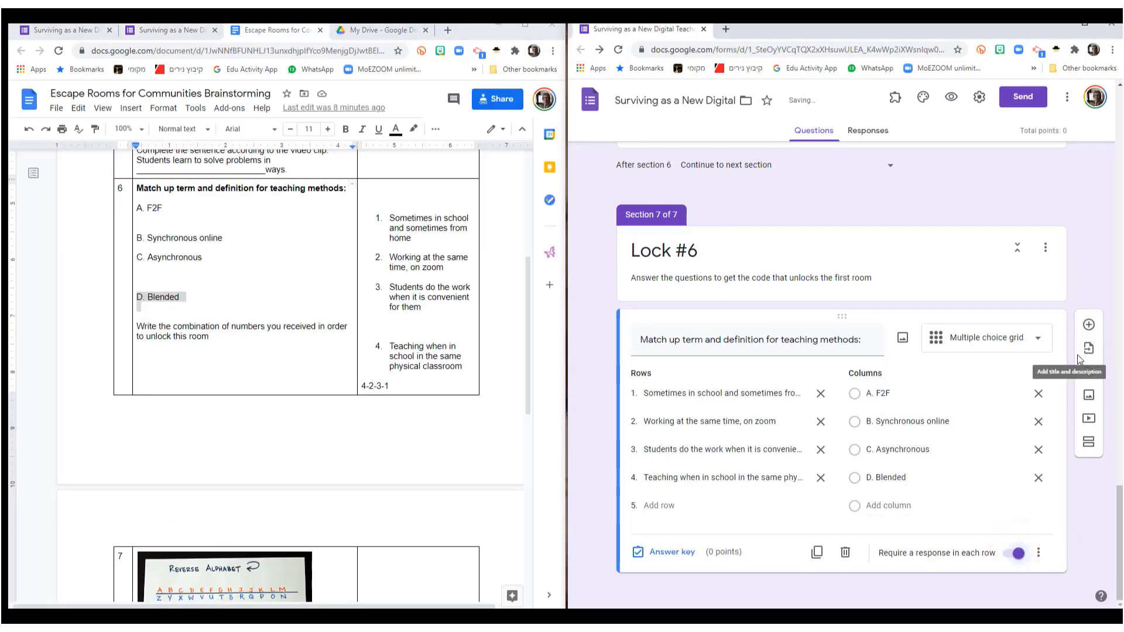
click(1087, 323)
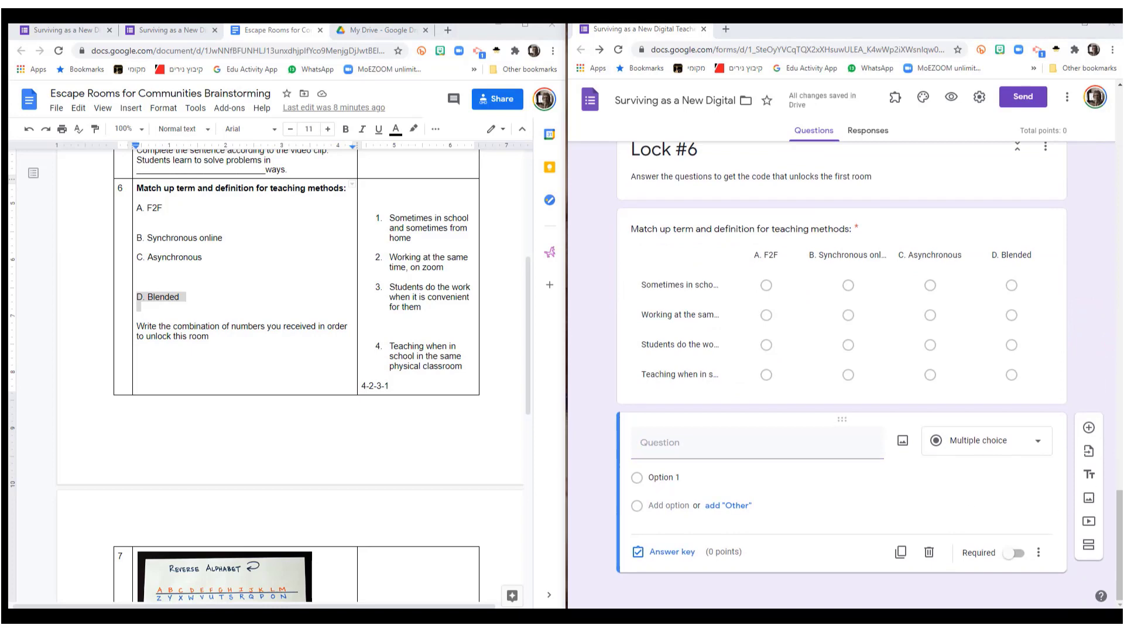
click(756, 442)
text(Write the letters of the answers, above, for the code to open this lock.)
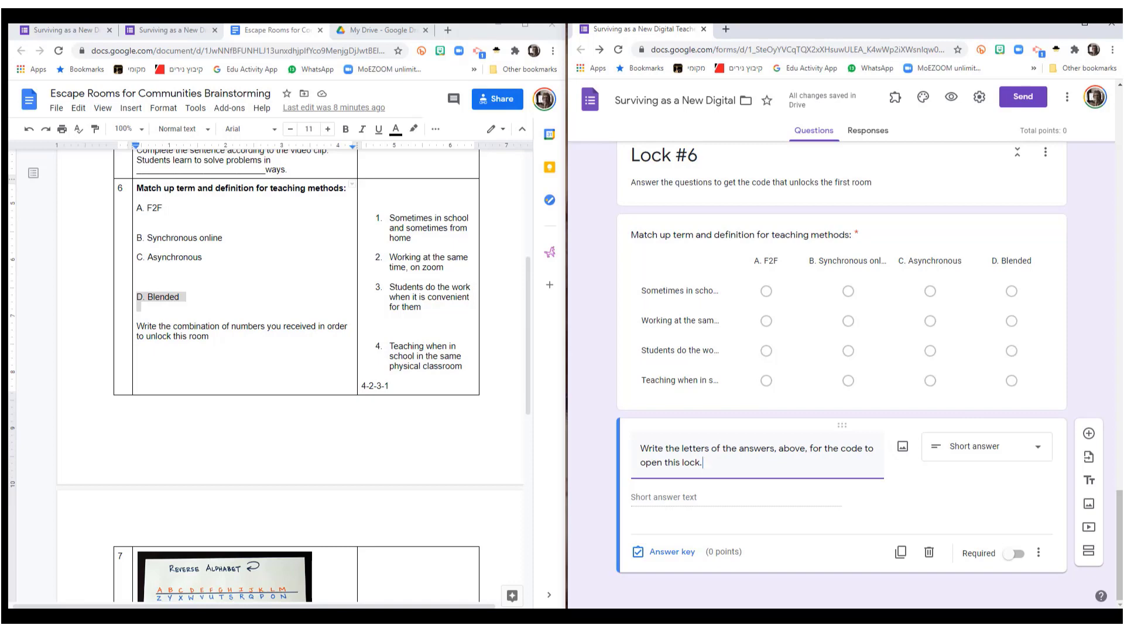
mouse_move(1051, 569)
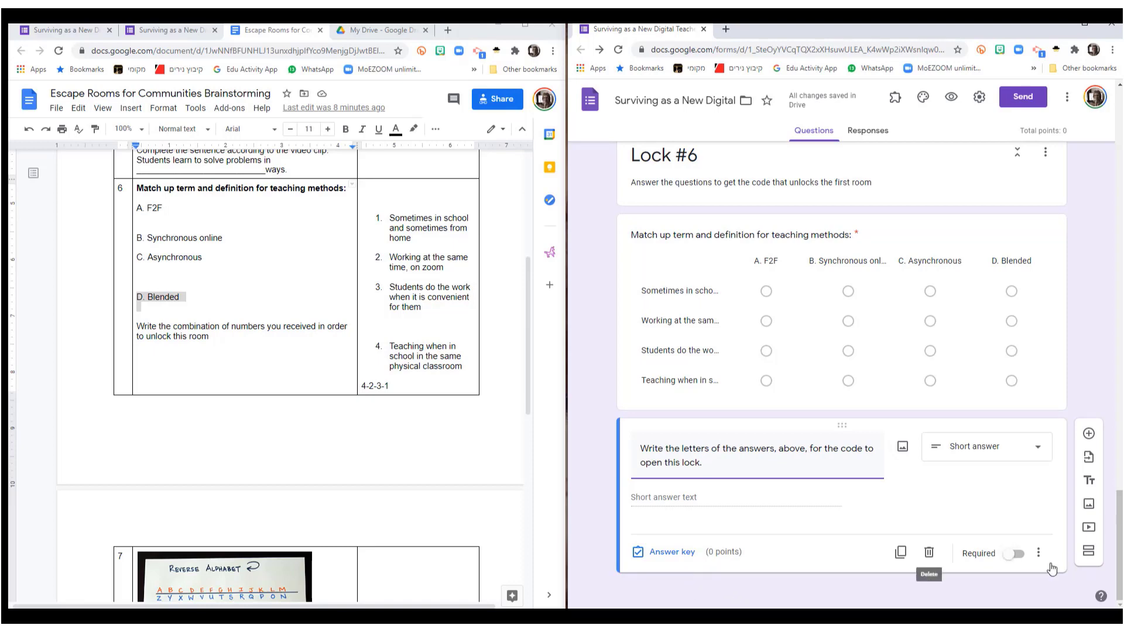
click(1039, 553)
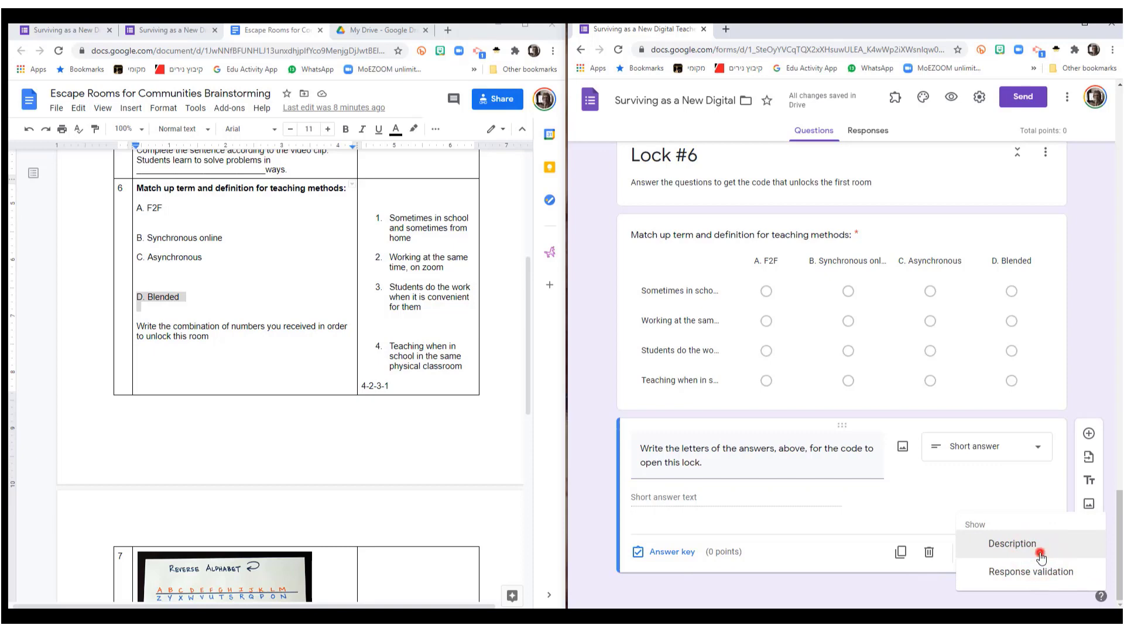
click(1010, 543)
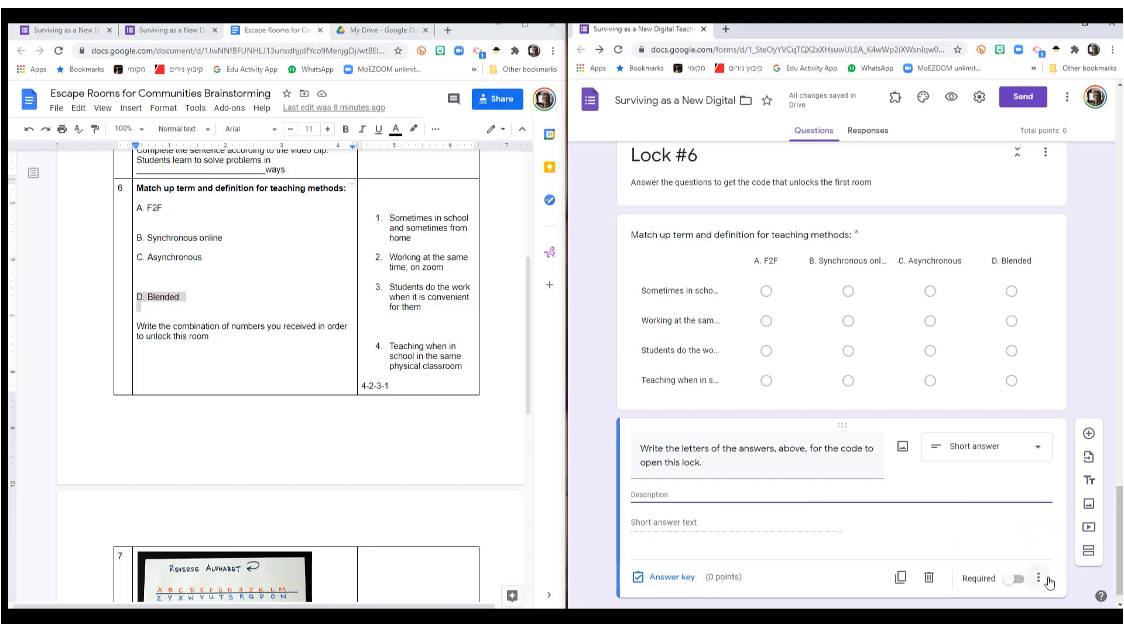
click(1038, 577)
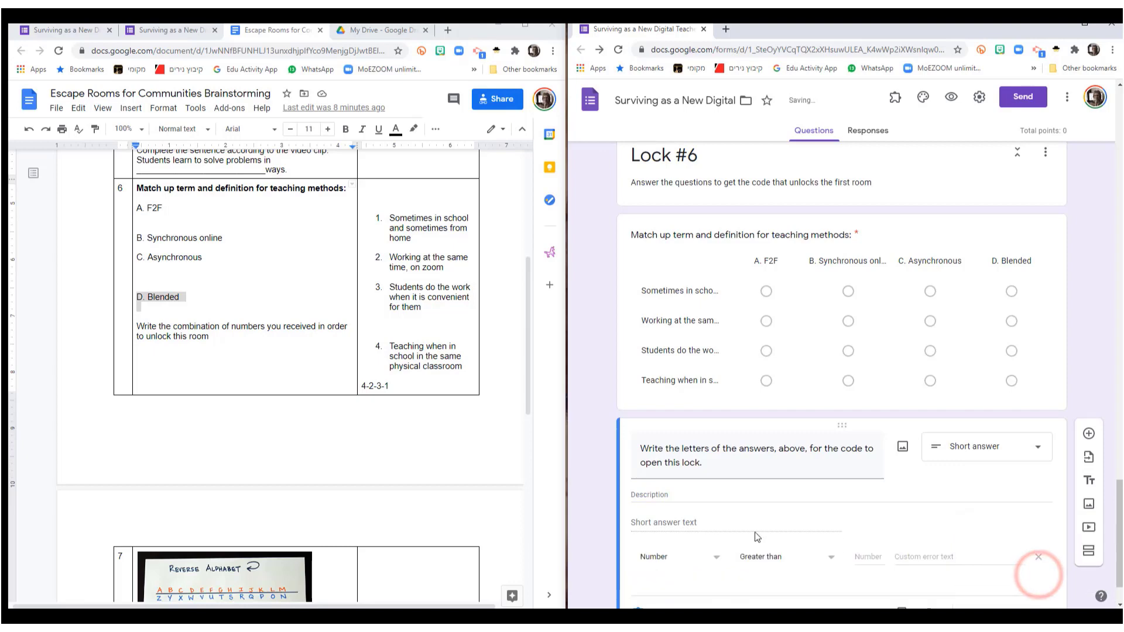
Step: Describe the code answer as all capital letters with nothing in between
click(648, 494)
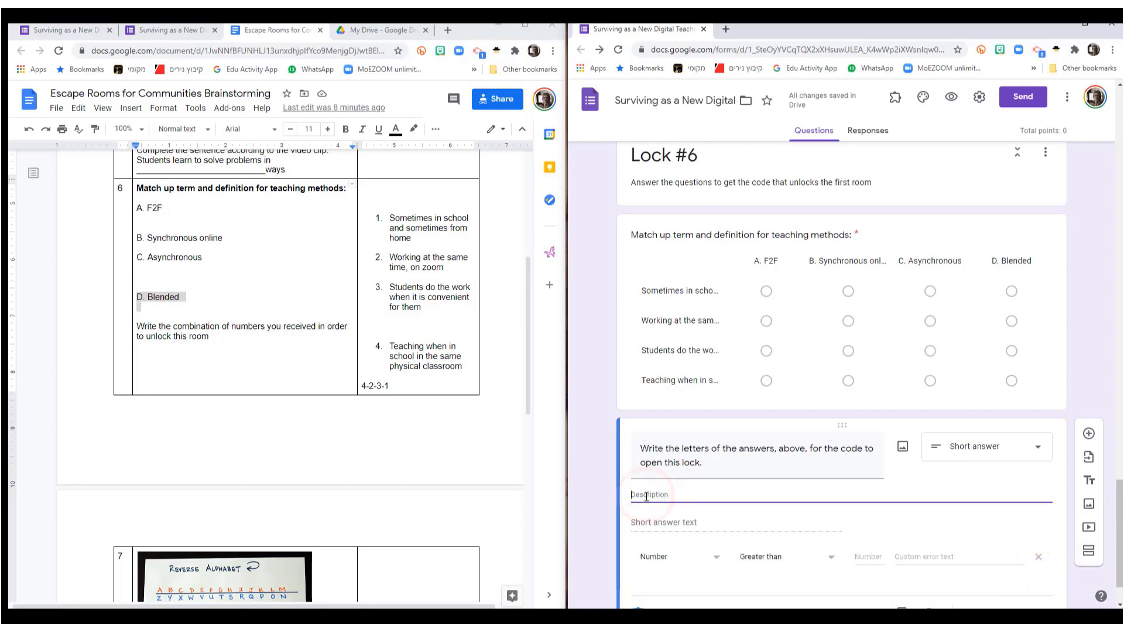
text(All capital letters, no spaces or commas)
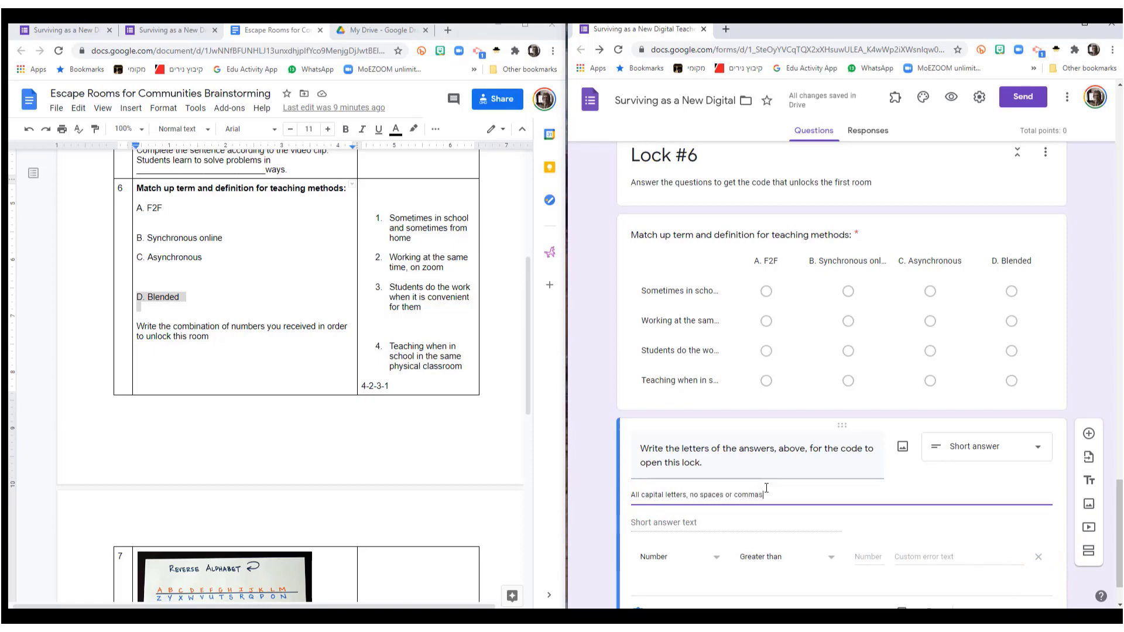
text(in between)
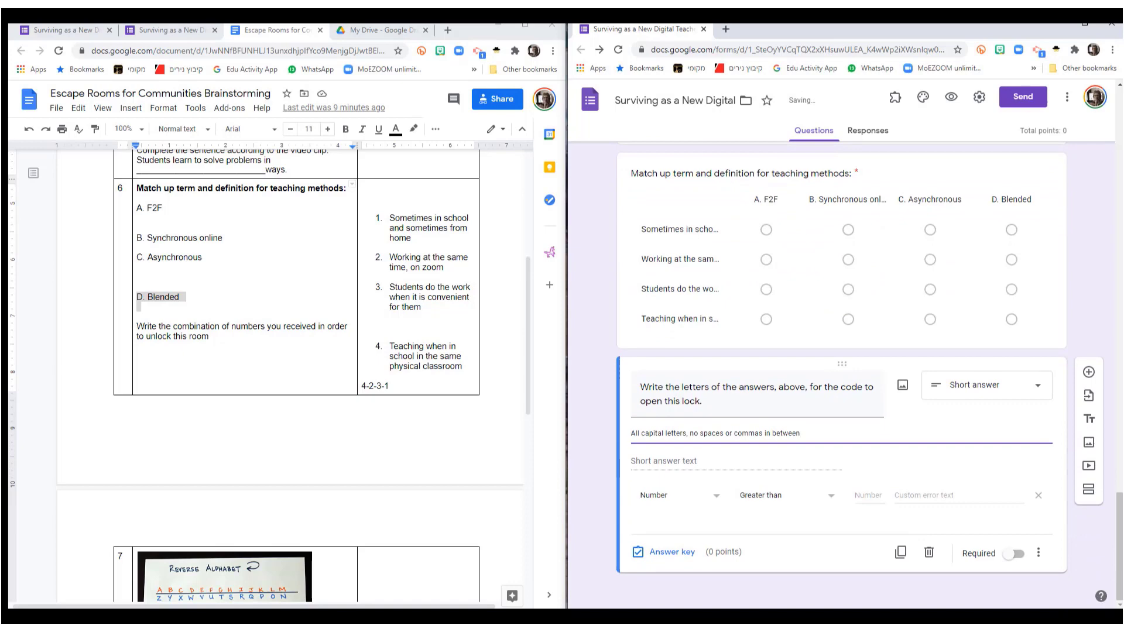
Step: Validate the code as text containing DBCA with error 'Come on, you can do it!' and make it required
click(674, 494)
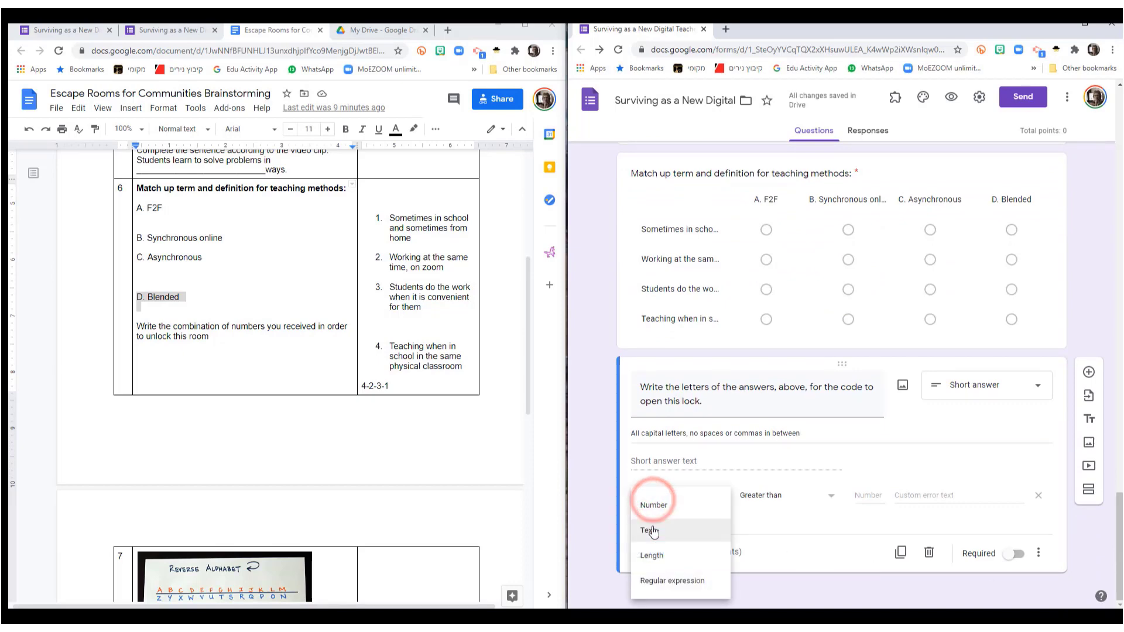
click(648, 530)
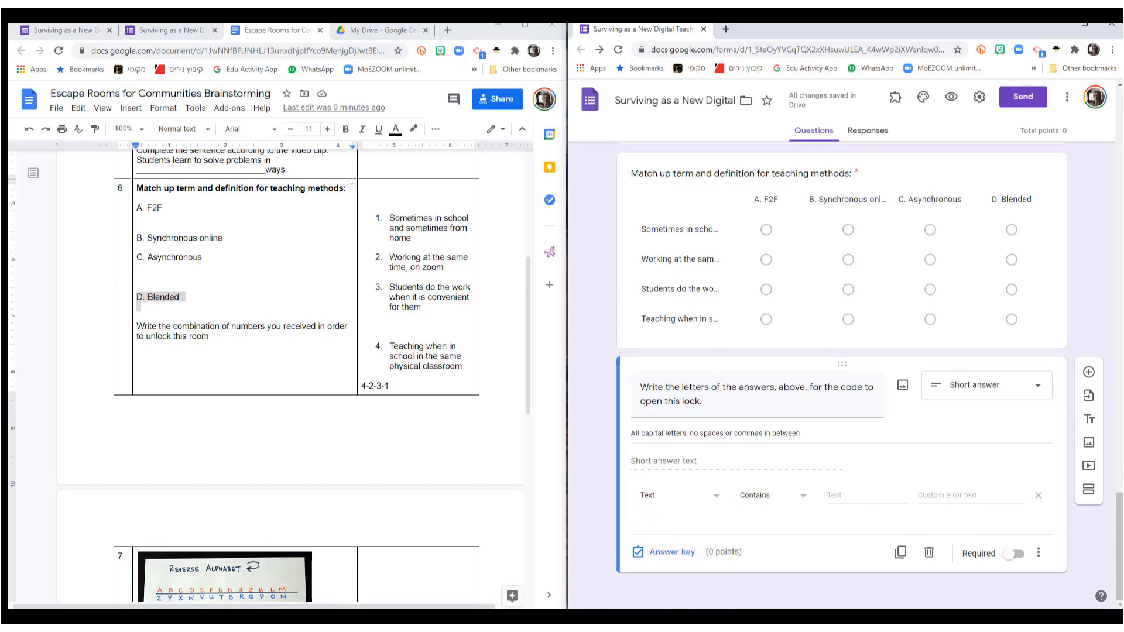
text(DBCA)
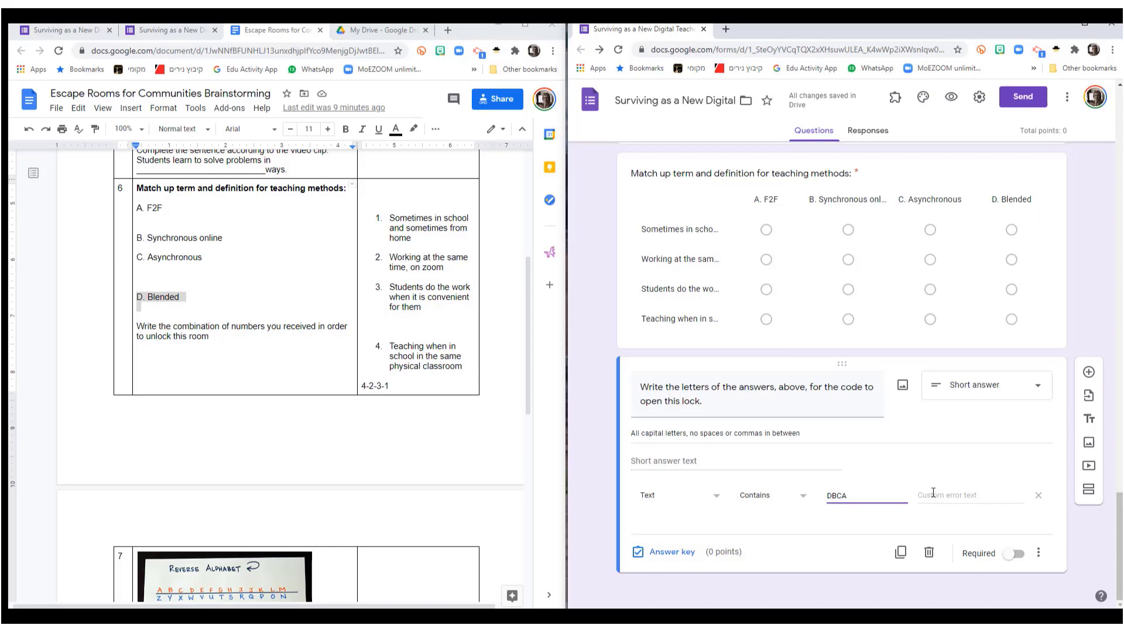
click(969, 494)
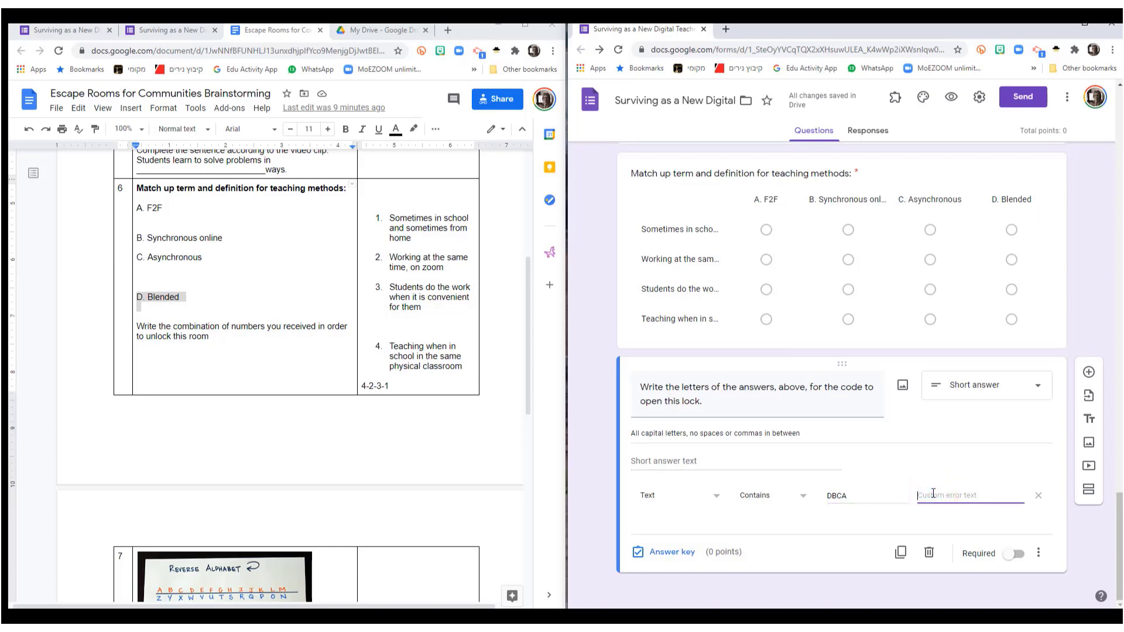
text(Come on, you can do it!)
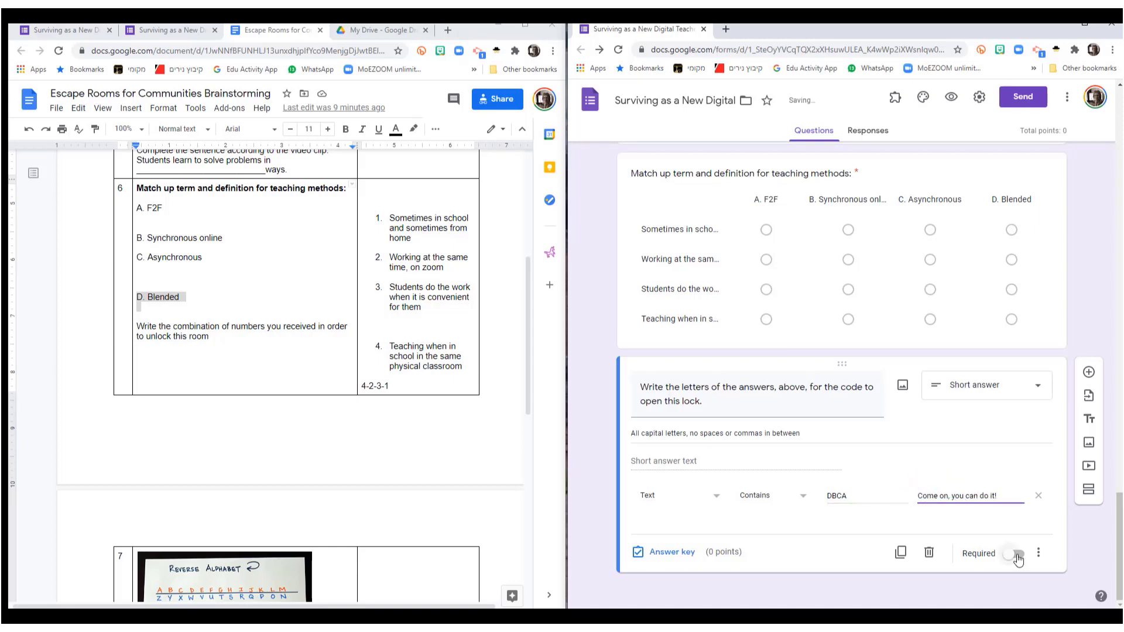
click(1013, 553)
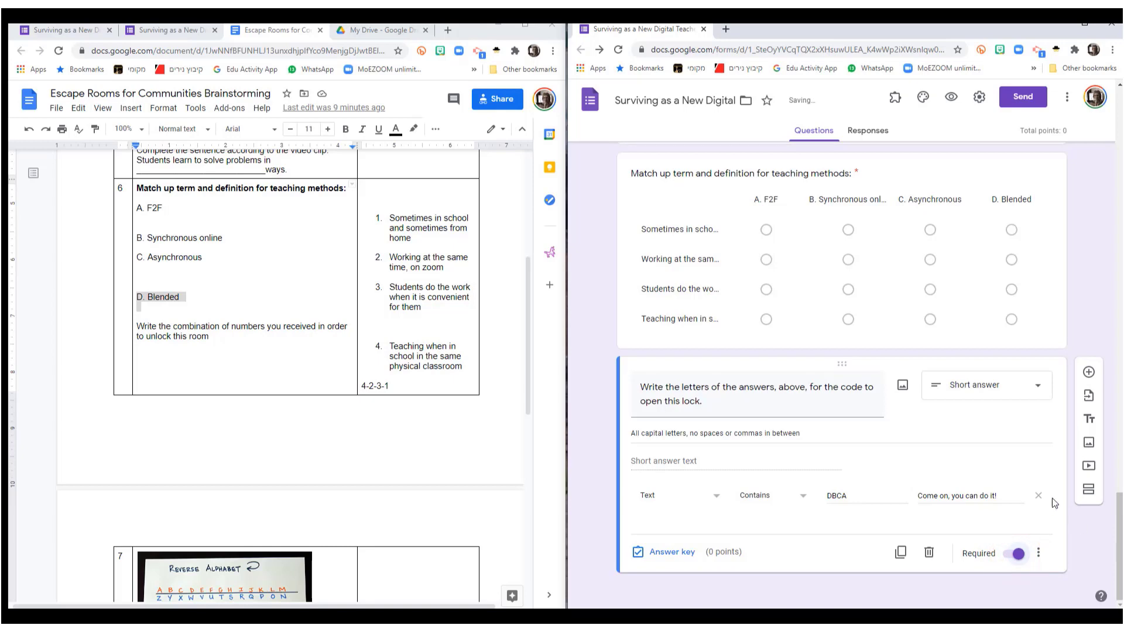
scroll(down, 3)
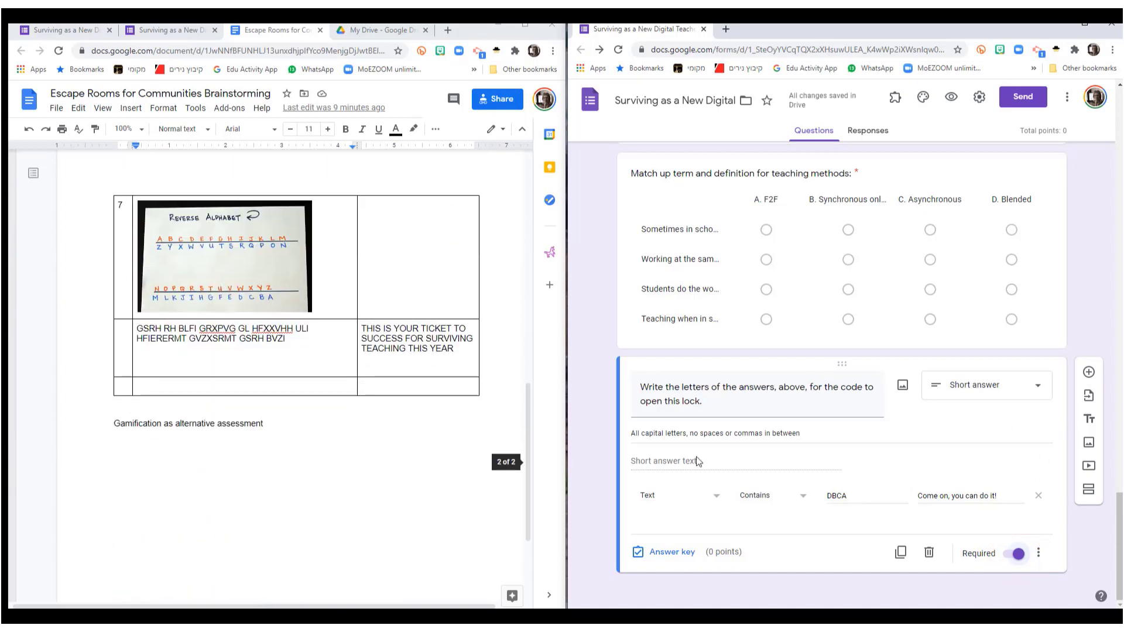
mouse_move(1087, 372)
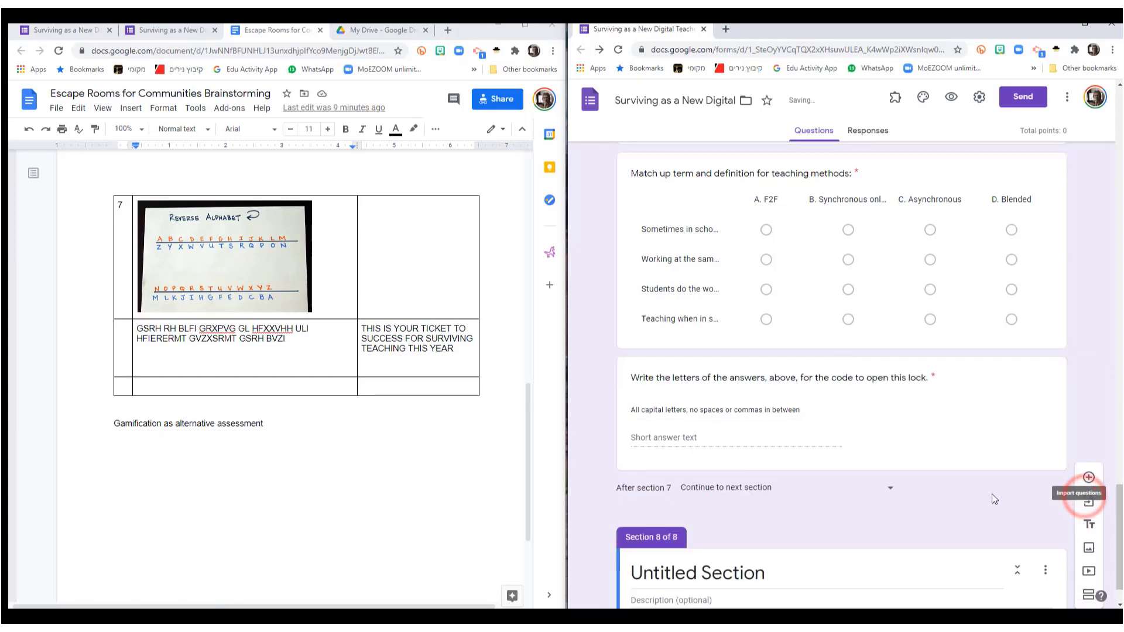
Step: Rename the section 'WOW!!!!!!!!!! LOCK #7!!!!' and describe it as the last one before you're home free
scroll(down, 3)
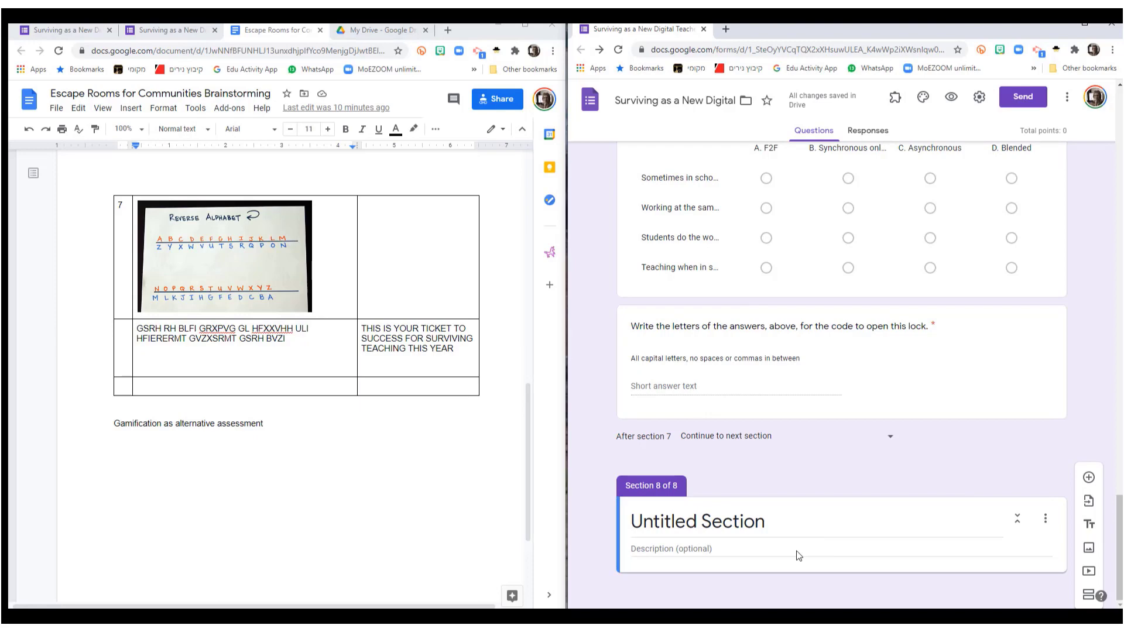
double_click(677, 520)
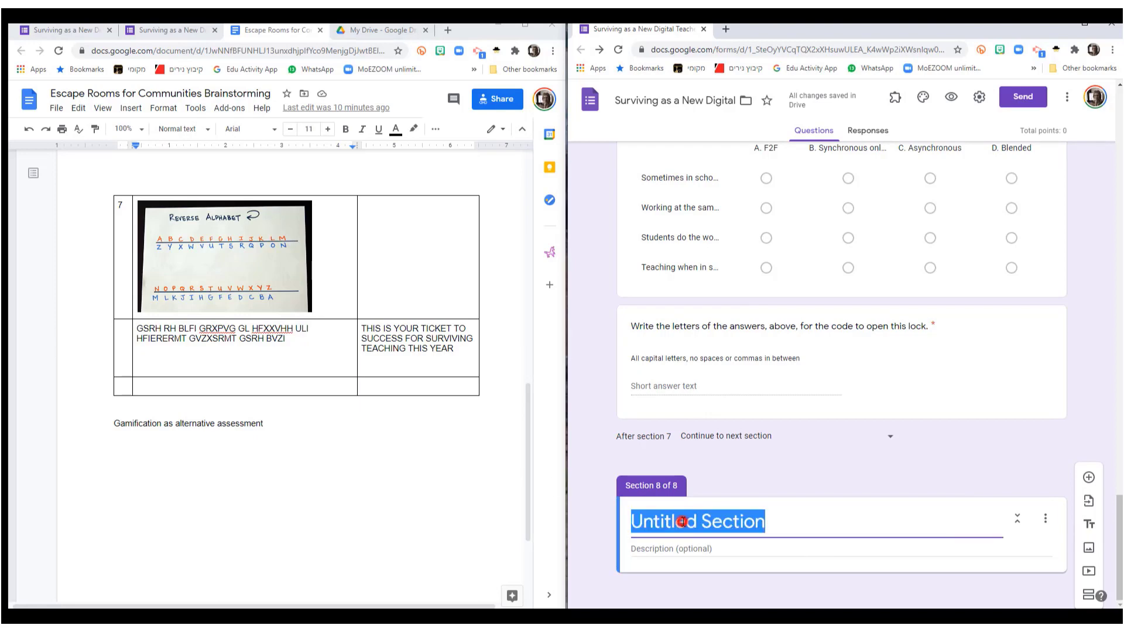
text(WOW!!!!!!!!!! LOCK #7!!!!)
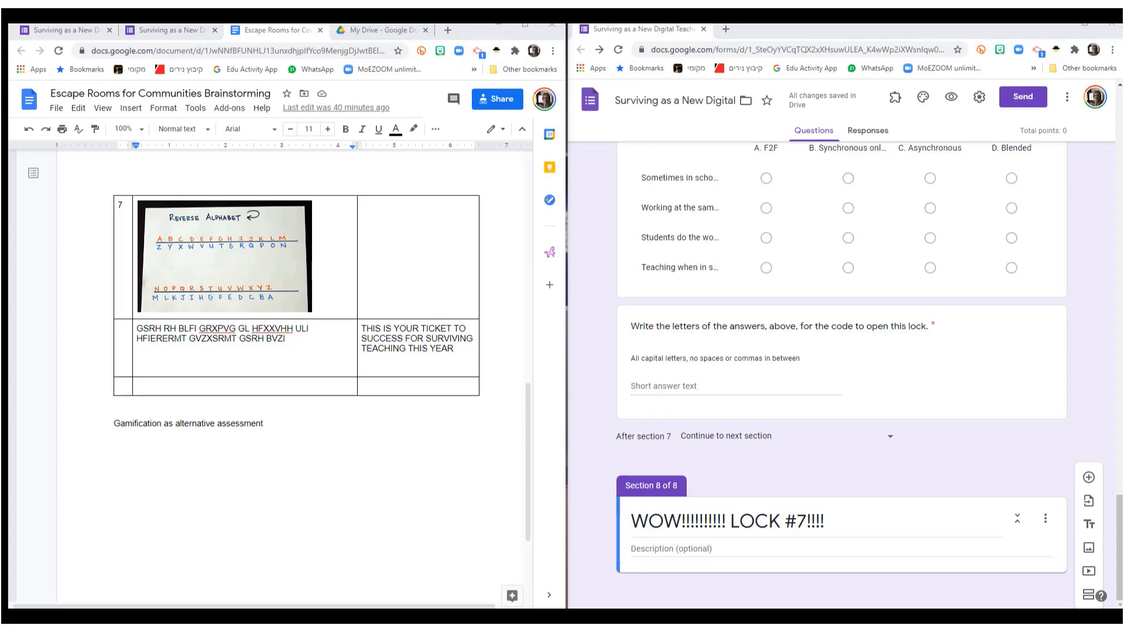
text(This is the last one! Answer this correctly and you're home free!)
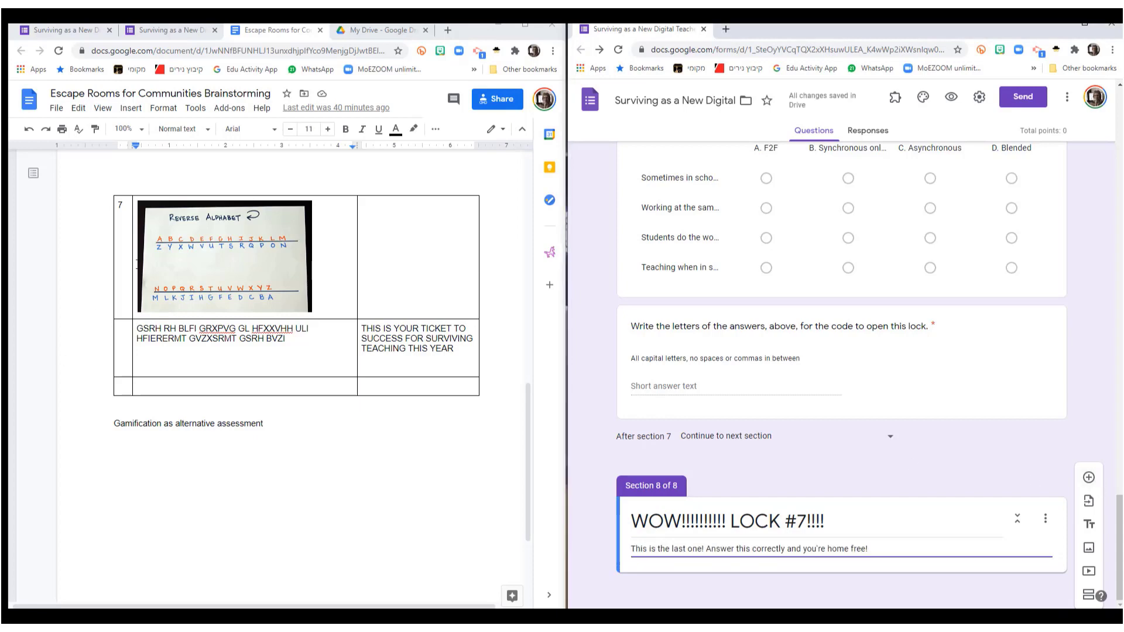
mouse_move(276, 250)
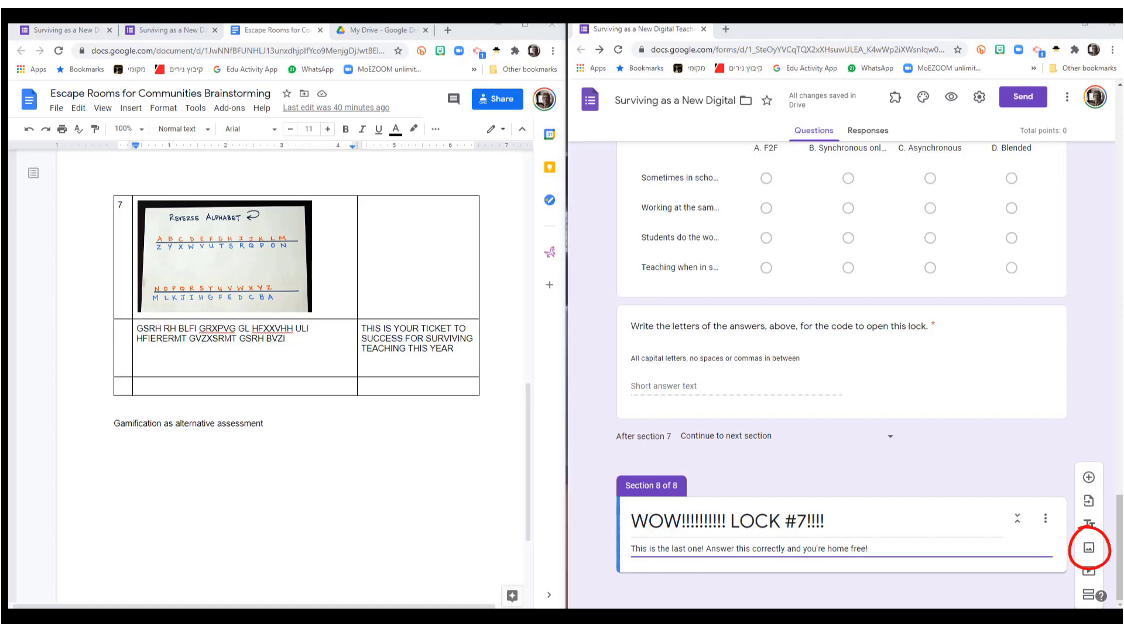
Step: Upload the Reverse Alphabet image into the final section and add a new question below it
click(224, 254)
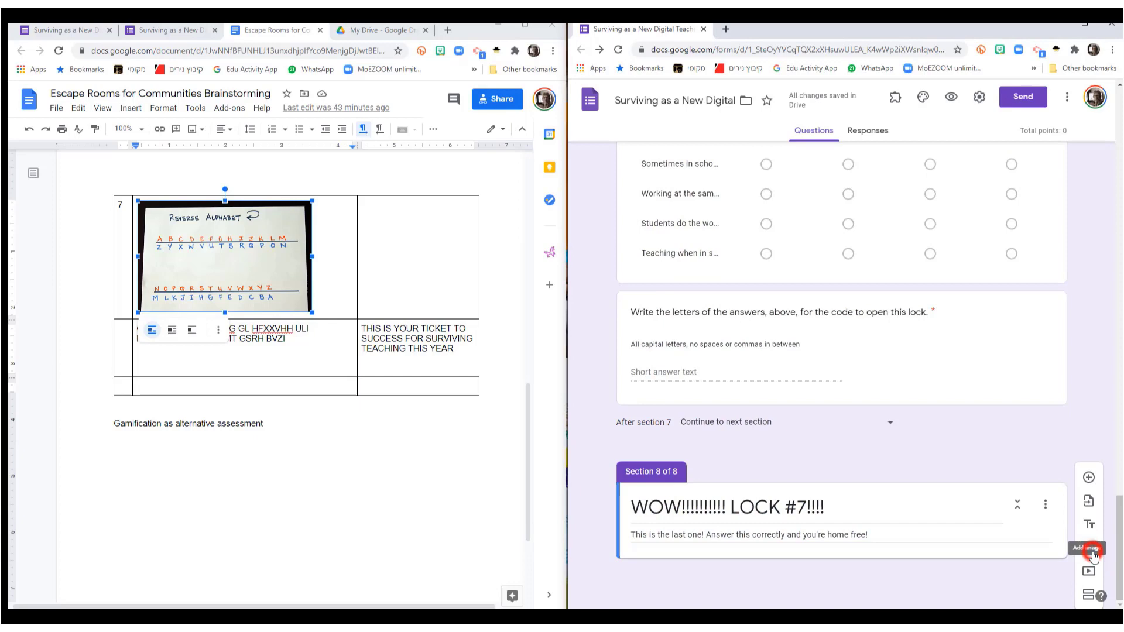
click(1086, 548)
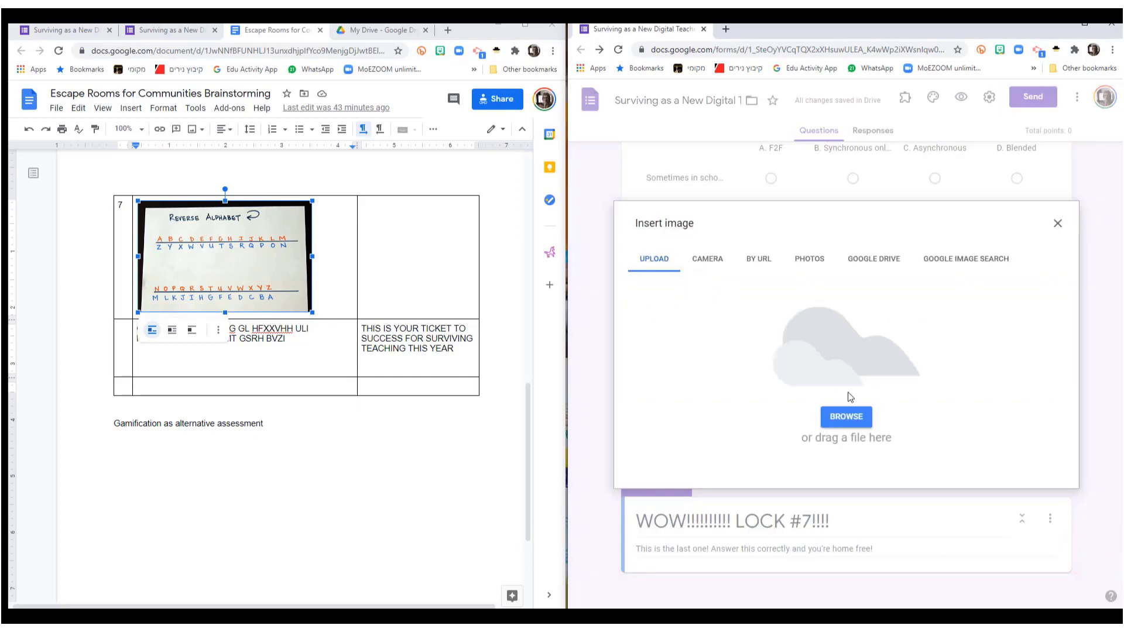
click(845, 416)
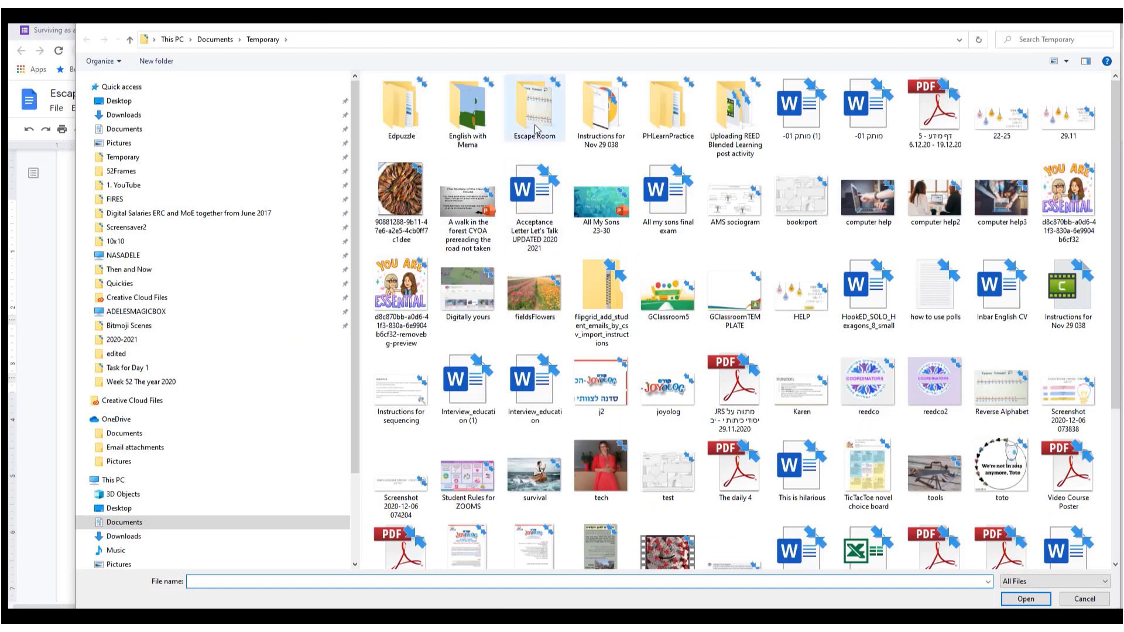
double_click(534, 108)
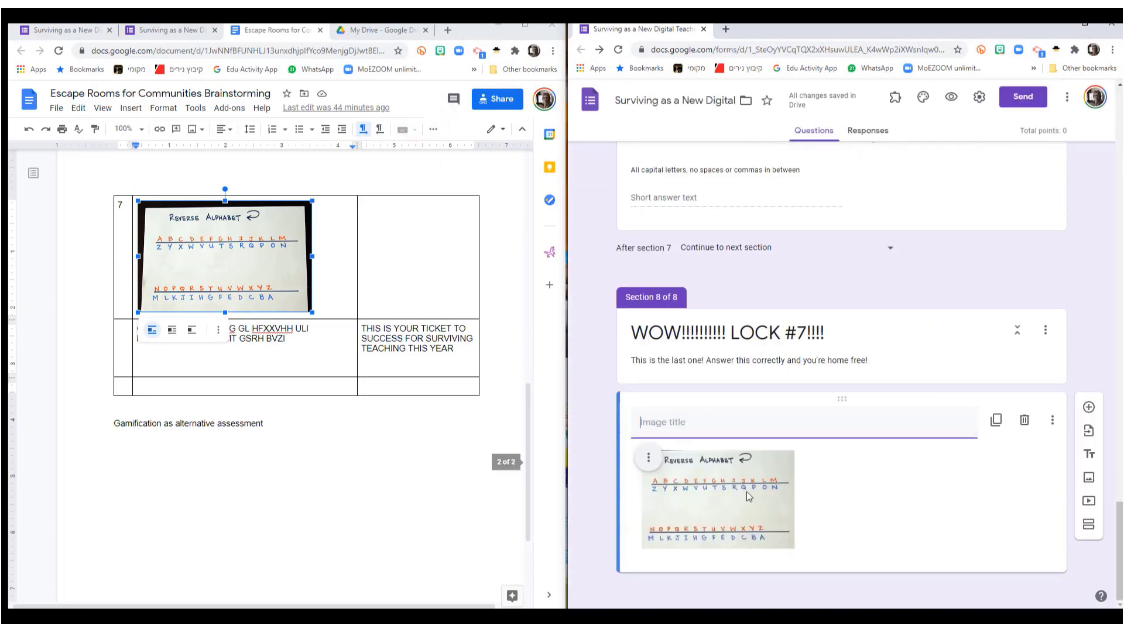
mouse_move(1078, 434)
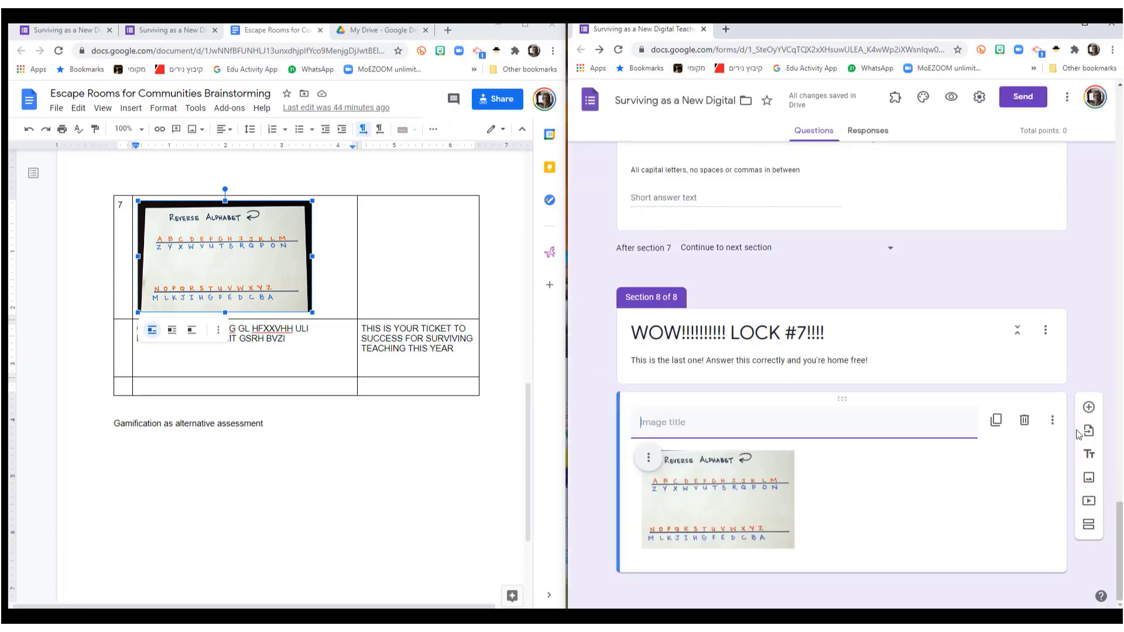
click(1087, 406)
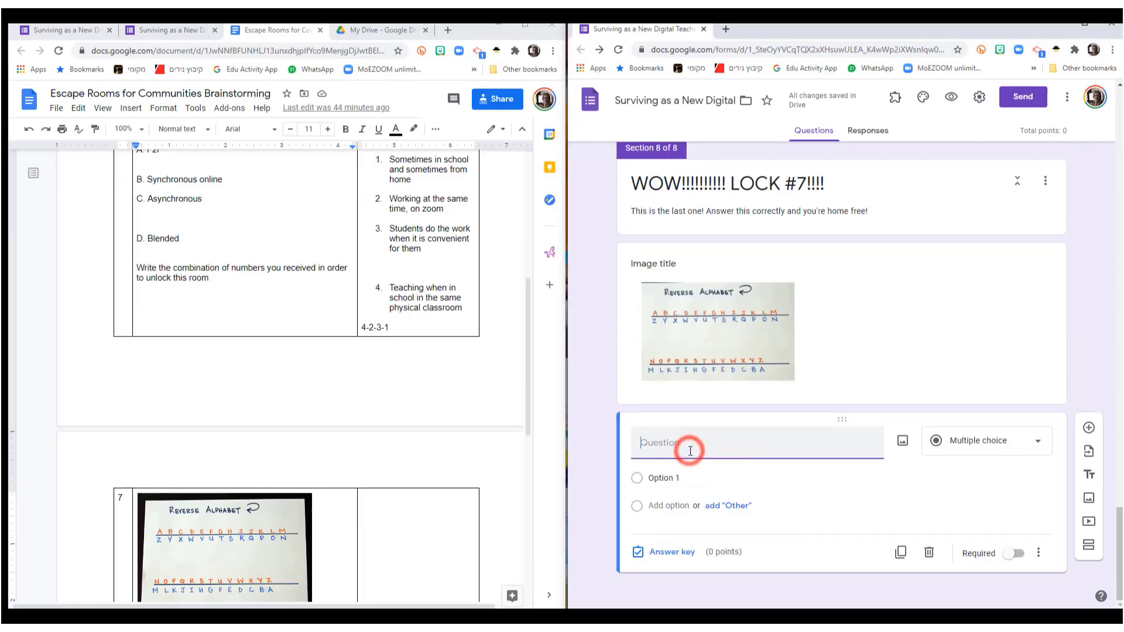
Step: Enter the decoding question 'GSRH RH BLFI GRXPVG' with a 'Use all CAPS' description hint
text(Using the code key, above, write the secret message hidden here: GSRH RH BLFI GRXPVG GL HFXXVHH ULI HFIERERMT GVZXSRMT GSRH BVZI)
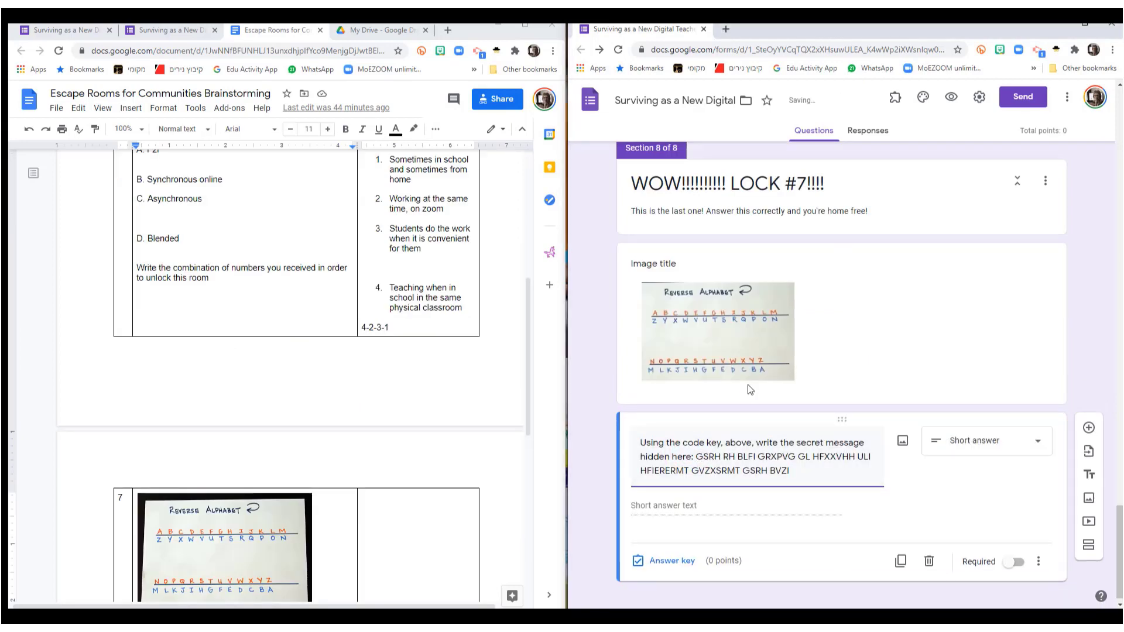
click(745, 457)
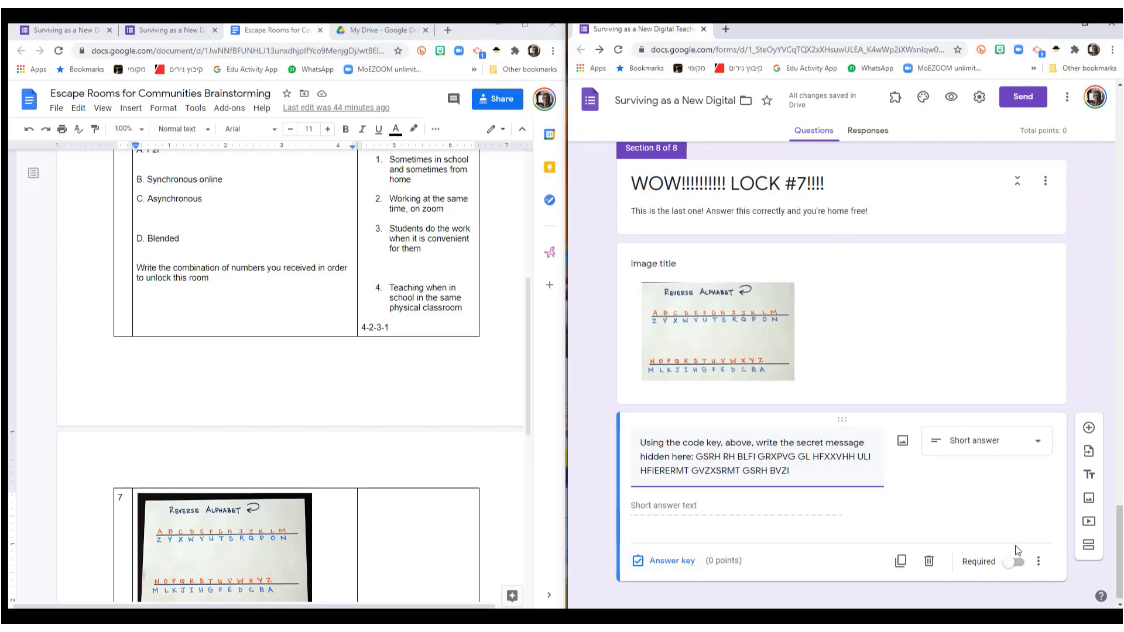
click(1038, 560)
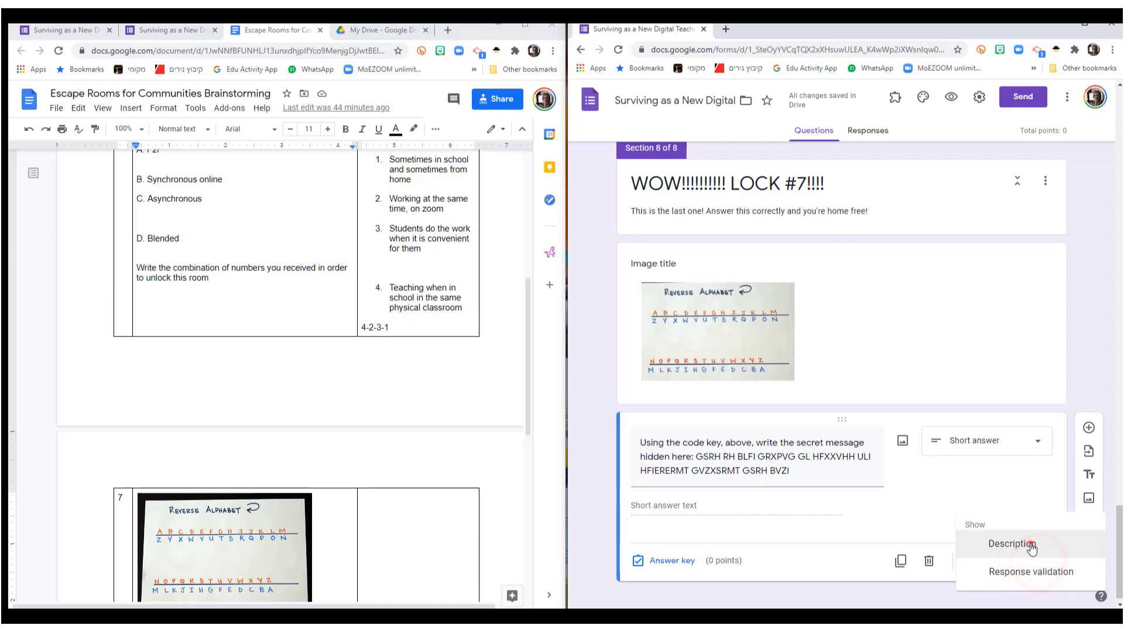
click(1011, 544)
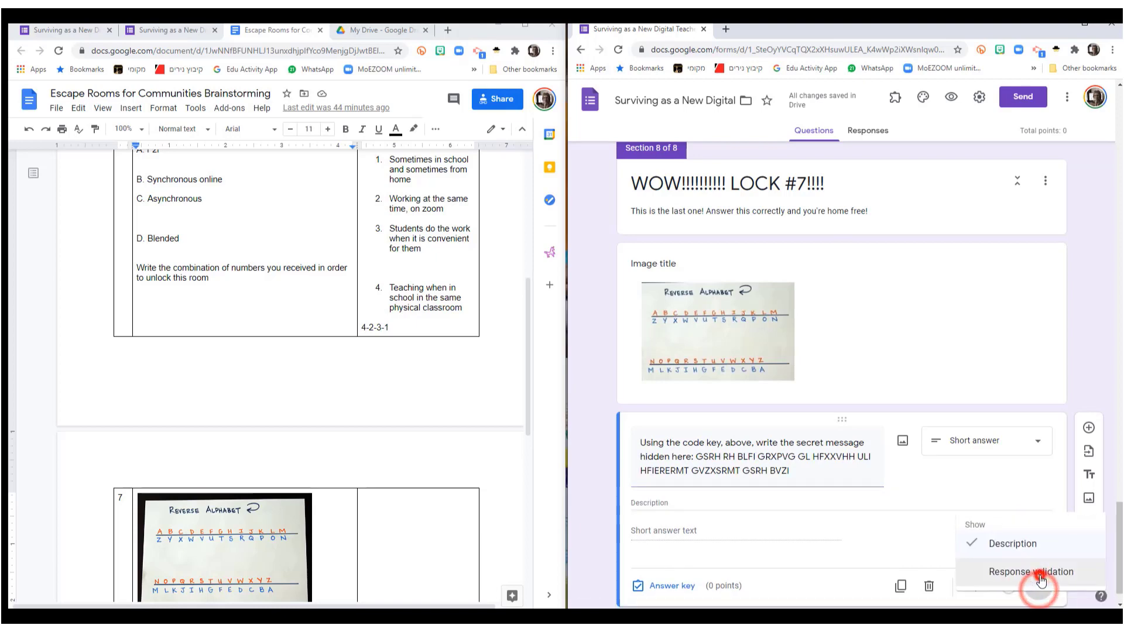
click(1032, 571)
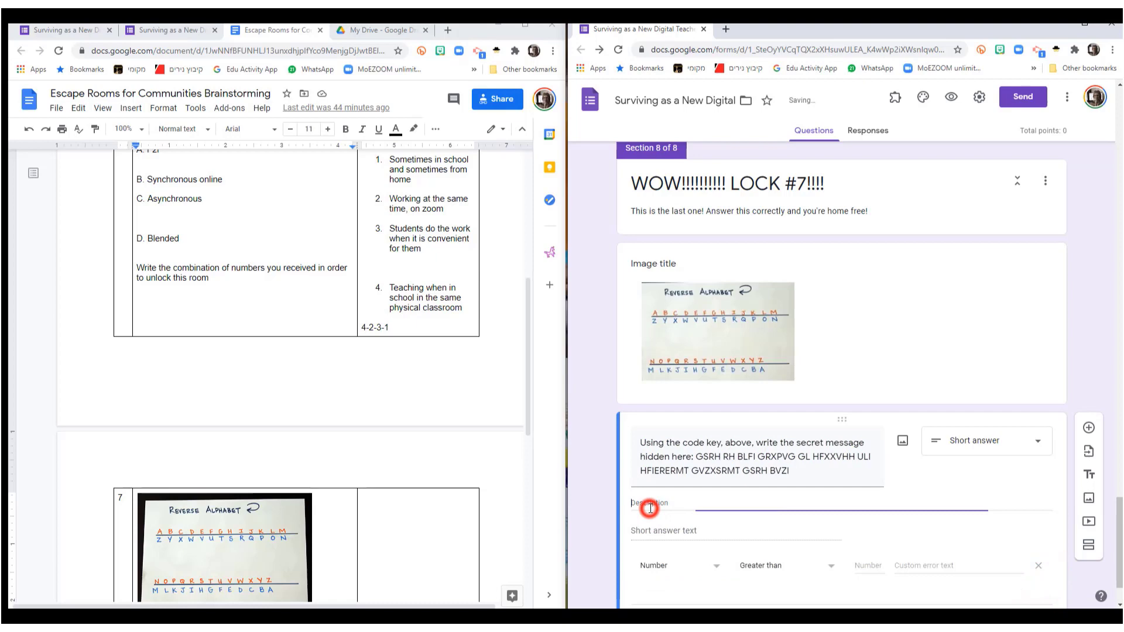
text(Use all)
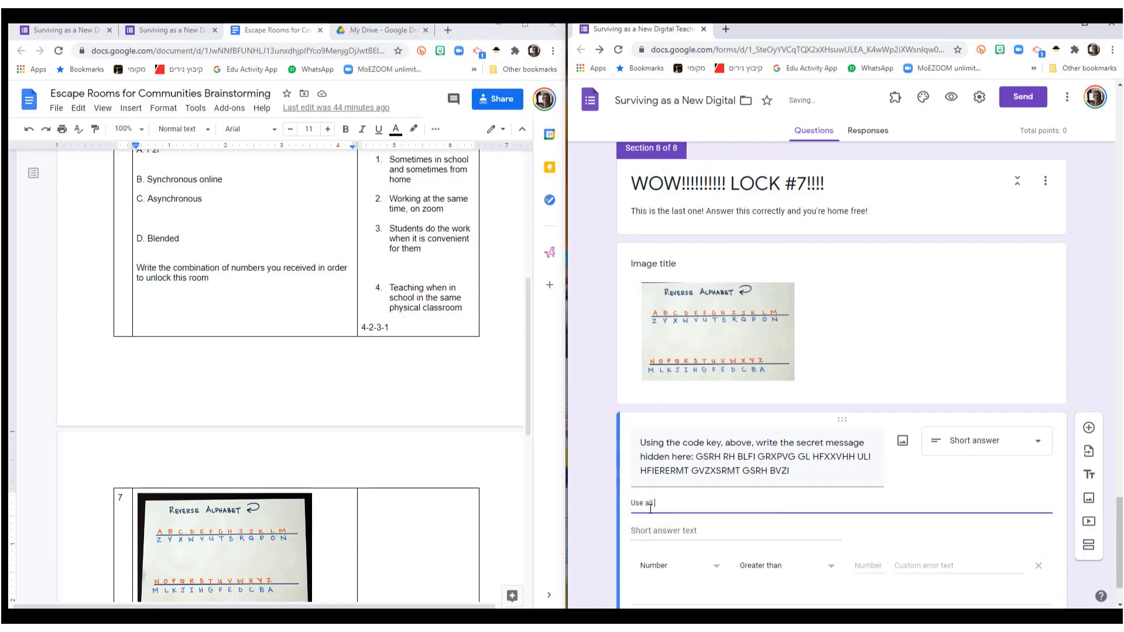
text(CAPS)
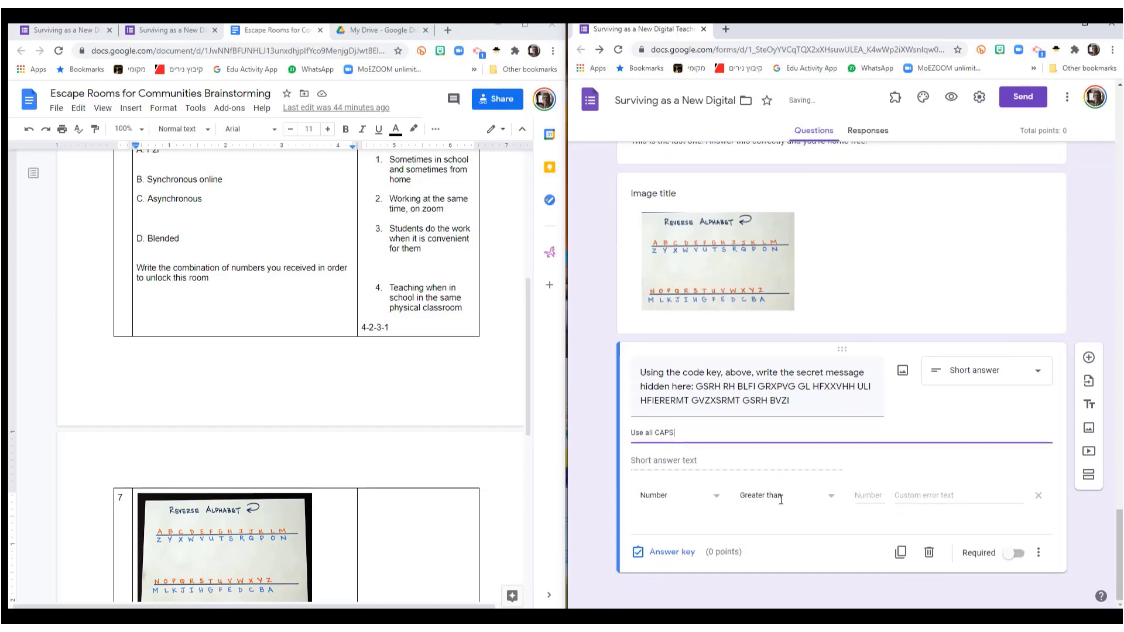
Step: Require text containing 'TEACHING THIS YEAR' with error 'Check again! You're almost free!!!' and make it required
click(677, 495)
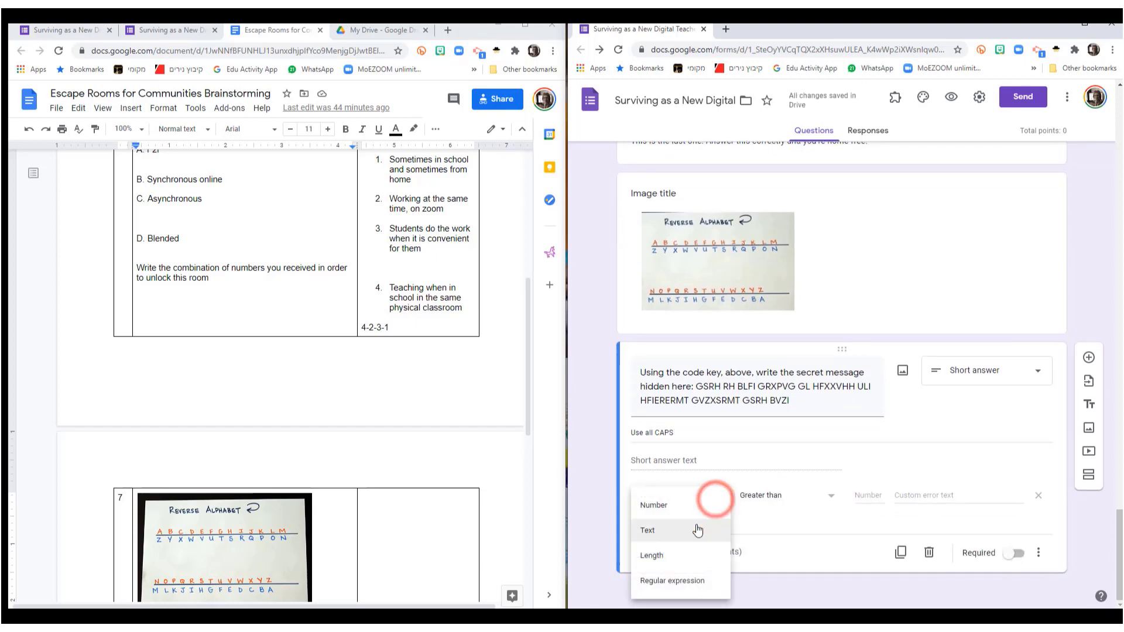
click(646, 529)
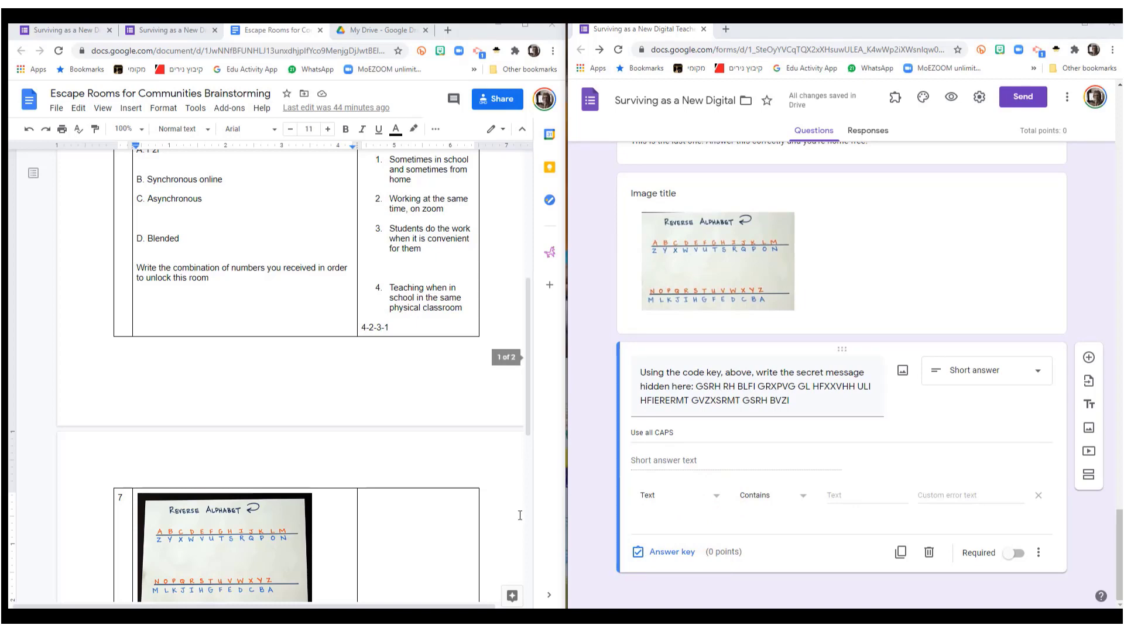
scroll(down, 3)
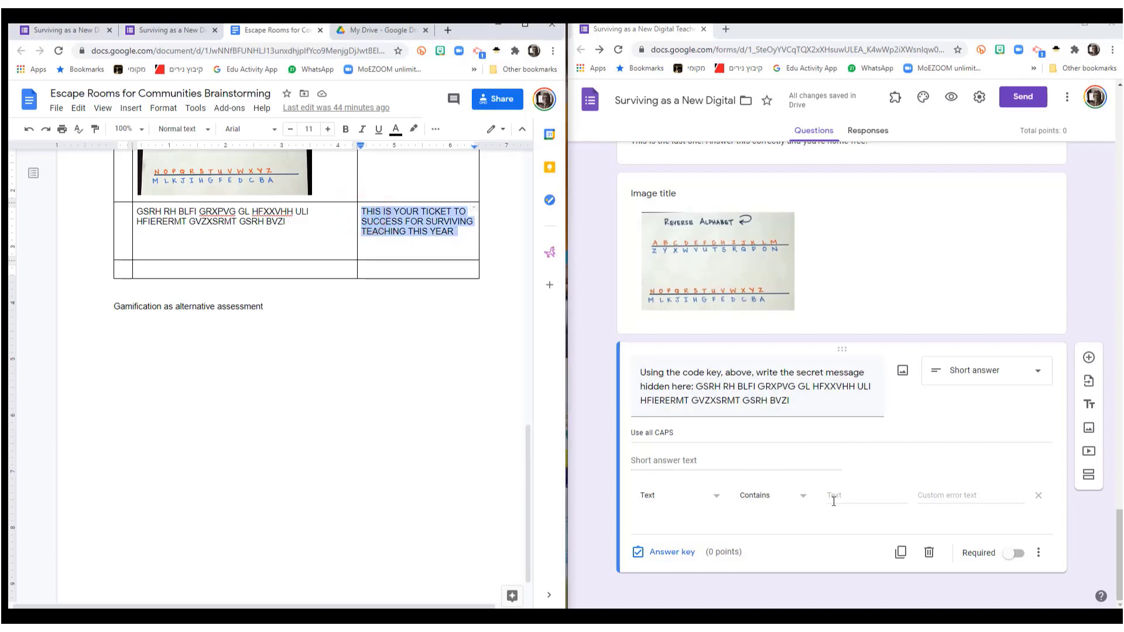
text(TEACHING THIS YEAR)
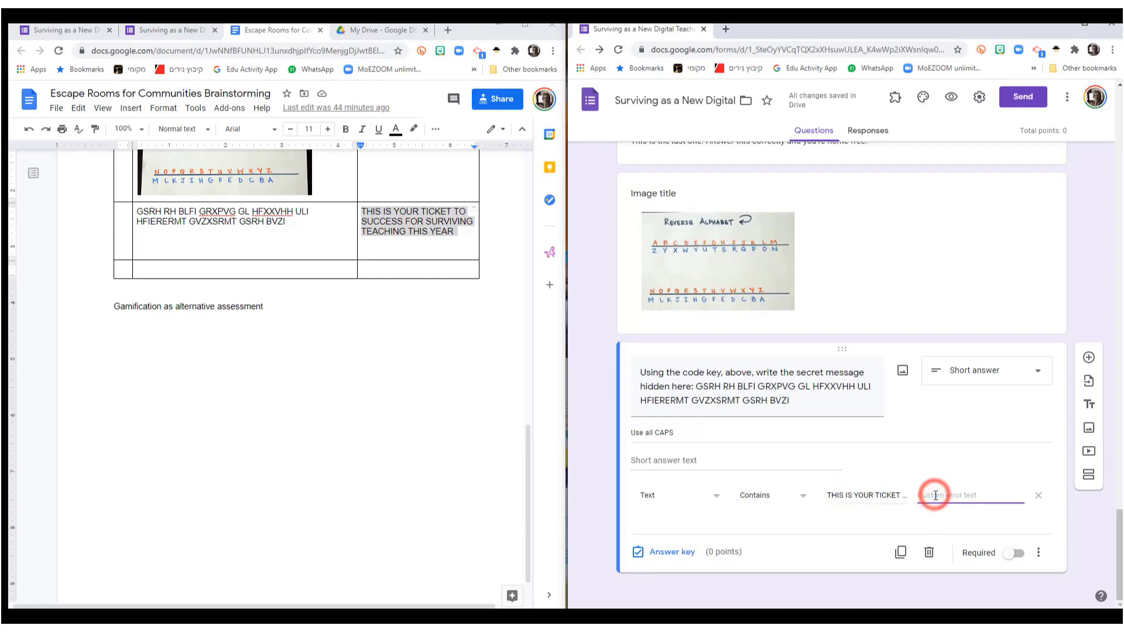
text(Check)
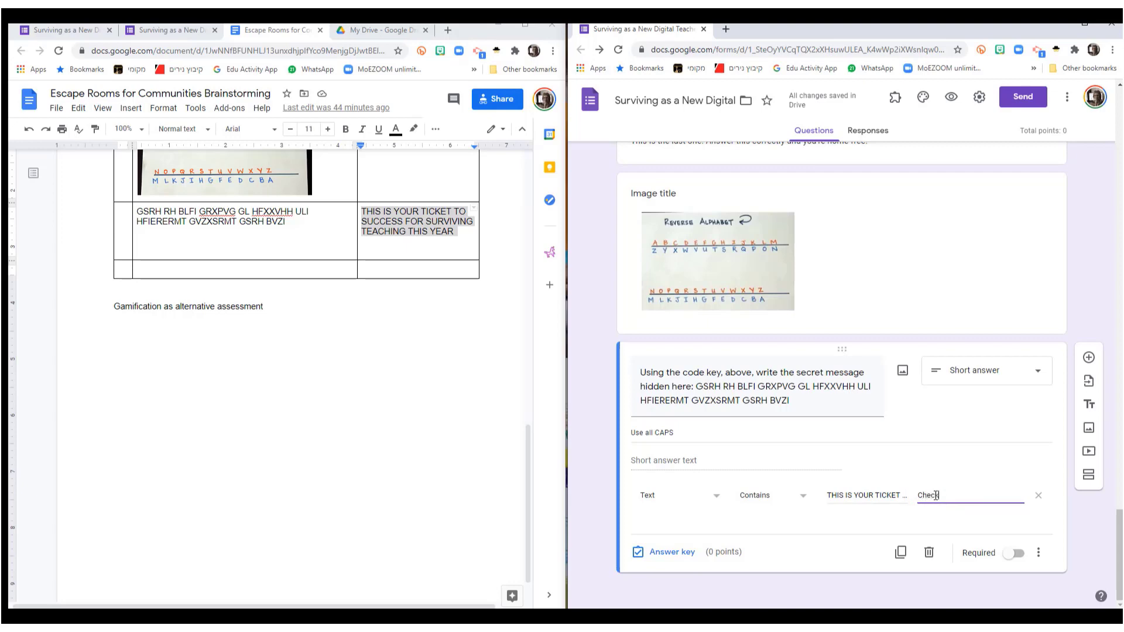
text(again! Y)
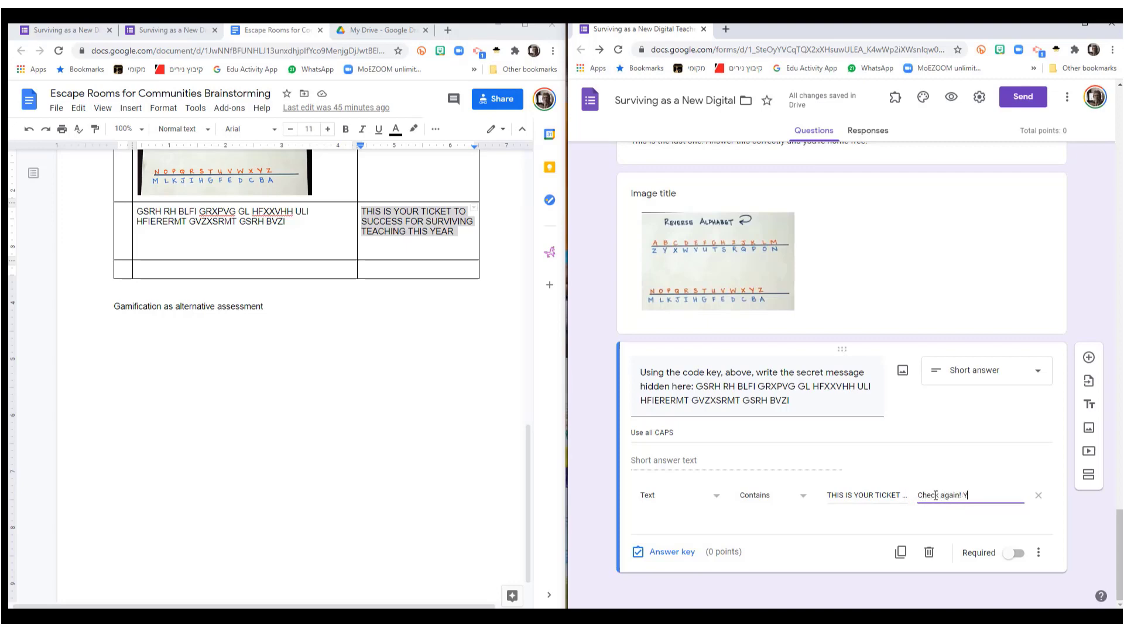
text(ou're almost free!!!!)
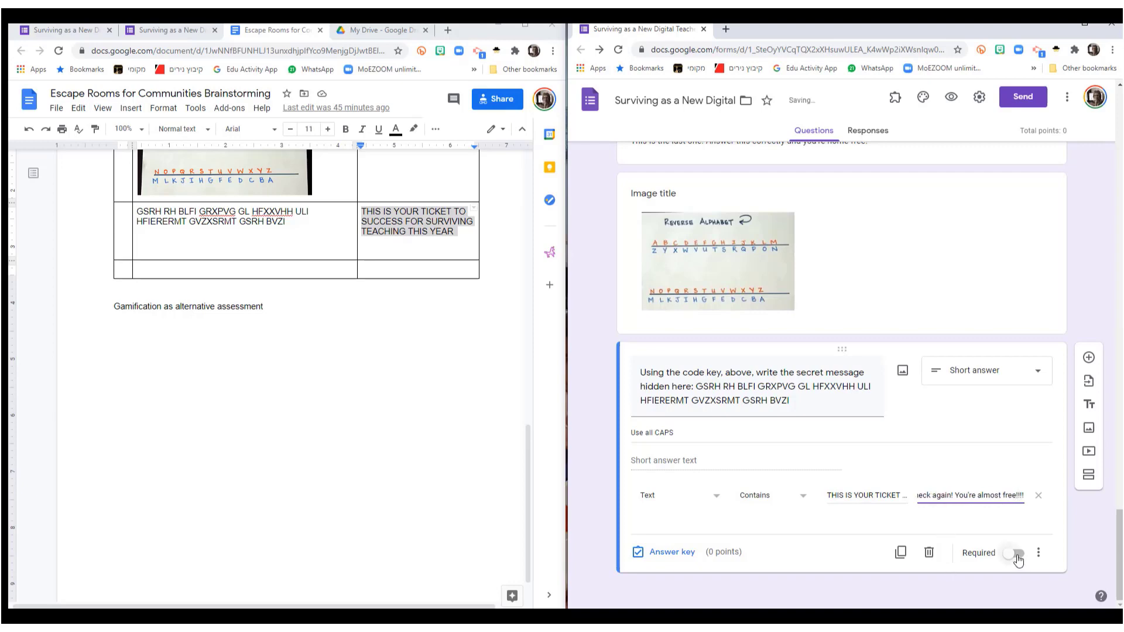
click(1015, 553)
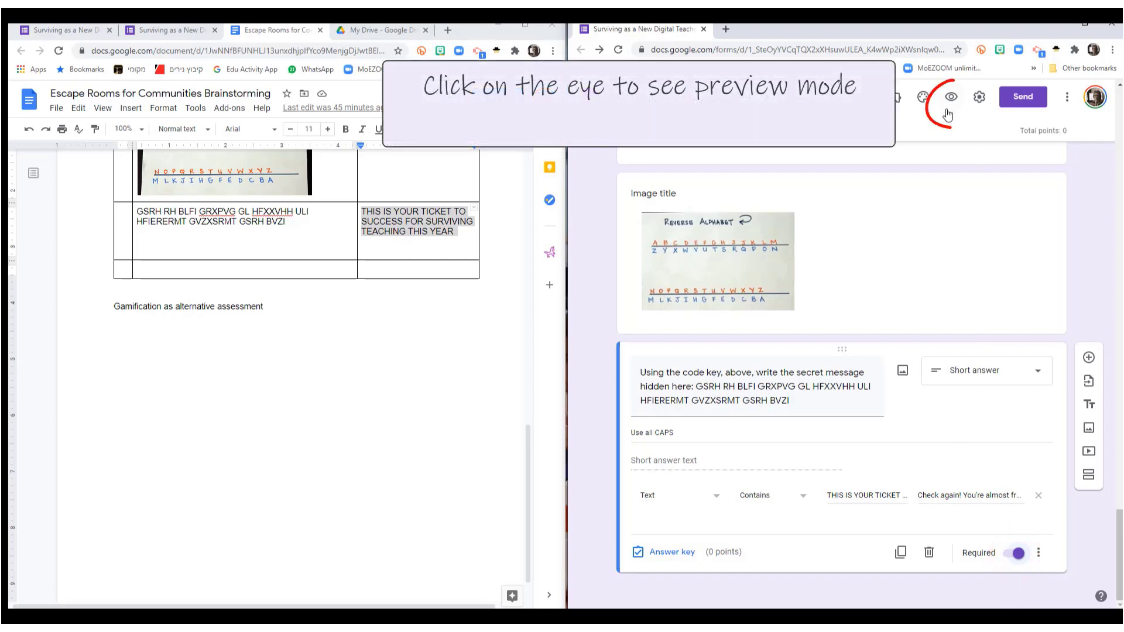
Step: In preview, move past the team page and unlock Lock #1 with 'Blended Learning'
click(949, 97)
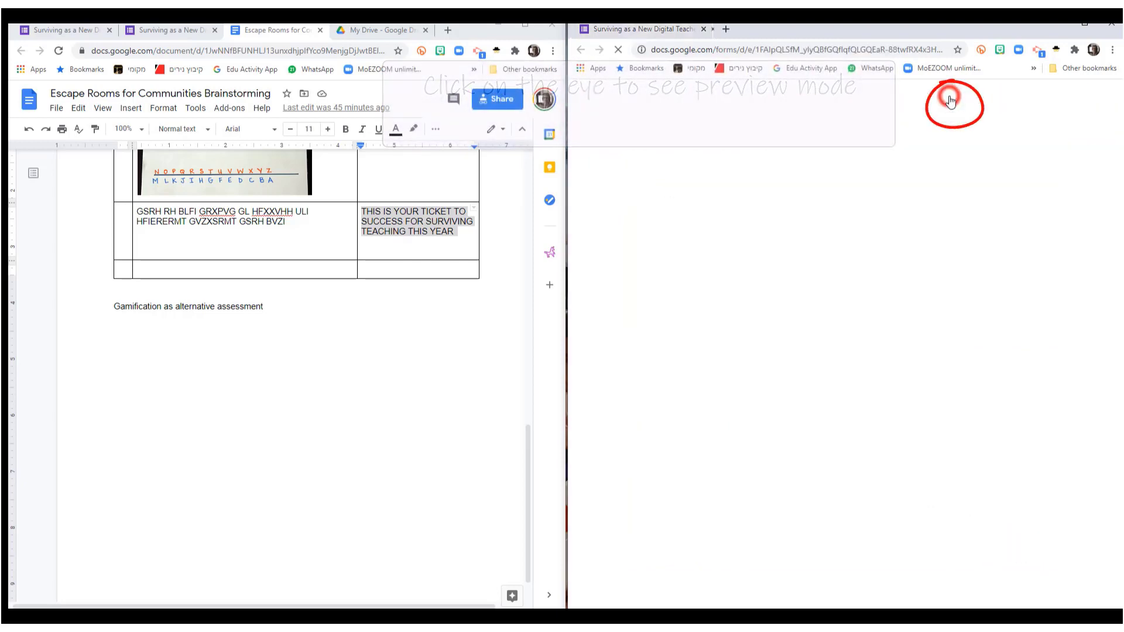
click(949, 98)
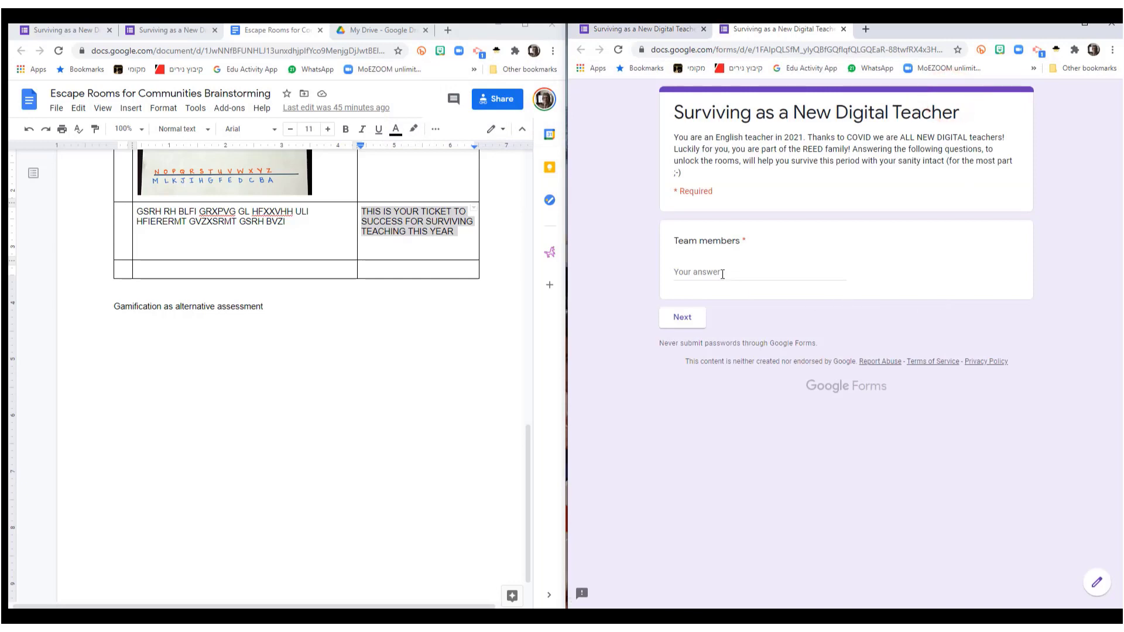
click(720, 273)
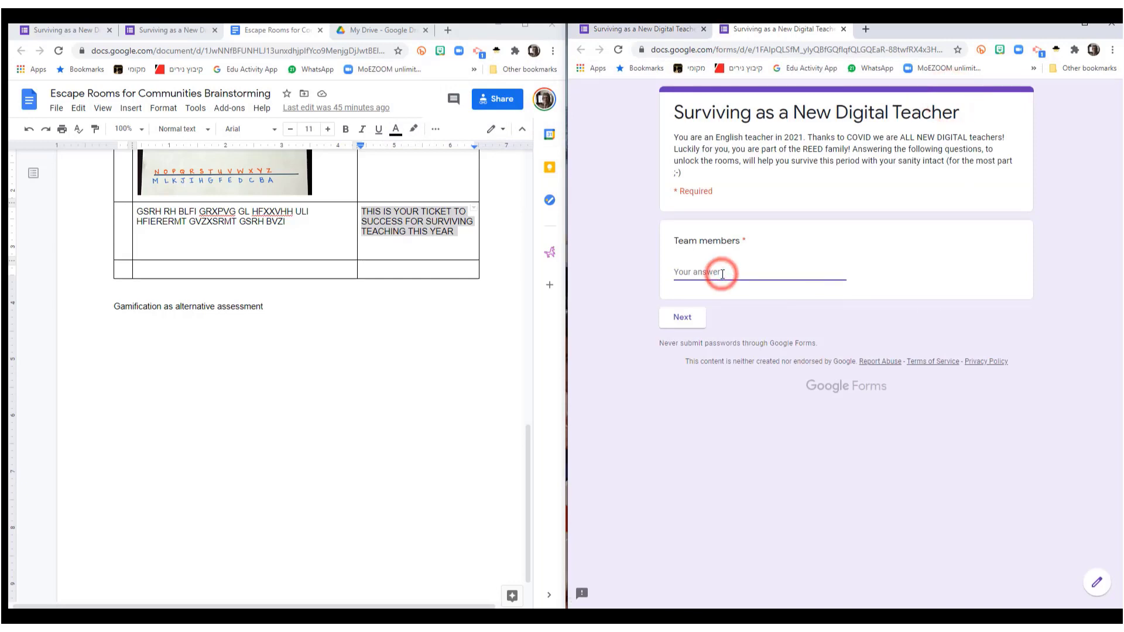
click(681, 317)
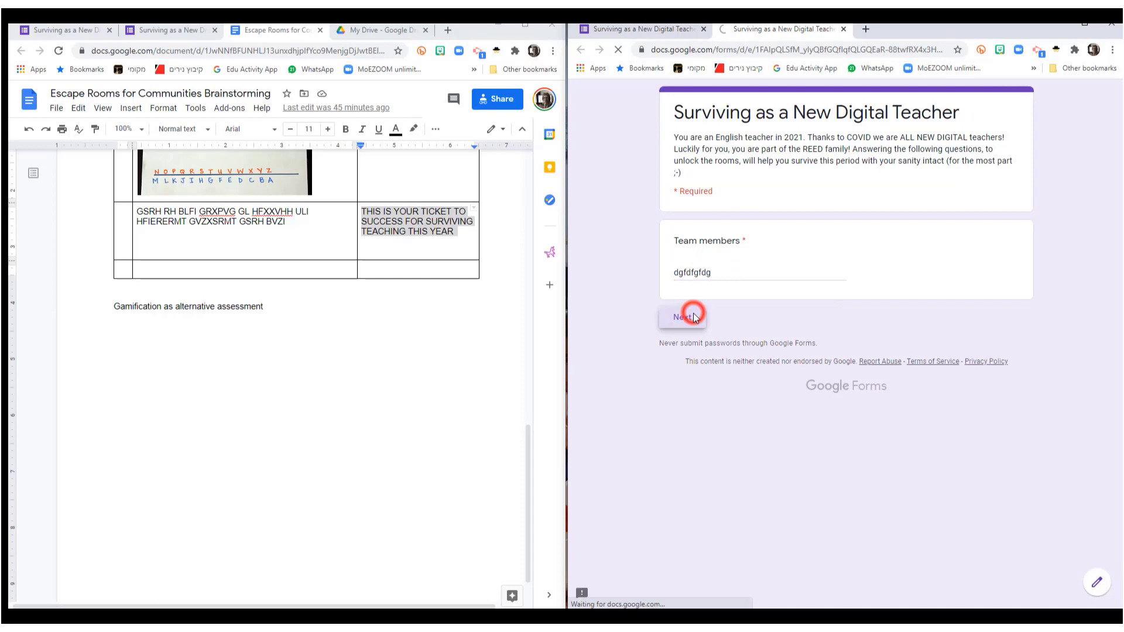
click(681, 317)
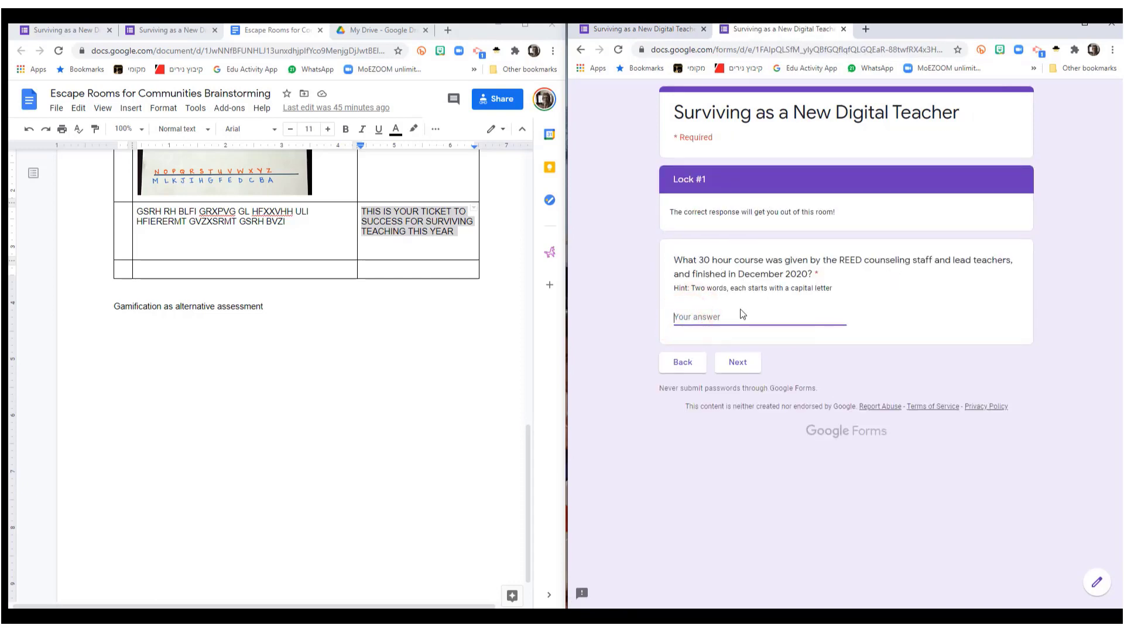
text(Blended)
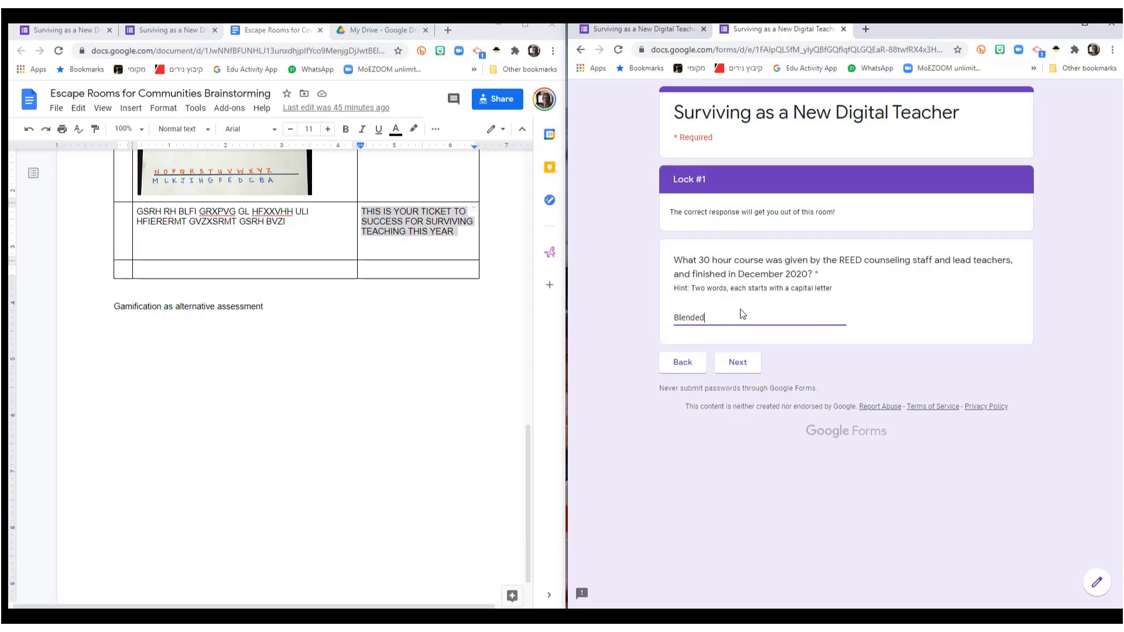
text(Learning)
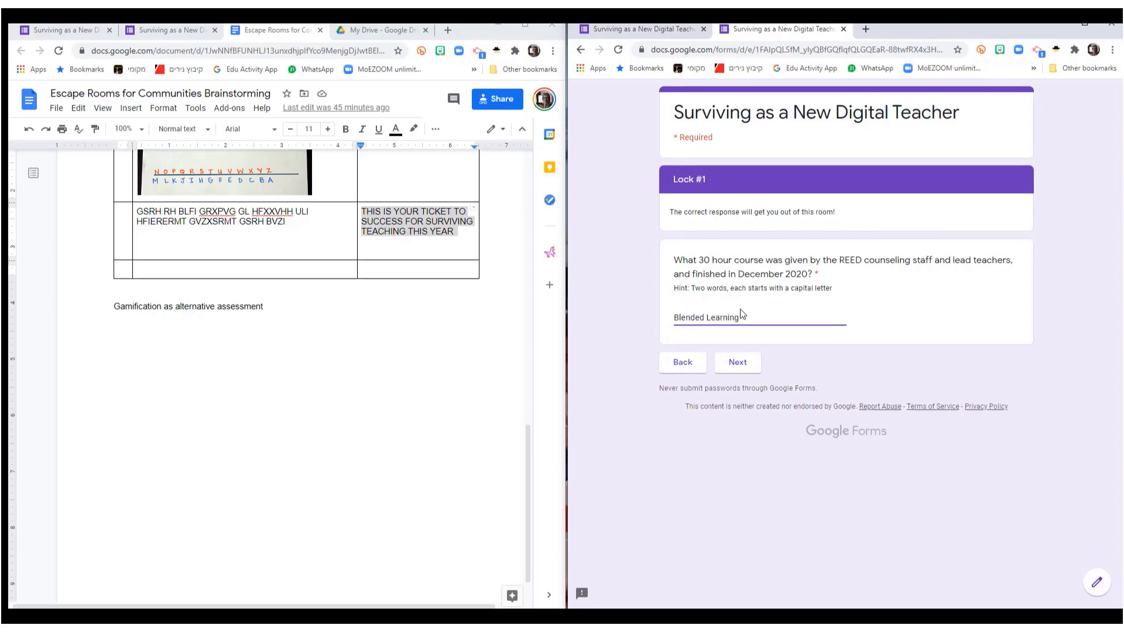
click(736, 362)
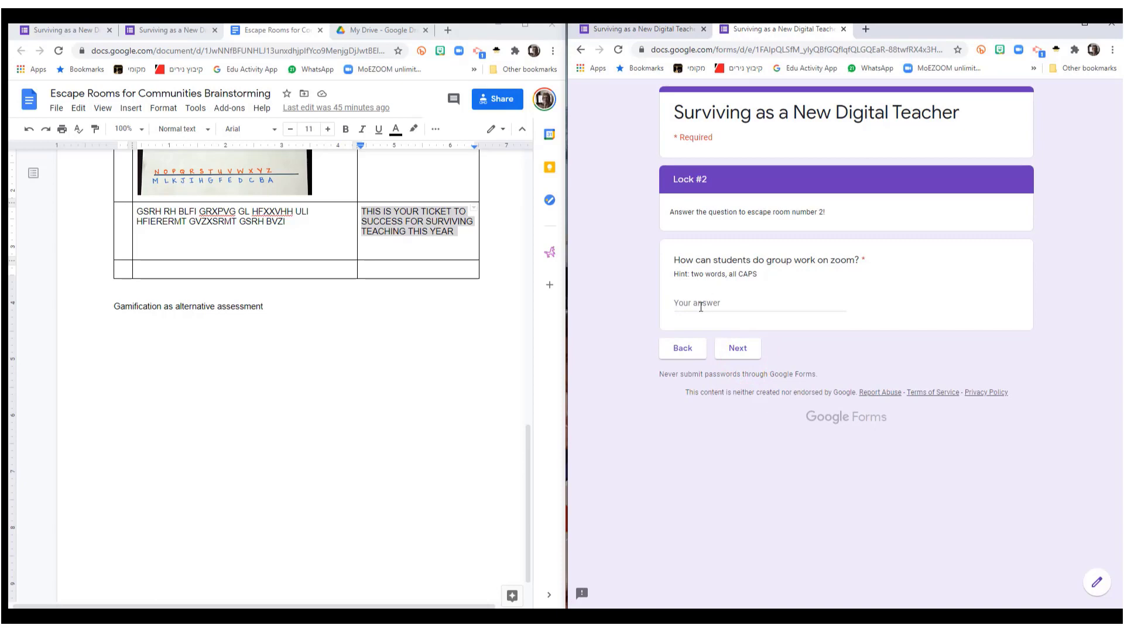
Step: See 'Breakout rooms' rejected at Lock #2, then pass it with the capitalised answer
click(758, 302)
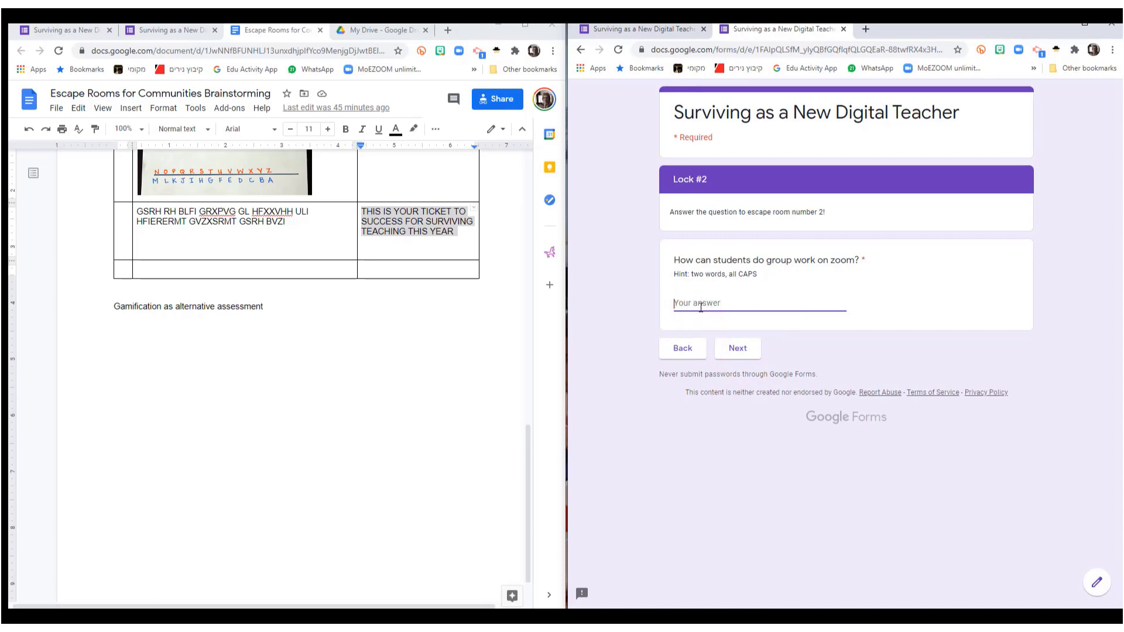
text(Brea)
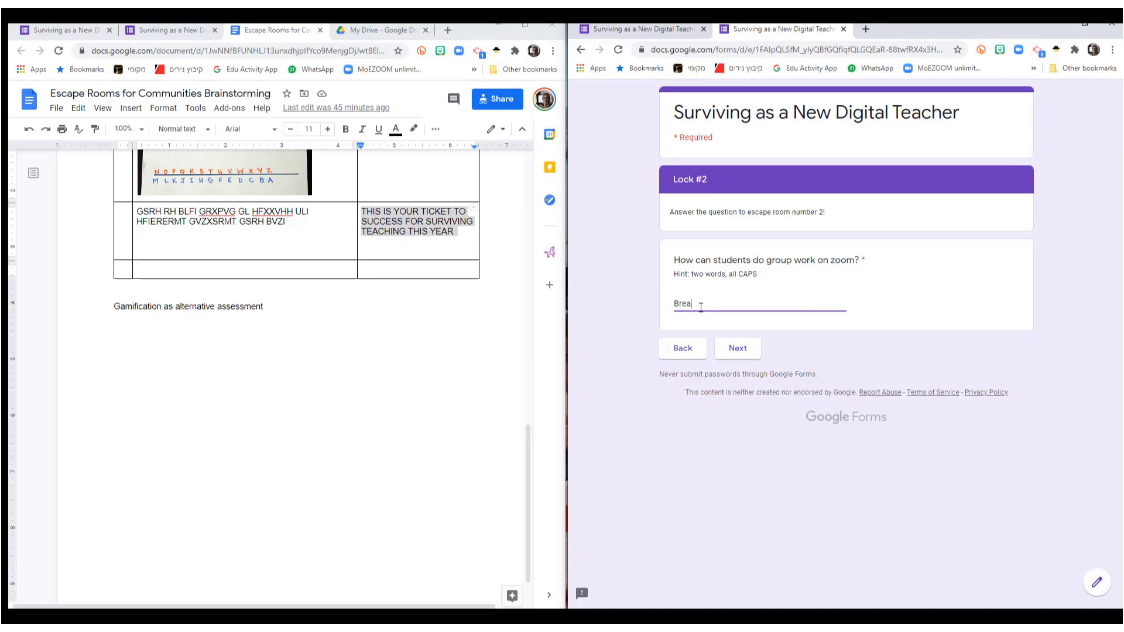
text(kout r)
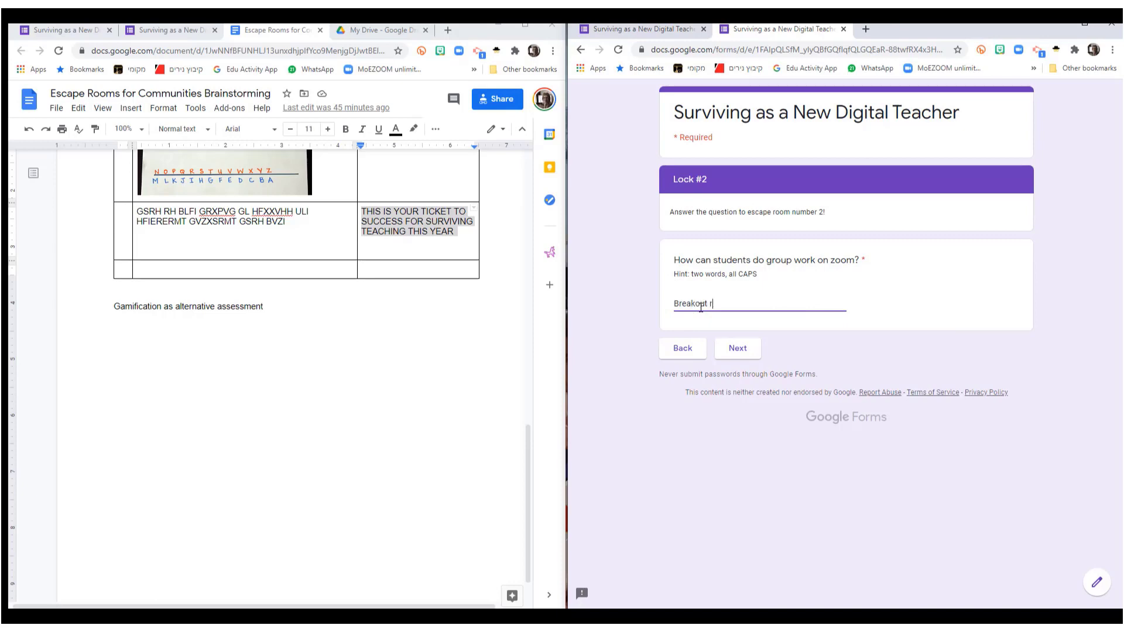
text(ooms)
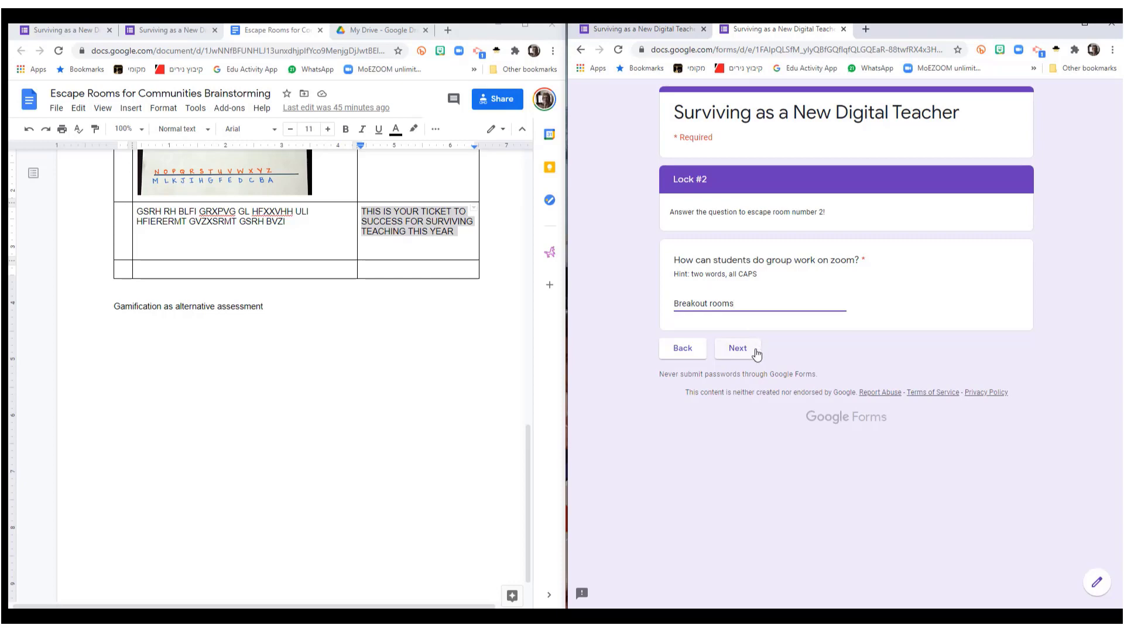
click(736, 348)
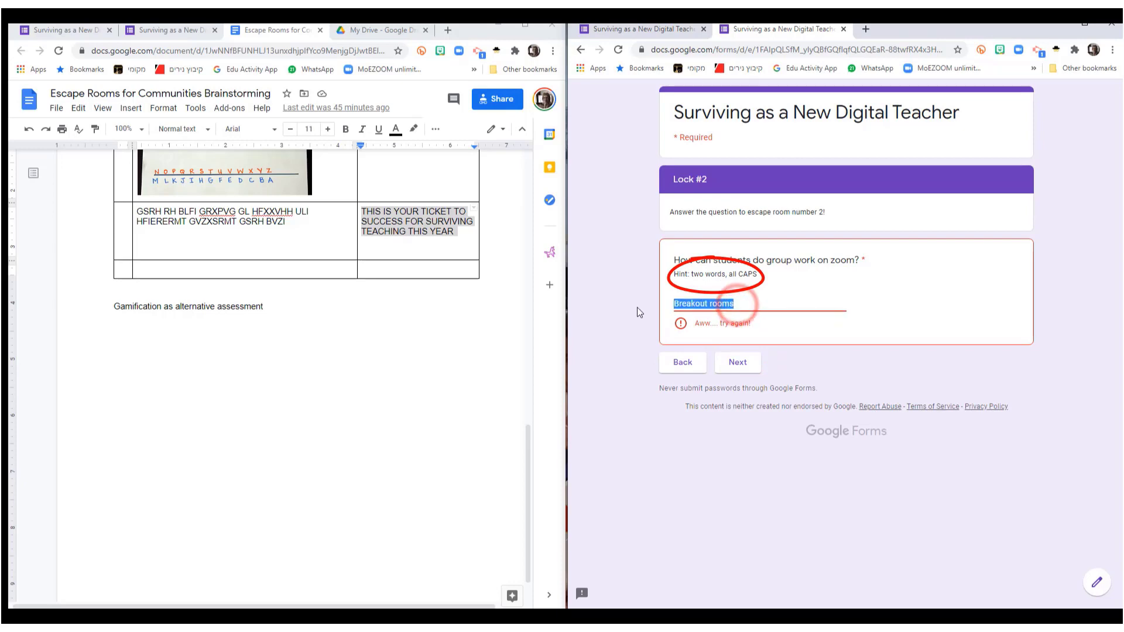
text(BREAKOUT ROOMS)
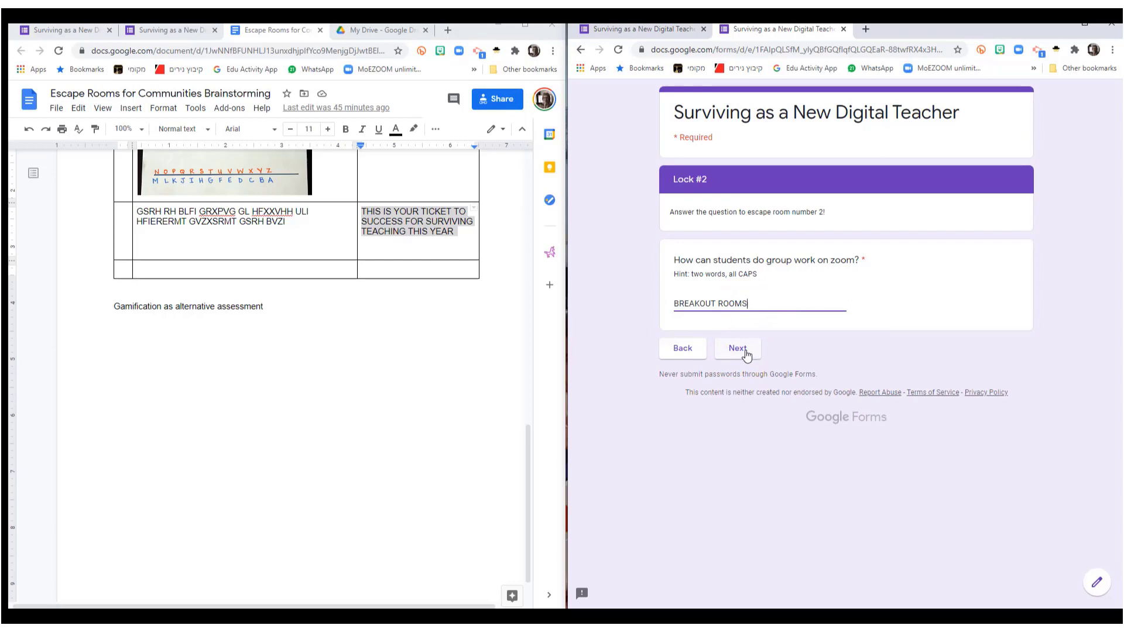
click(736, 348)
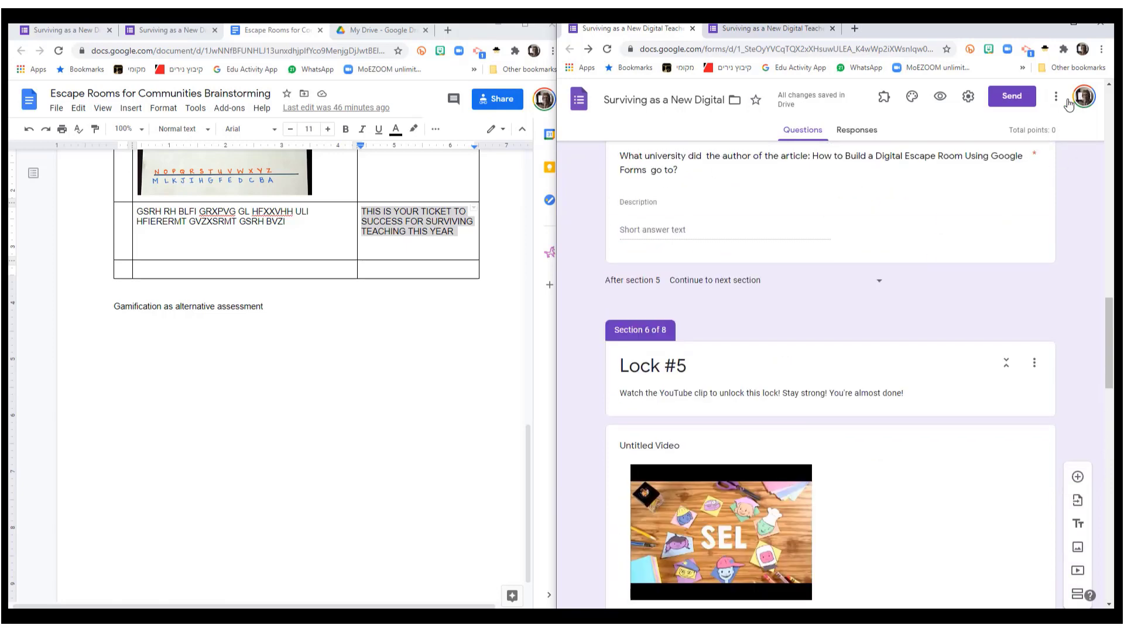
mouse_move(1056, 96)
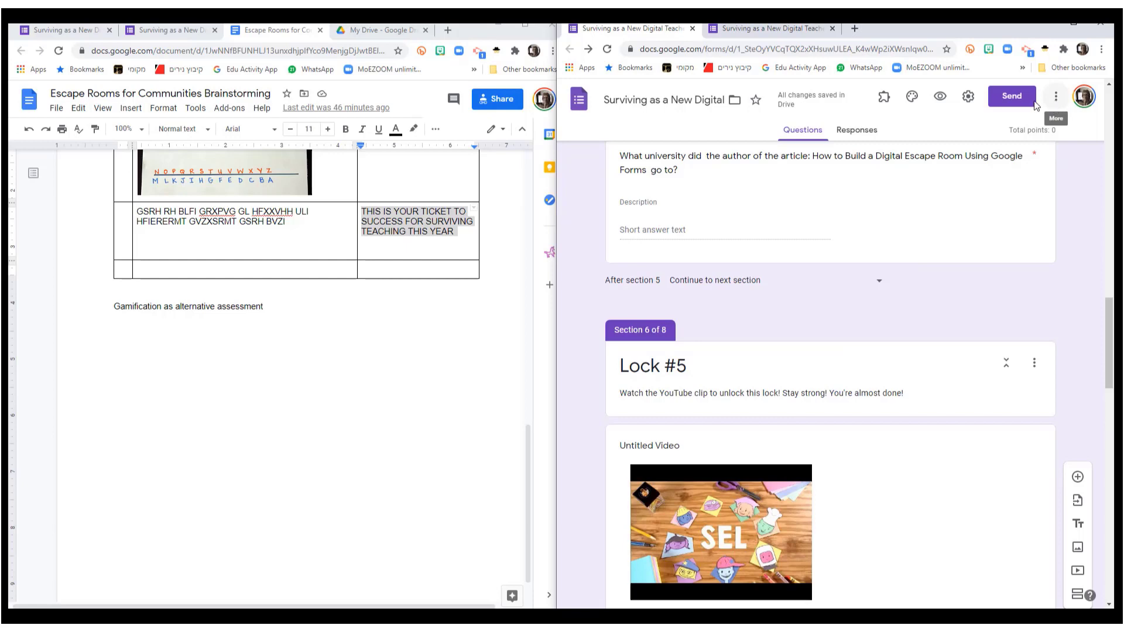
Step: Make a copy of the escape room form in My Drive, keeping the default name
click(1055, 96)
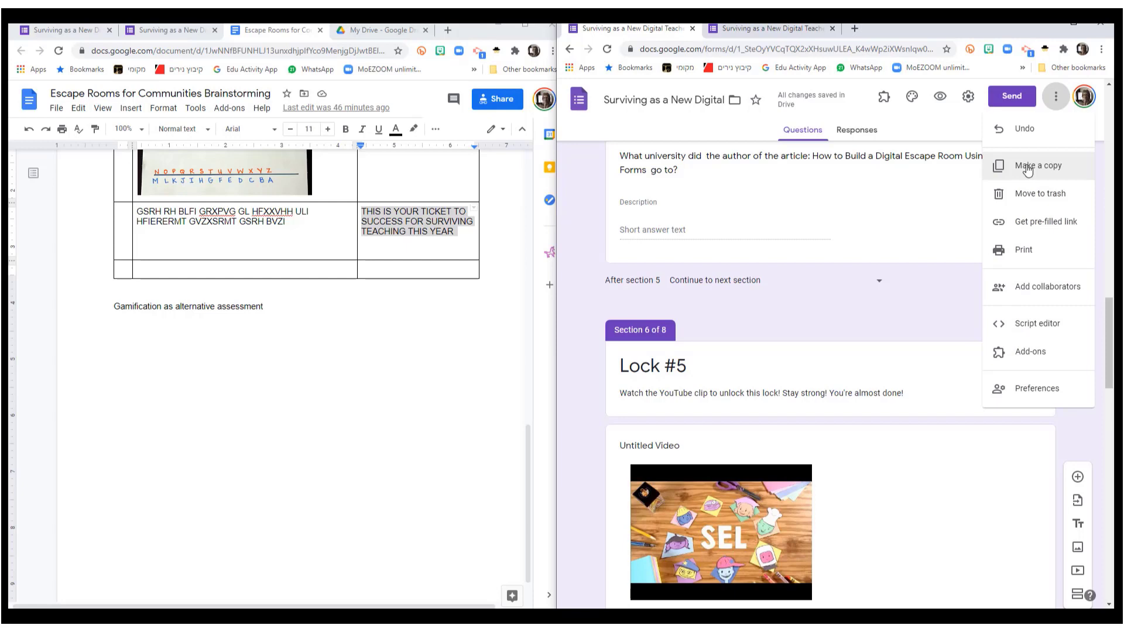
click(1037, 165)
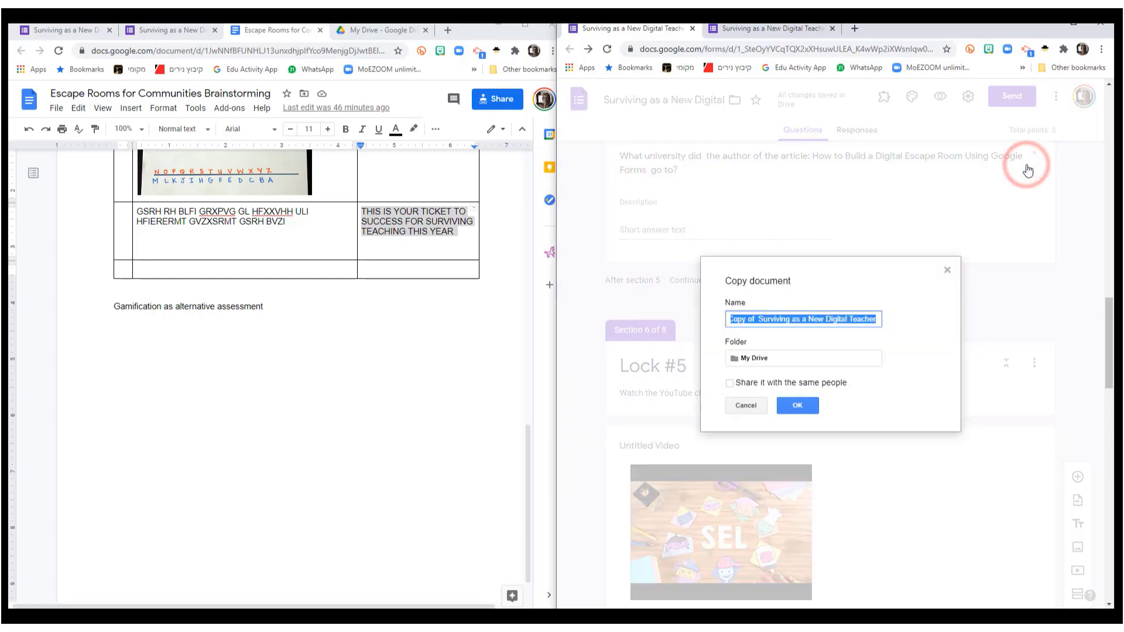
click(796, 405)
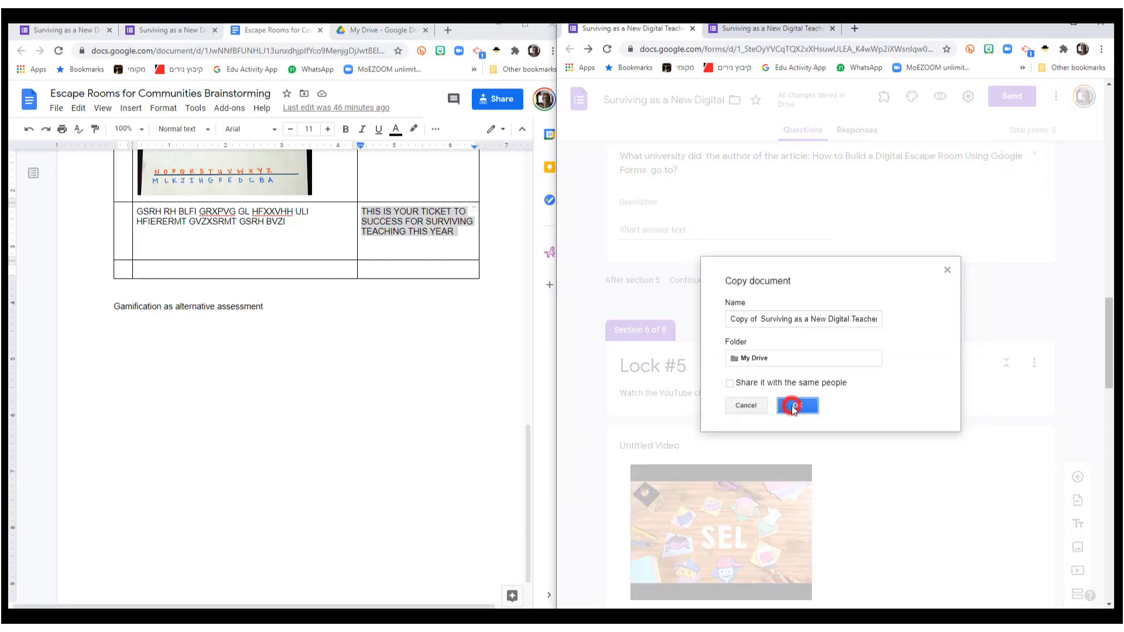
click(797, 405)
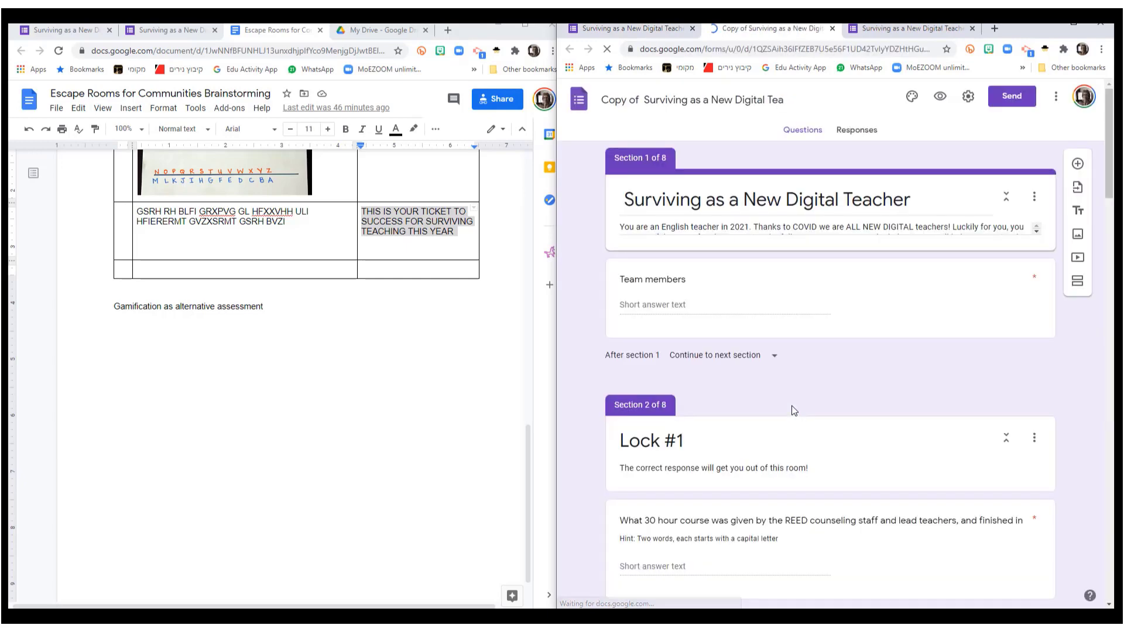
Step: Set link access on the copy to Anyone with the link and close sharing
click(1055, 96)
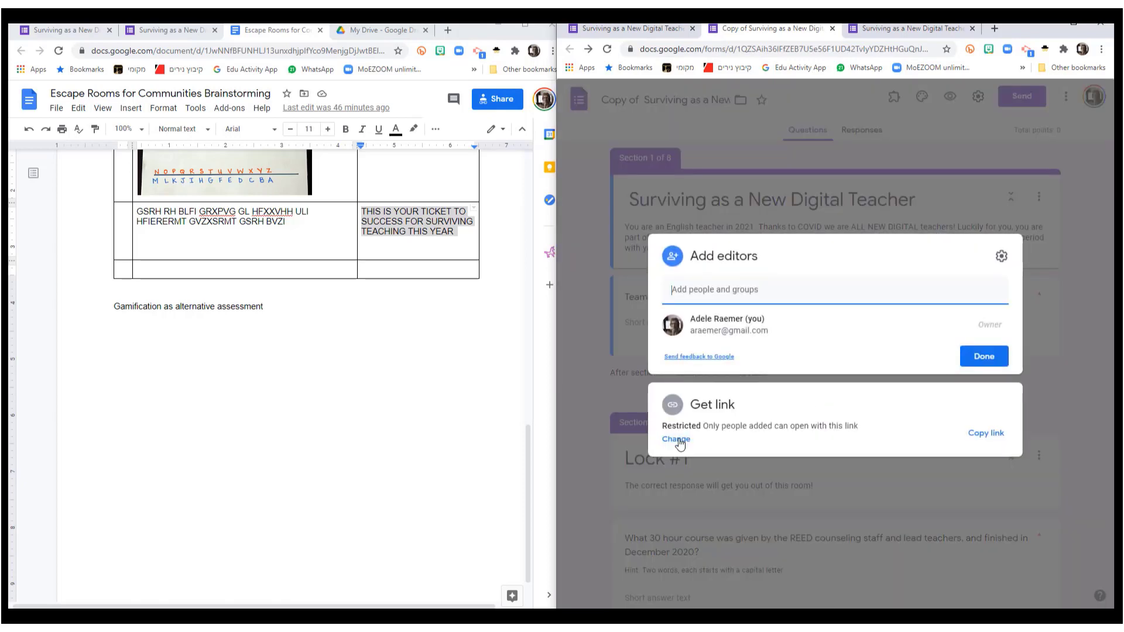
click(674, 439)
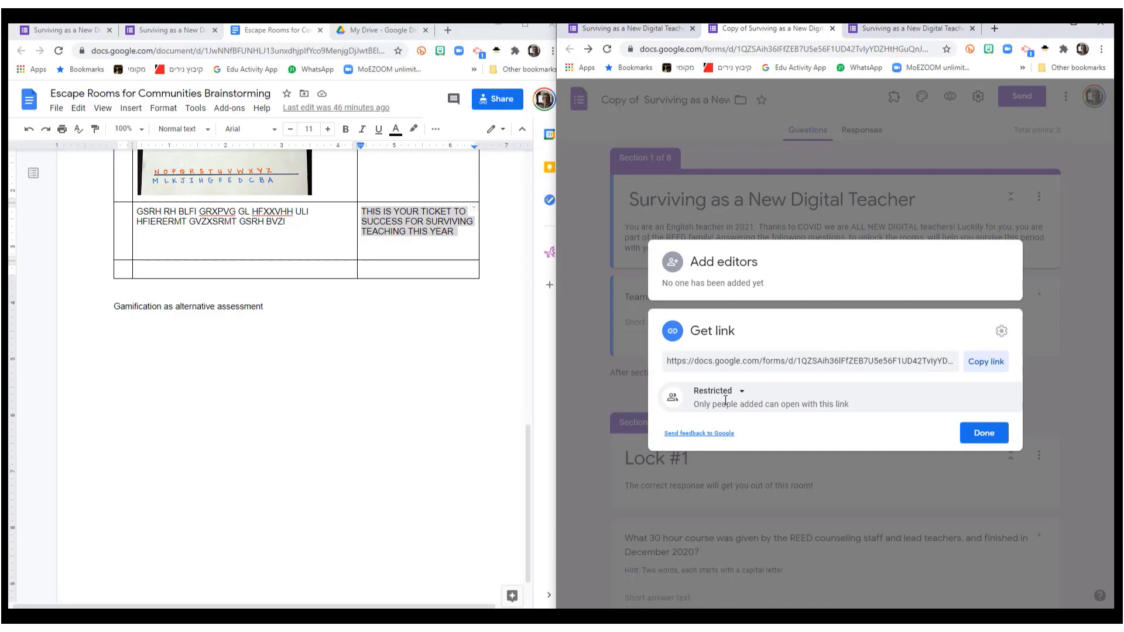
click(716, 391)
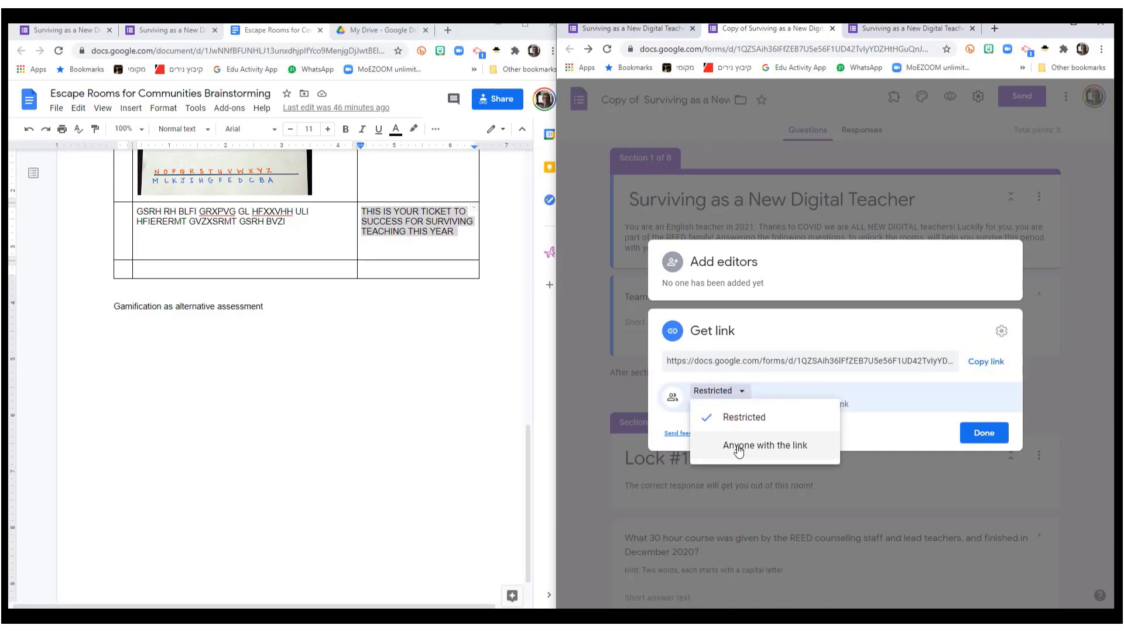
click(765, 445)
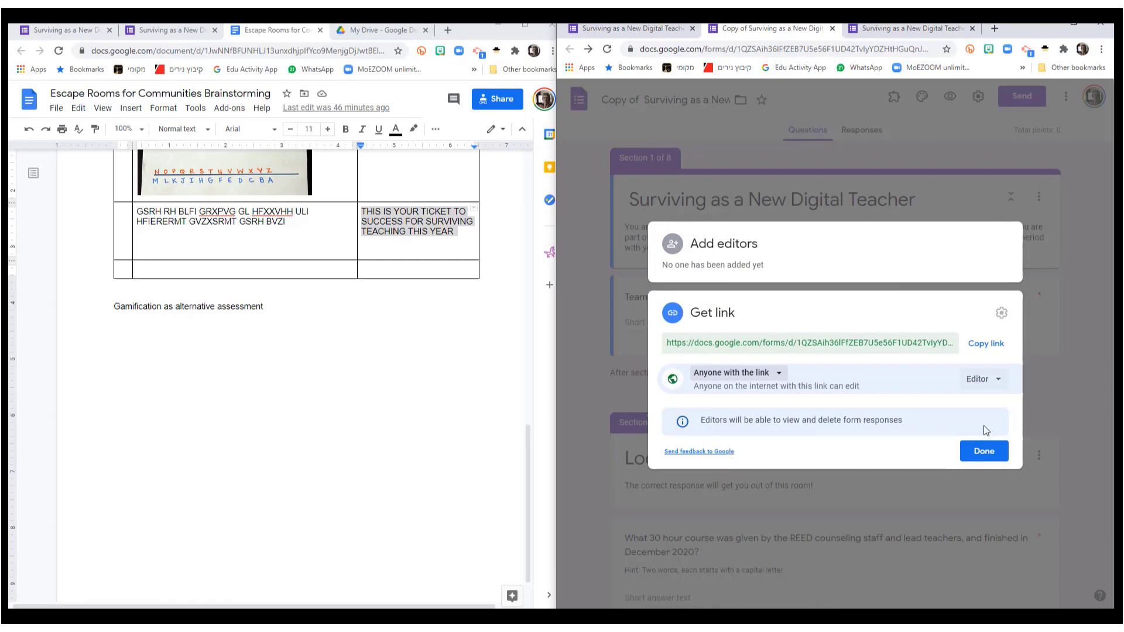
click(982, 450)
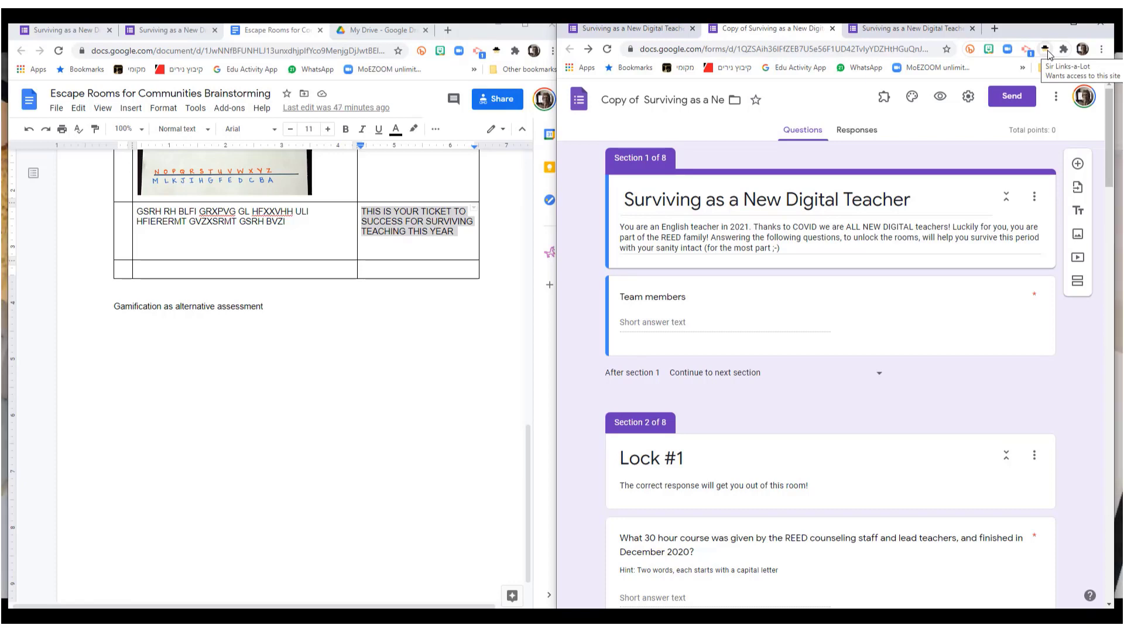
Step: Use Sir Links-a-Lot to copy a Template preview link for the copied form
click(1044, 49)
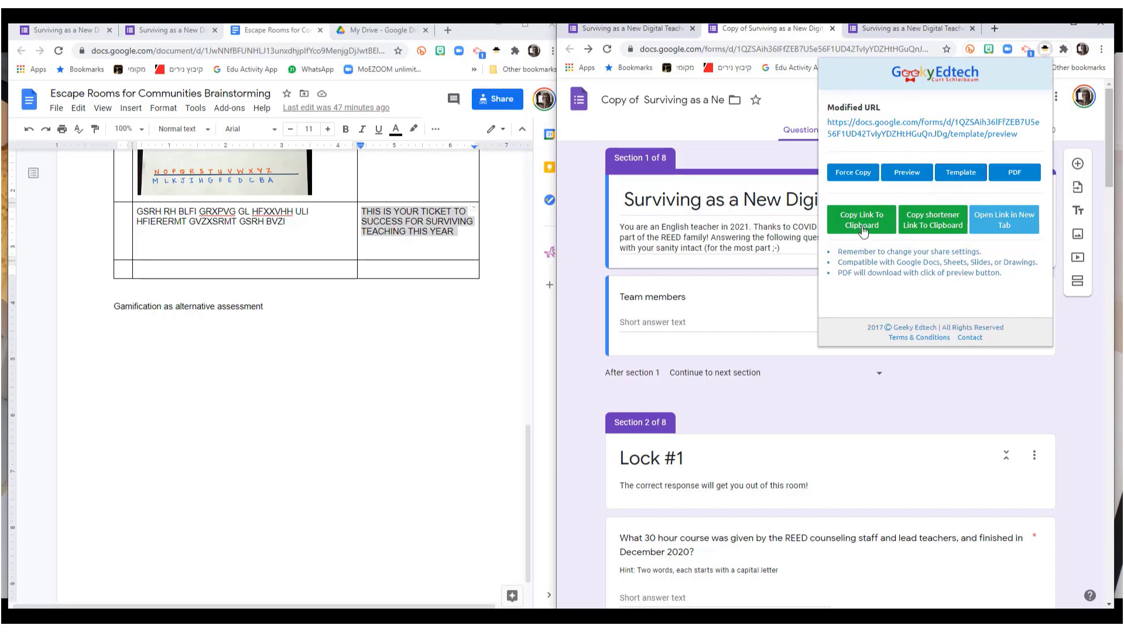
click(860, 218)
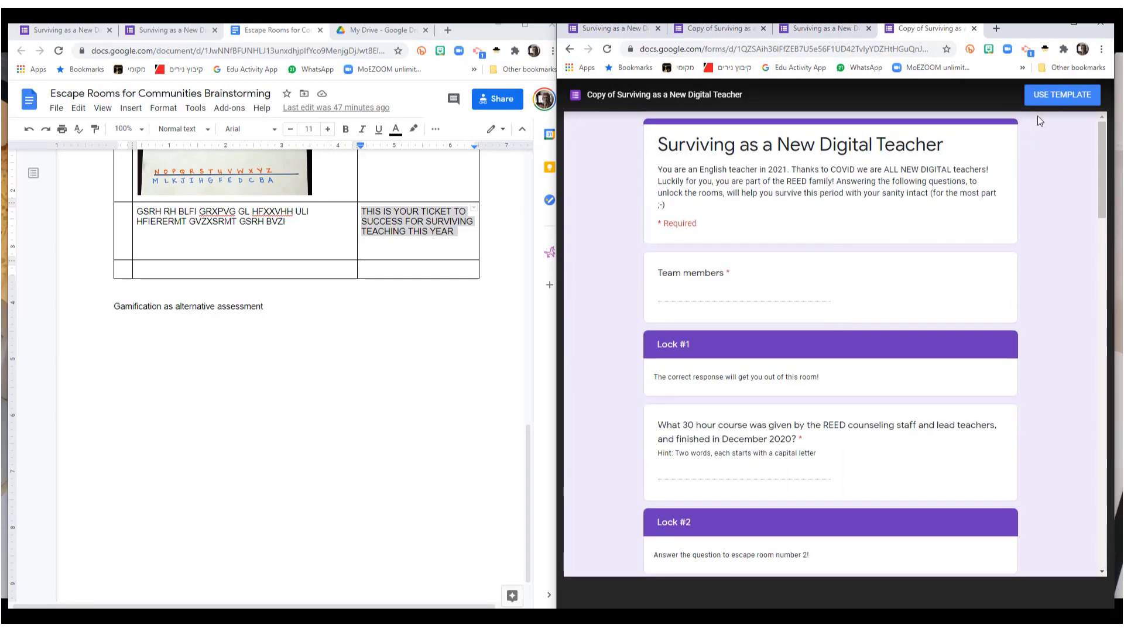
Step: Use the template to create a new editable copy and look through it
click(1061, 93)
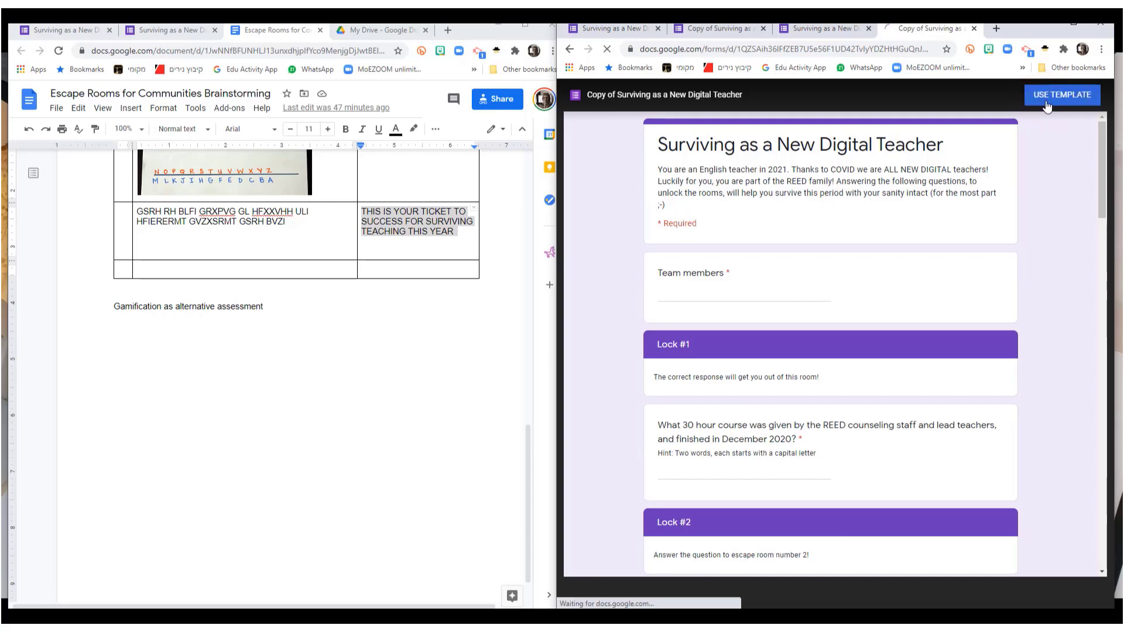
click(1061, 94)
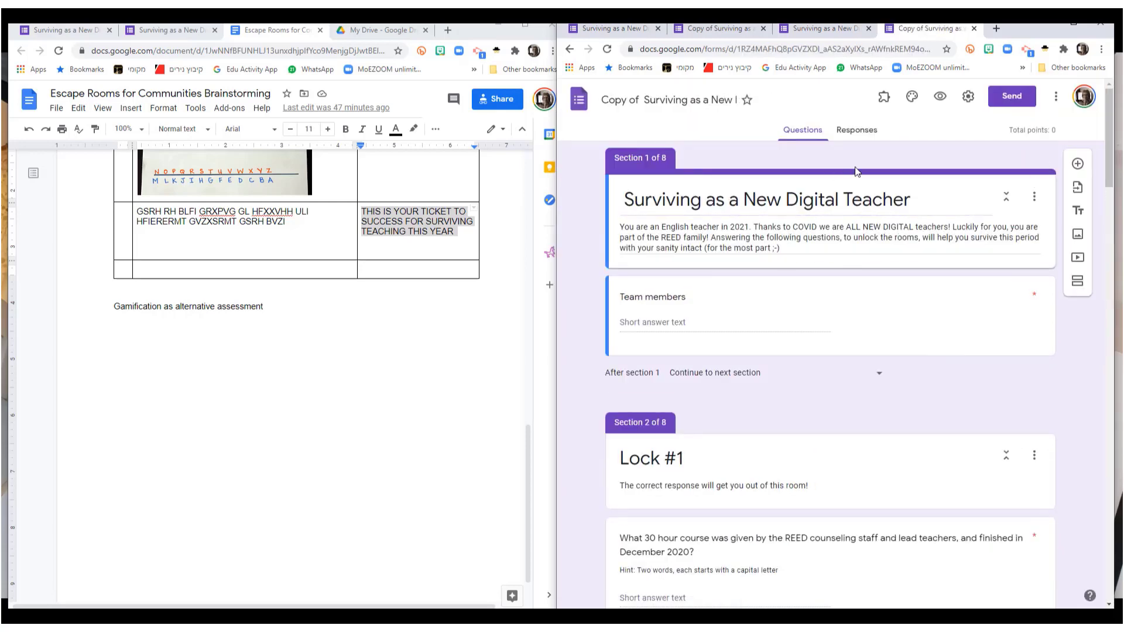
scroll(down, 3)
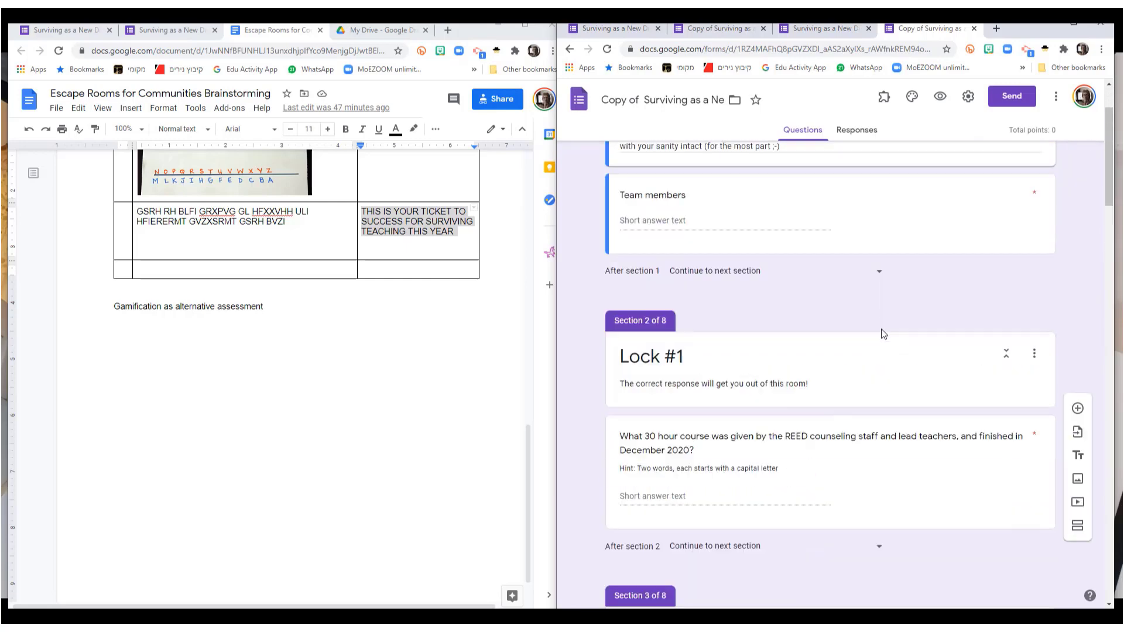